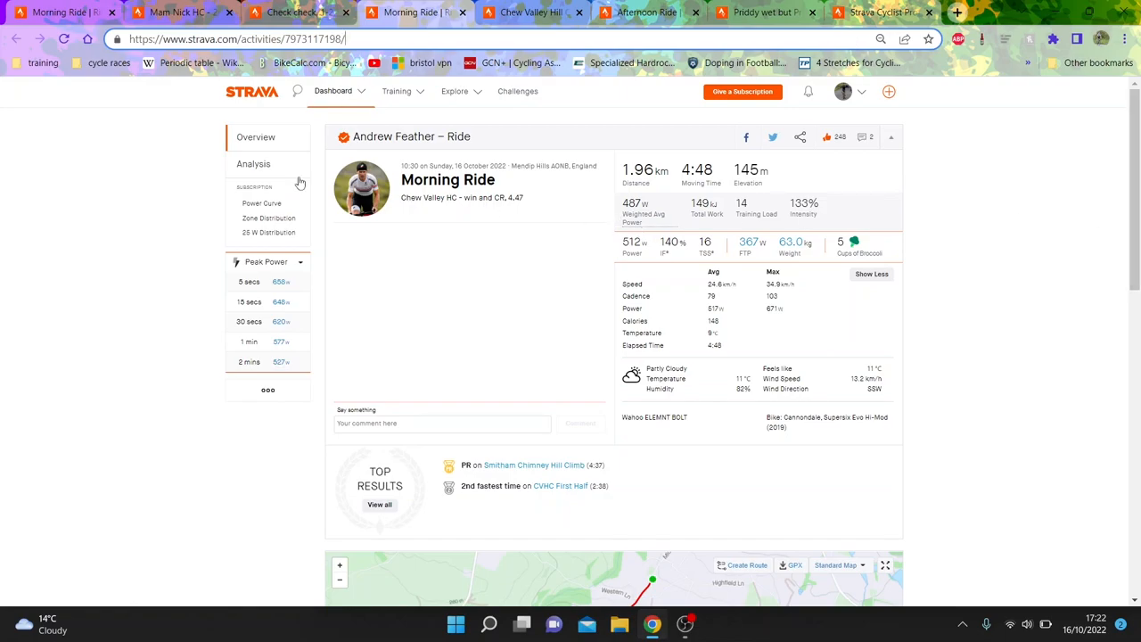
{"action": "mouse_move", "coordinate": [178, 11]}
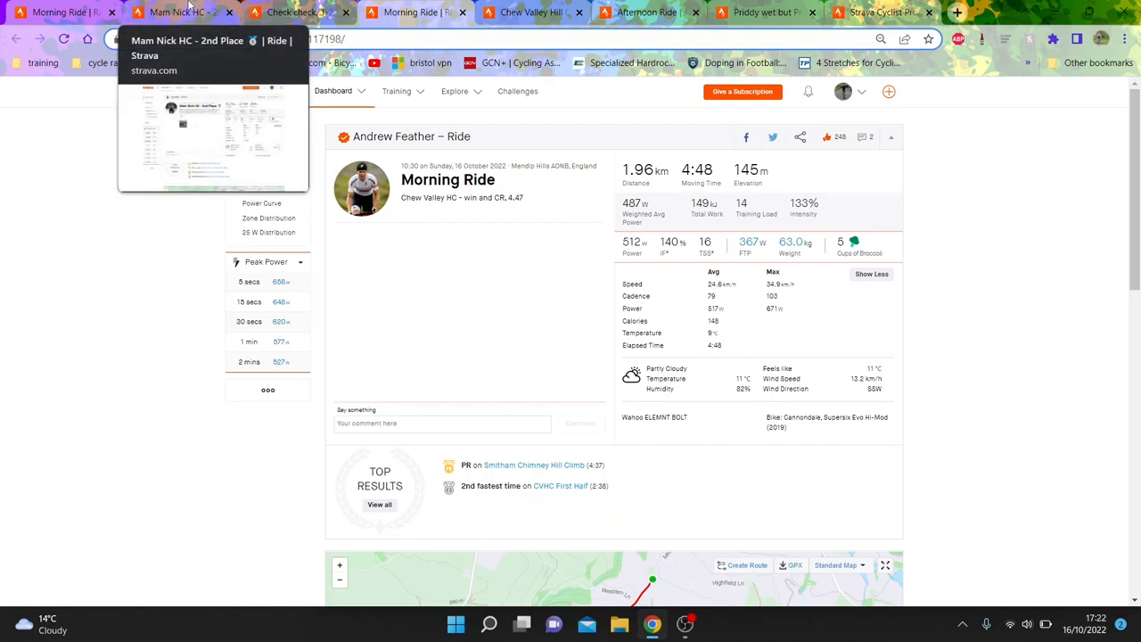
{"action": "mouse_move", "coordinate": [299, 13]}
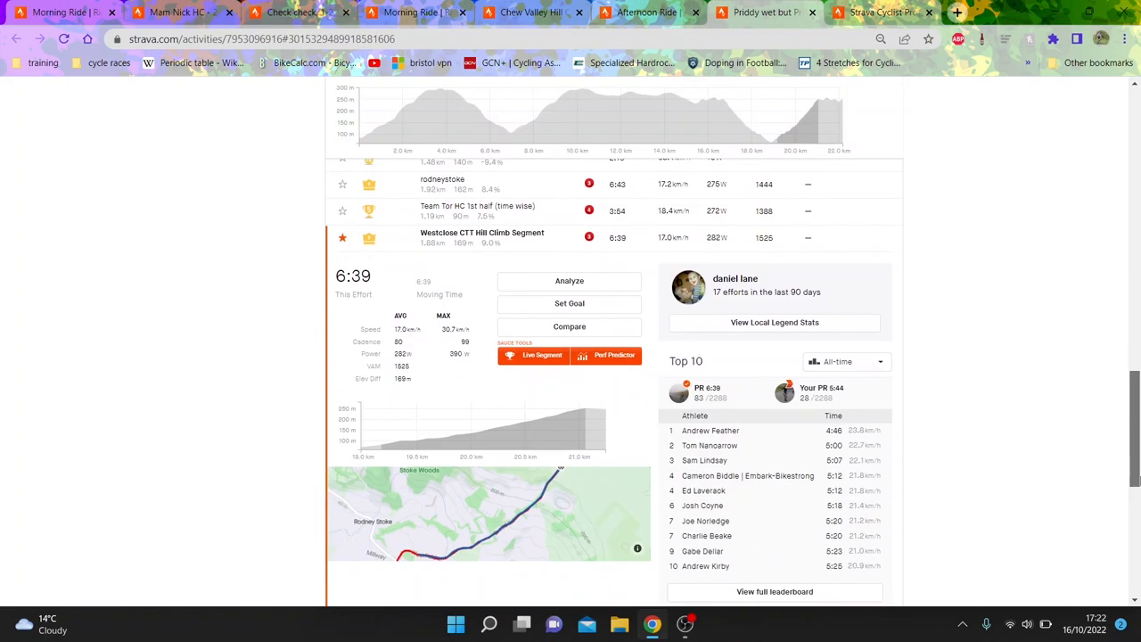
From the ride analysis, reach the Westclose CTT Hill Climb Segment effort and limit its top 10 to This Year.
{"action": "left_click", "coordinate": [569, 280]}
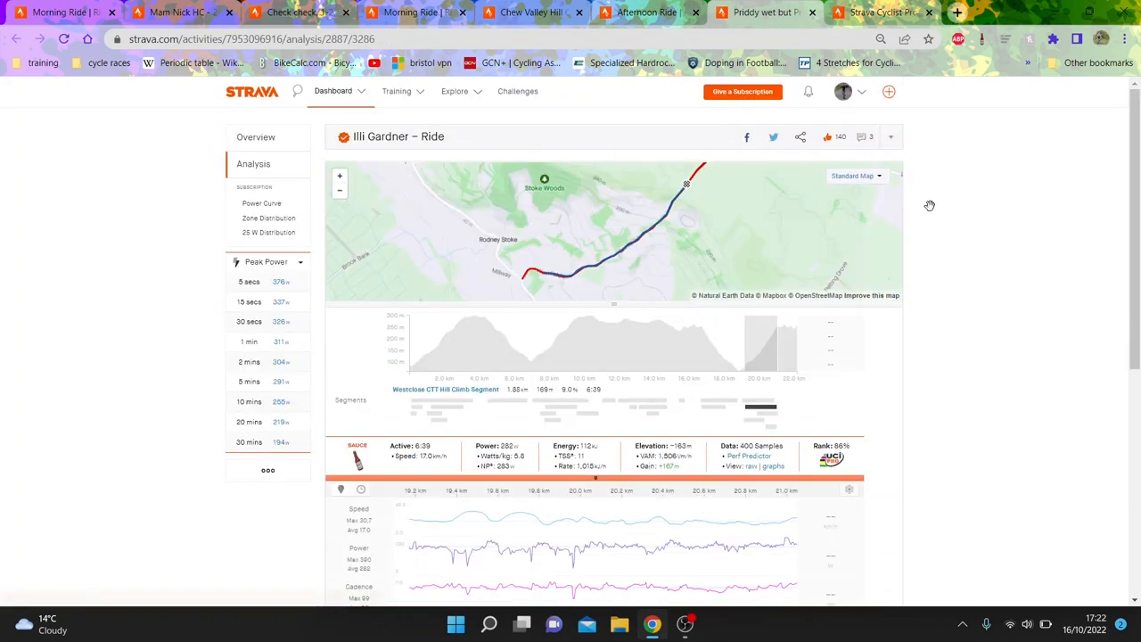
{"action": "scroll", "scroll_direction": "down", "scroll_amount": 3}
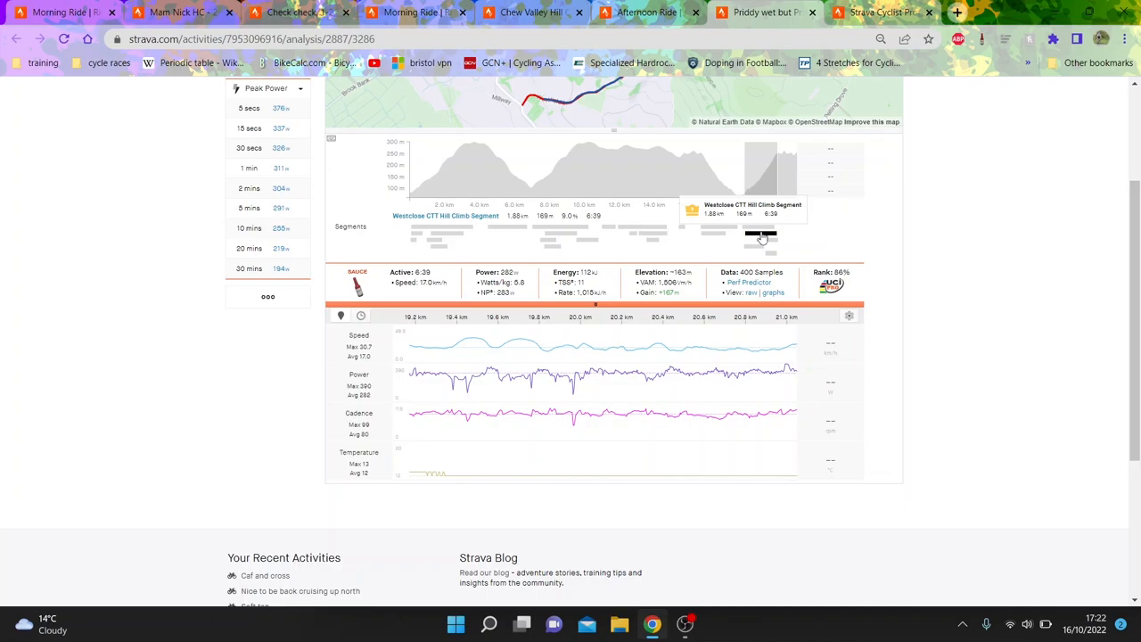
{"action": "mouse_move", "coordinate": [446, 216]}
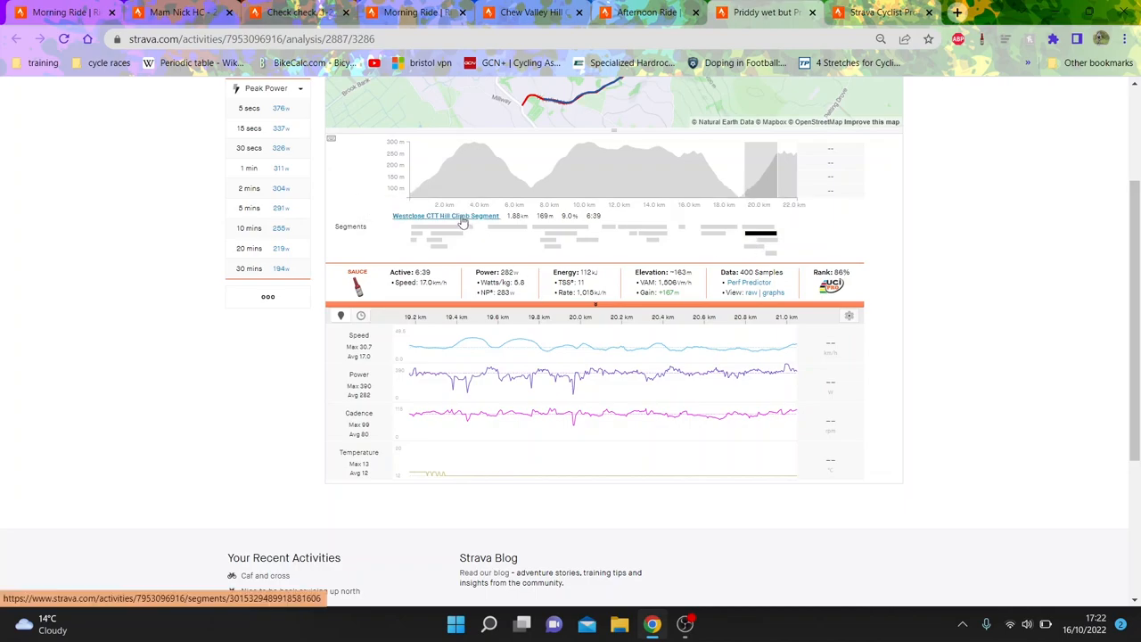
{"action": "left_click", "coordinate": [446, 216]}
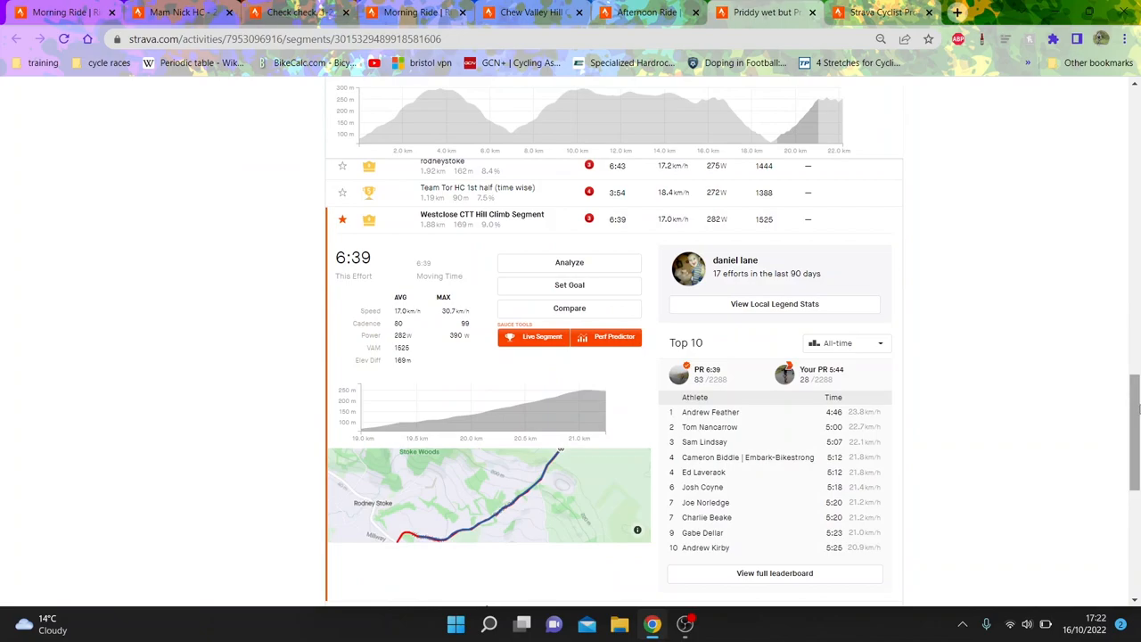
{"action": "left_click", "coordinate": [845, 342]}
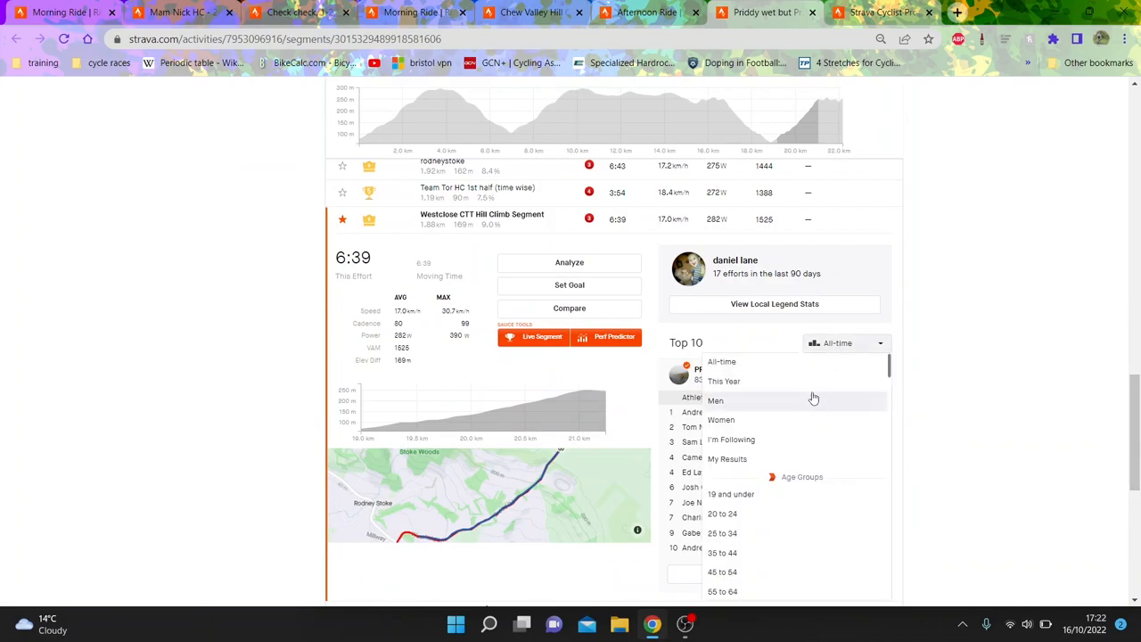
{"action": "left_click", "coordinate": [725, 382]}
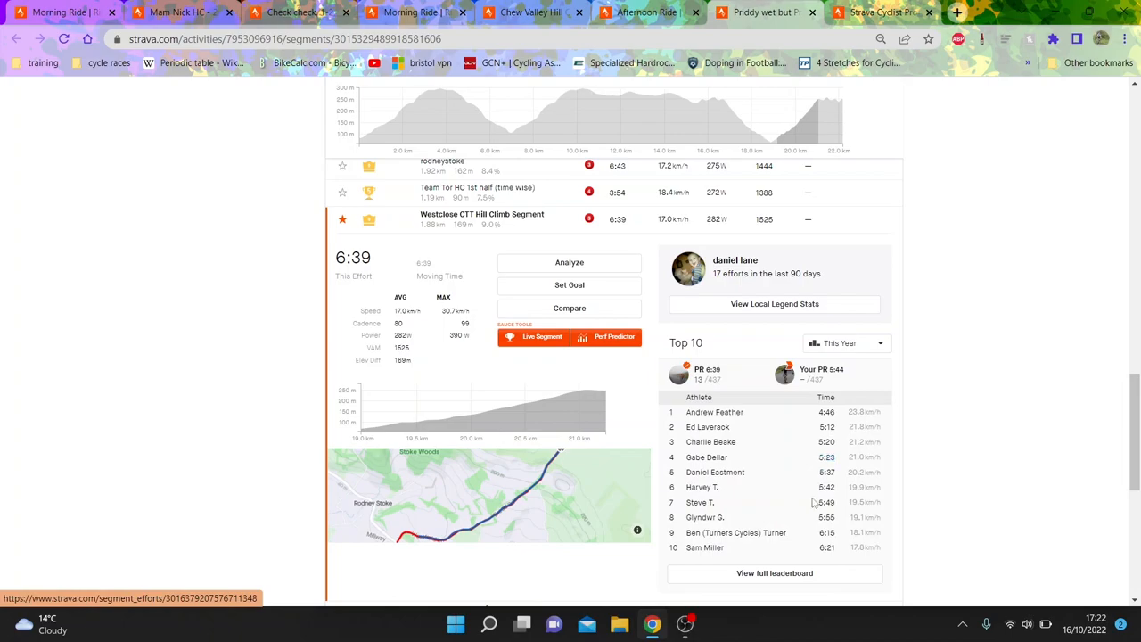
{"action": "mouse_move", "coordinate": [774, 572]}
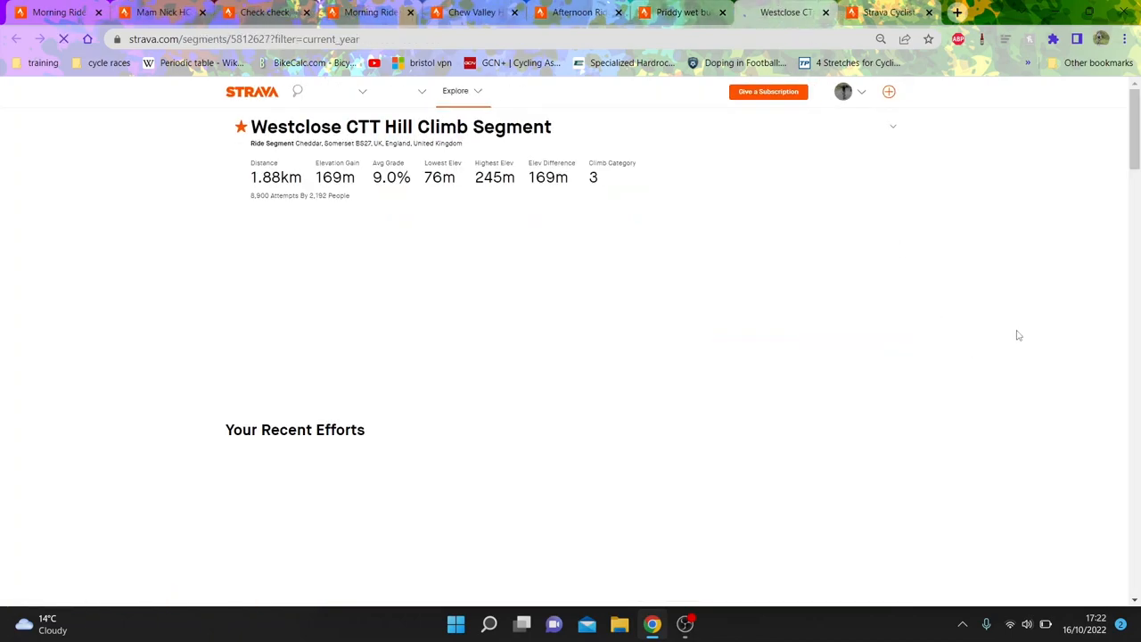
Narrow the Westclose leaderboard to Today, then This Month, and scan the month's efforts.
{"action": "scroll", "scroll_direction": "down", "scroll_amount": 3}
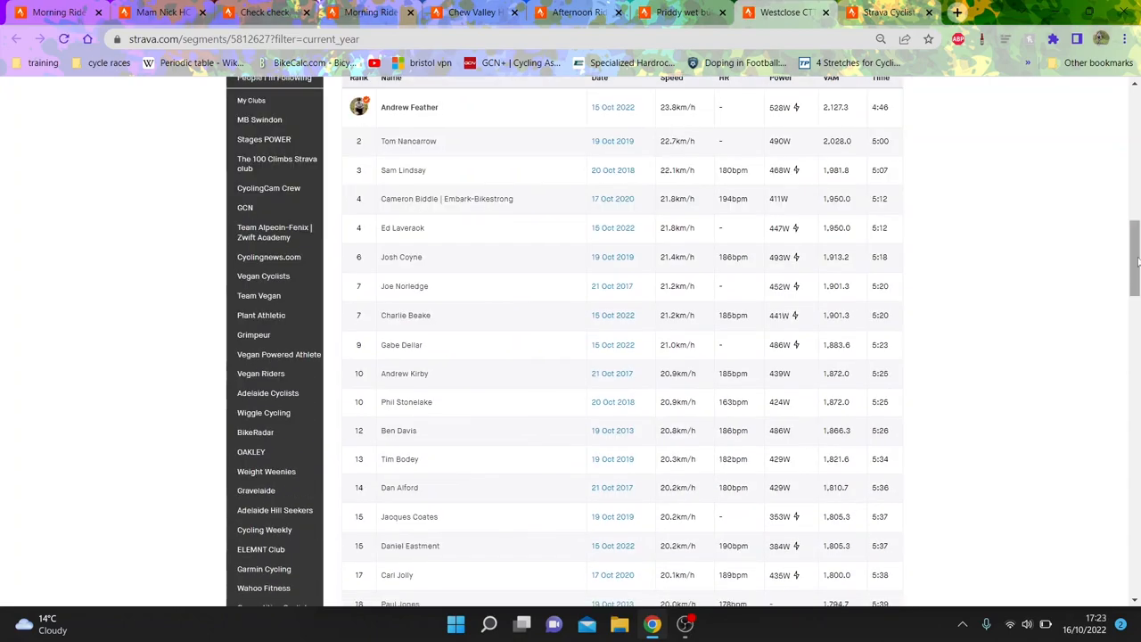
{"action": "left_click", "coordinate": [674, 231]}
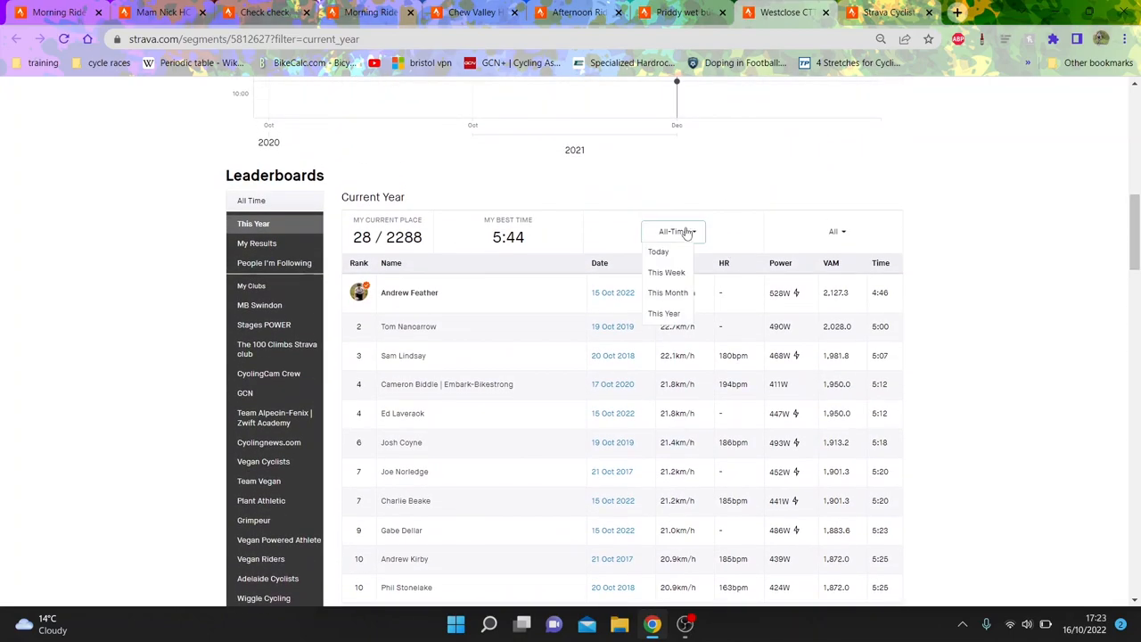
{"action": "left_click", "coordinate": [658, 252]}
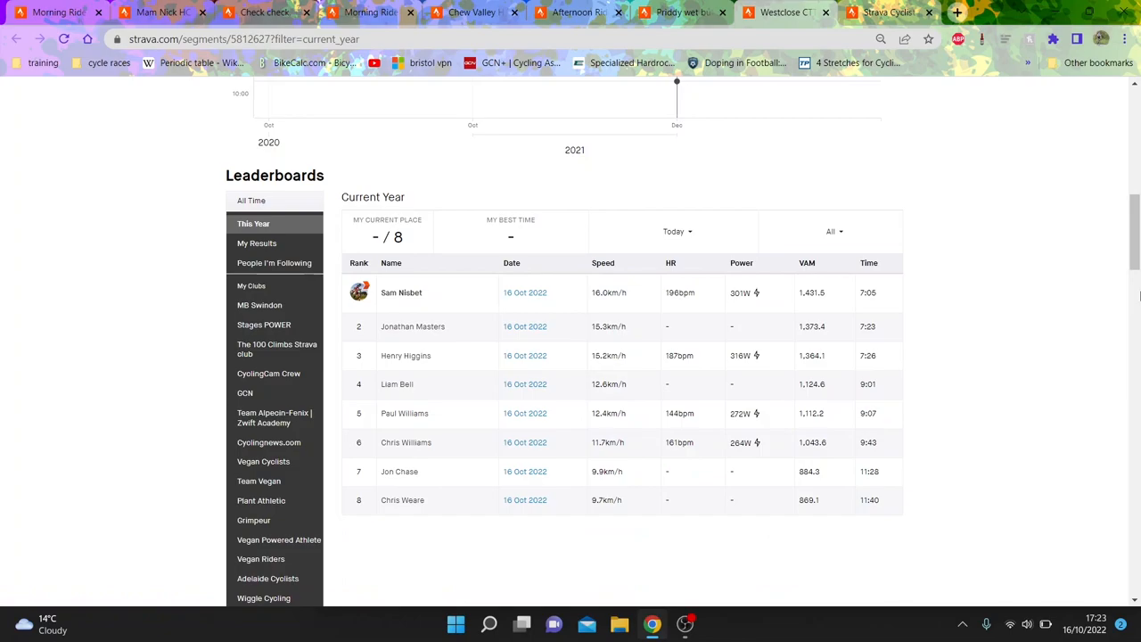
{"action": "left_click", "coordinate": [675, 232]}
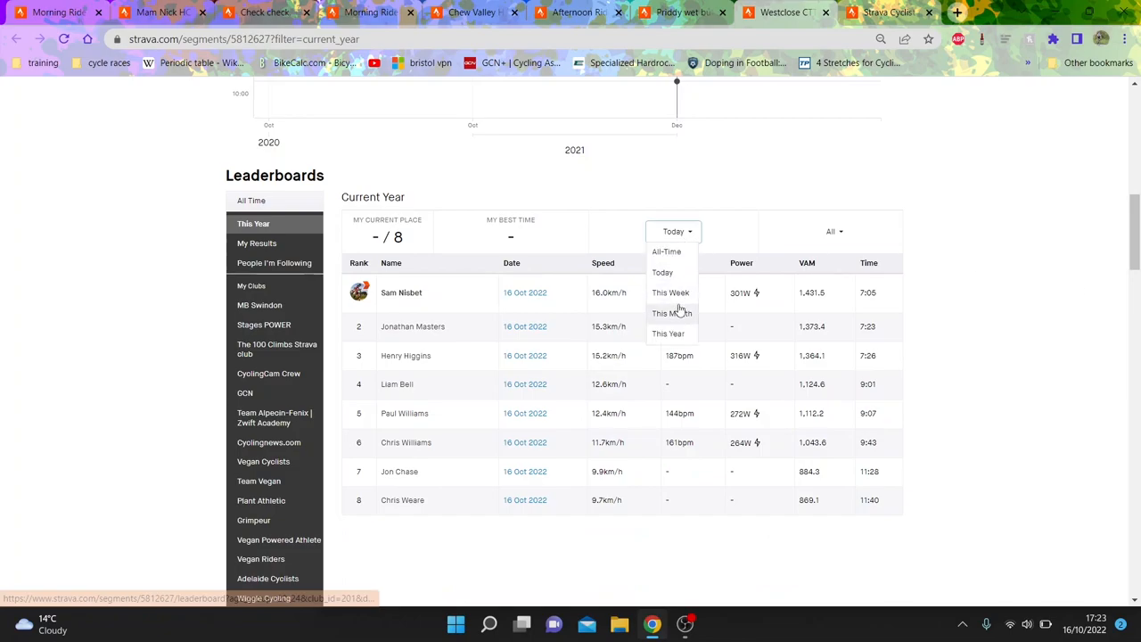
{"action": "left_click", "coordinate": [670, 313]}
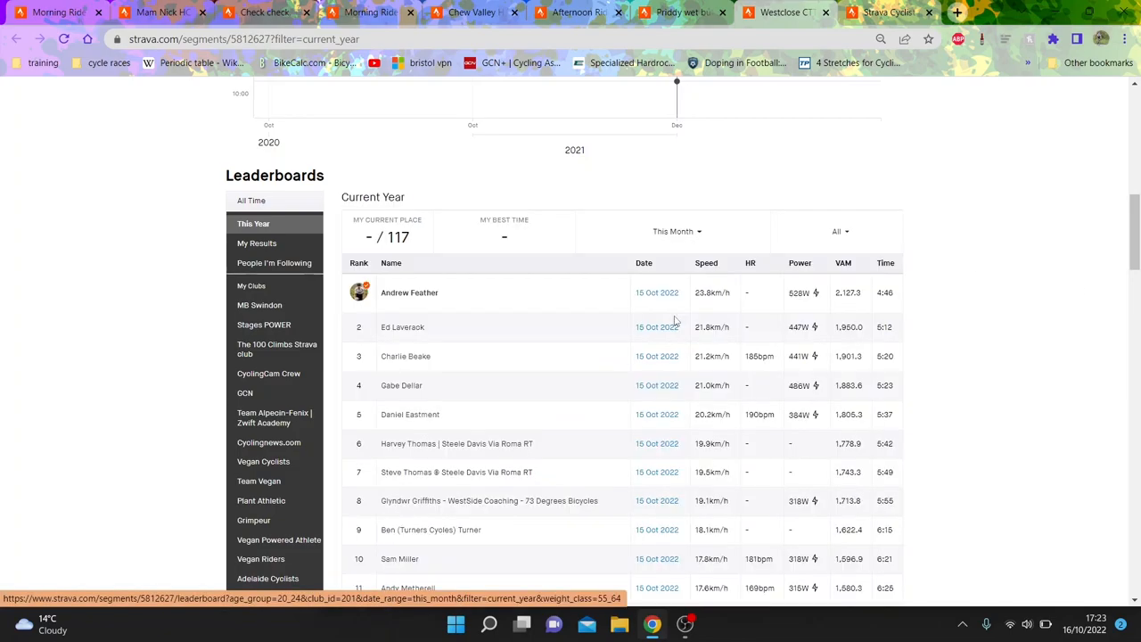
{"action": "mouse_move", "coordinate": [1062, 339]}
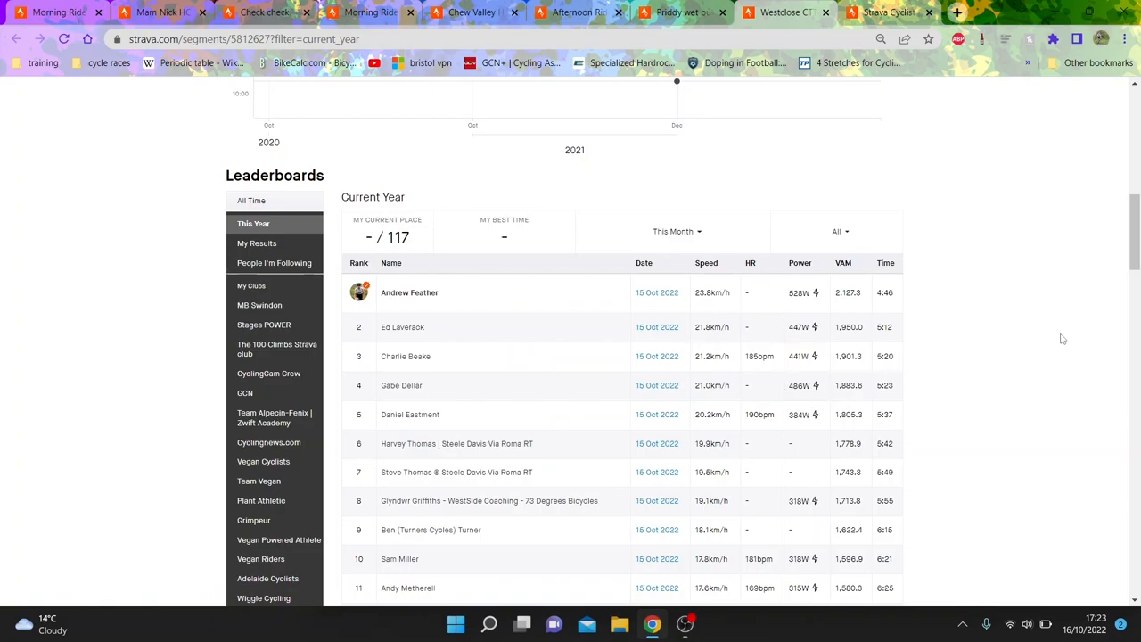
{"action": "scroll", "scroll_direction": "down", "scroll_amount": 3}
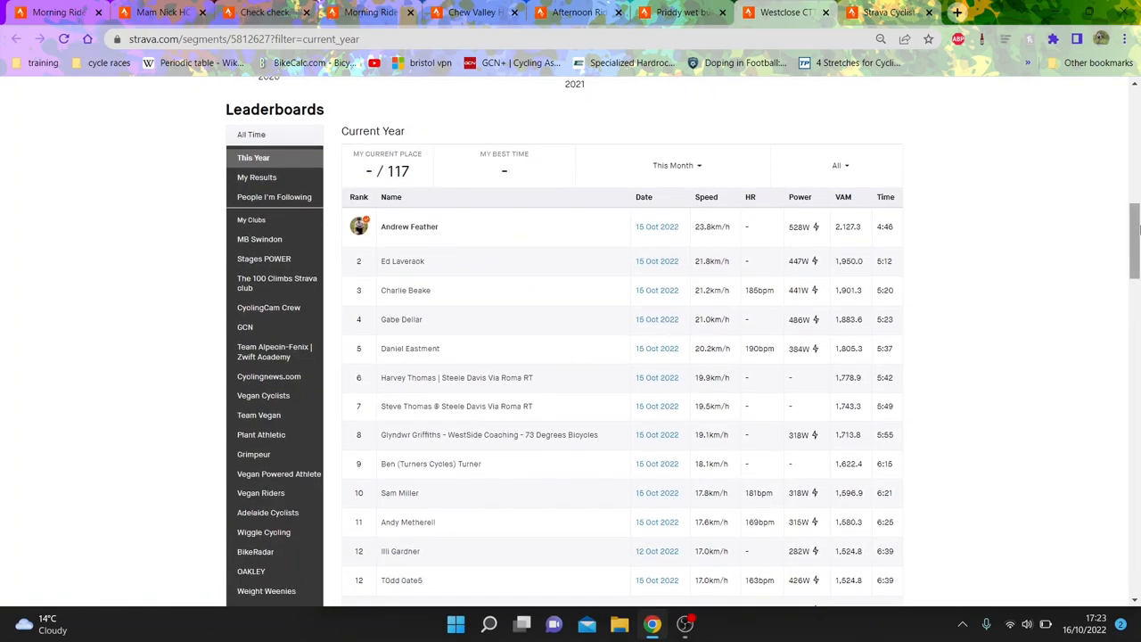
{"action": "scroll", "scroll_direction": "down", "scroll_amount": 3}
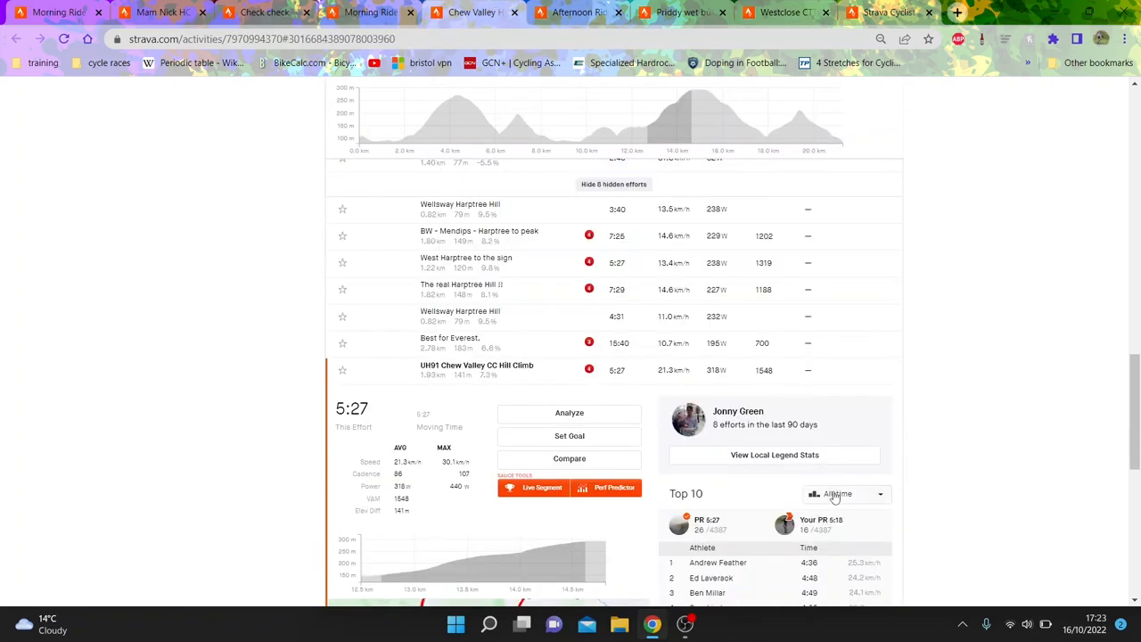
Move from a 4:46 Westclose effort back through the leaderboard and Morning Ride to the Chew Valley Hill Climb race.
{"action": "left_click", "coordinate": [845, 494]}
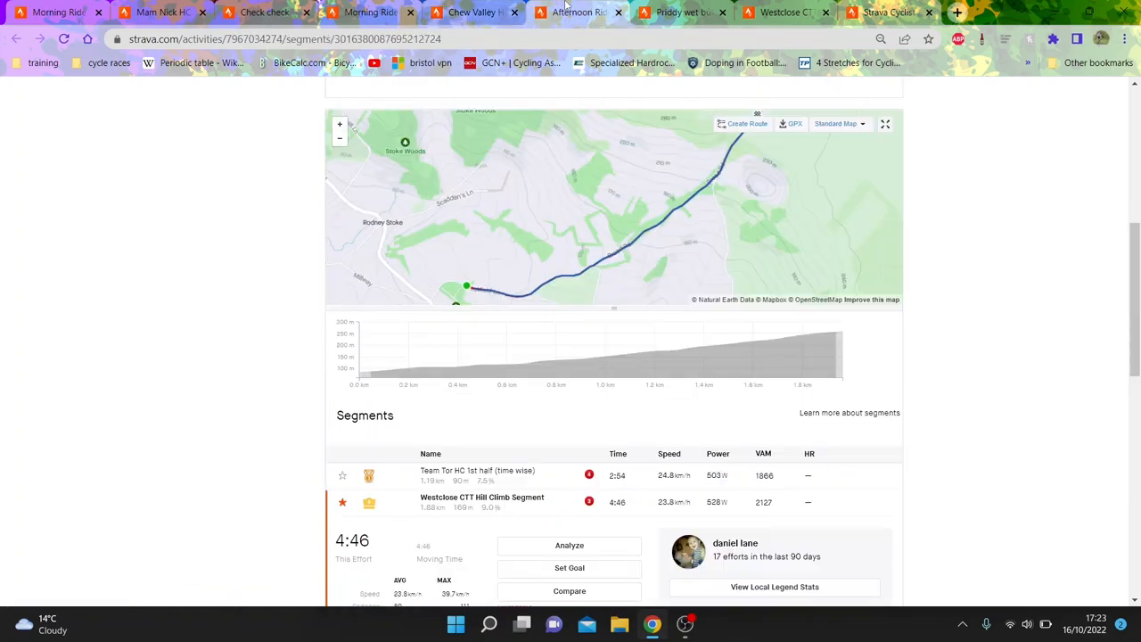
{"action": "left_click", "coordinate": [481, 496]}
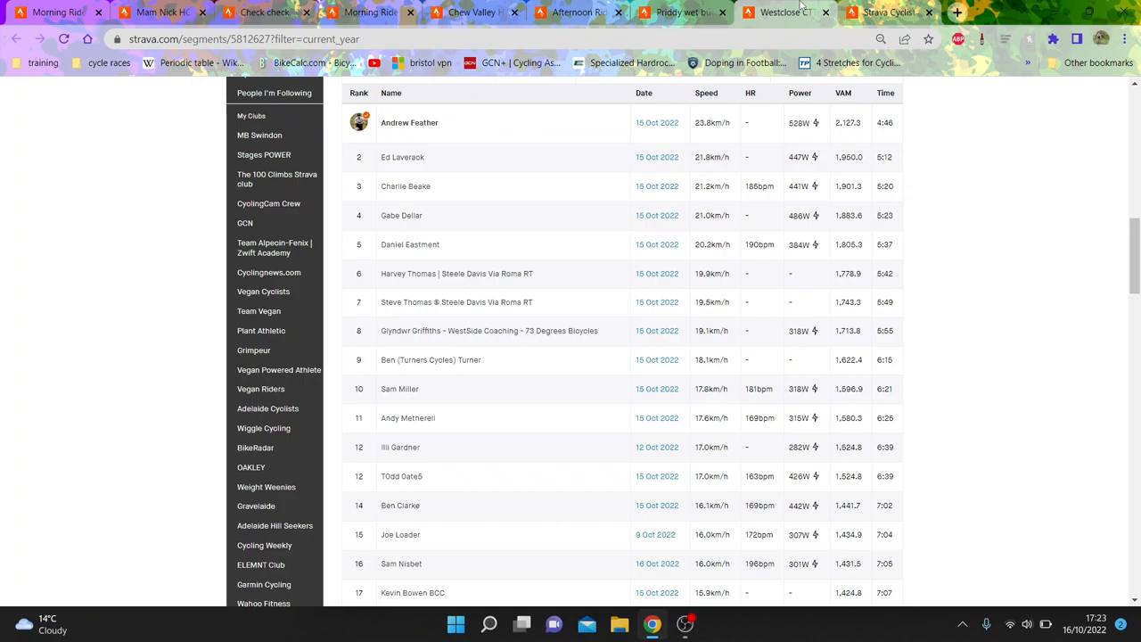
{"action": "left_click", "coordinate": [410, 121]}
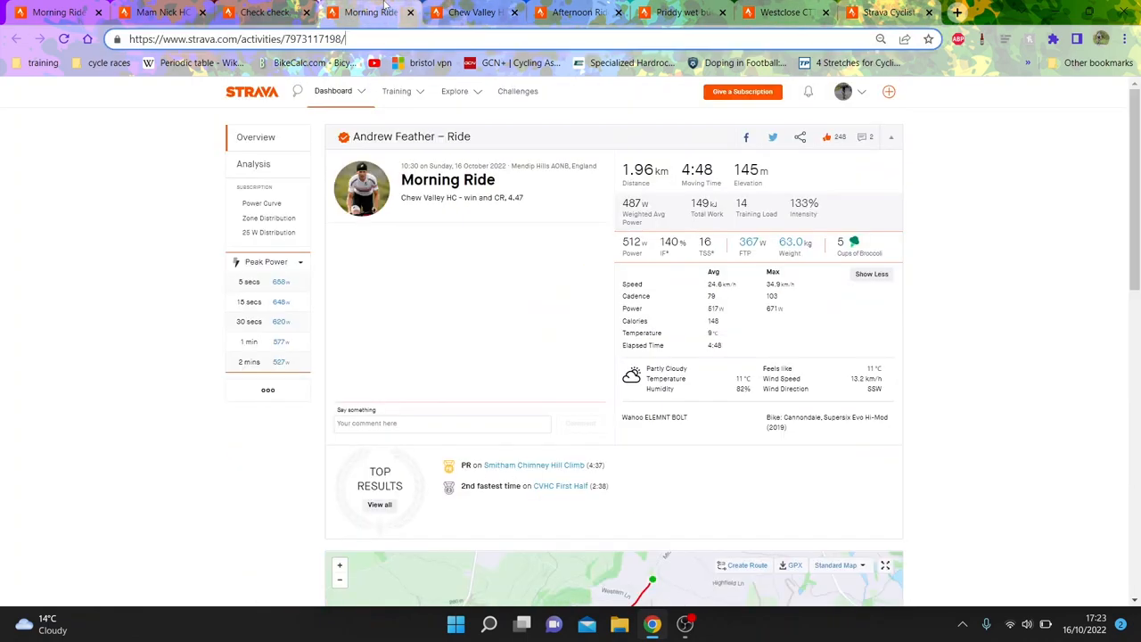
{"action": "left_click", "coordinate": [264, 12]}
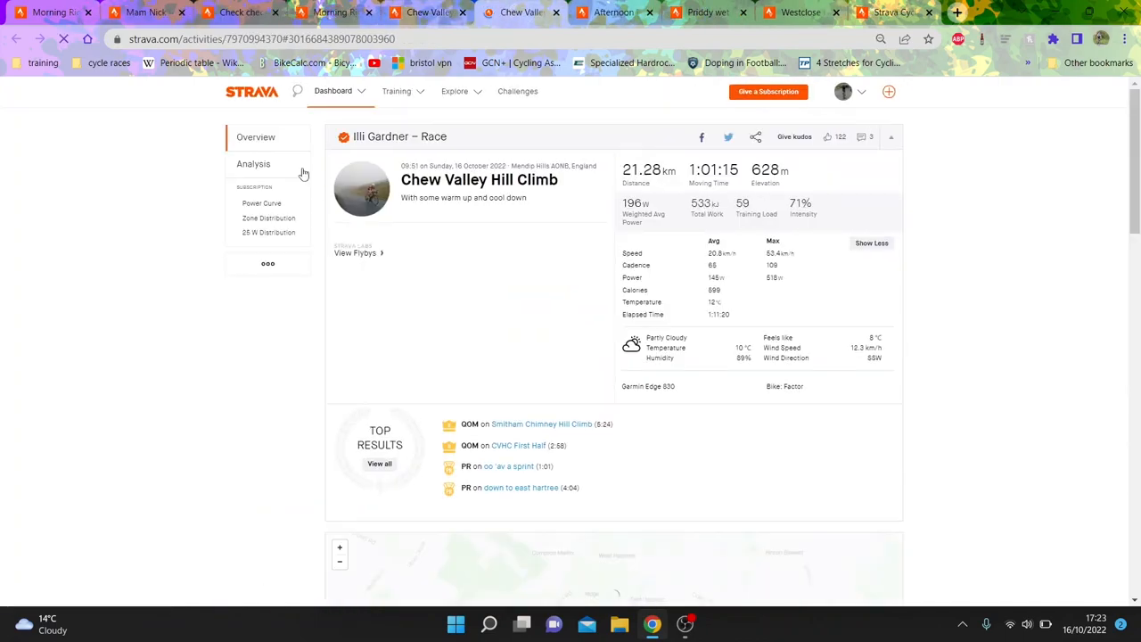
Analyse the UHS1 Chew Valley effort, reach the Smithams Chimney segment and limit its top 10 to This Year.
{"action": "scroll", "scroll_direction": "down", "scroll_amount": 3}
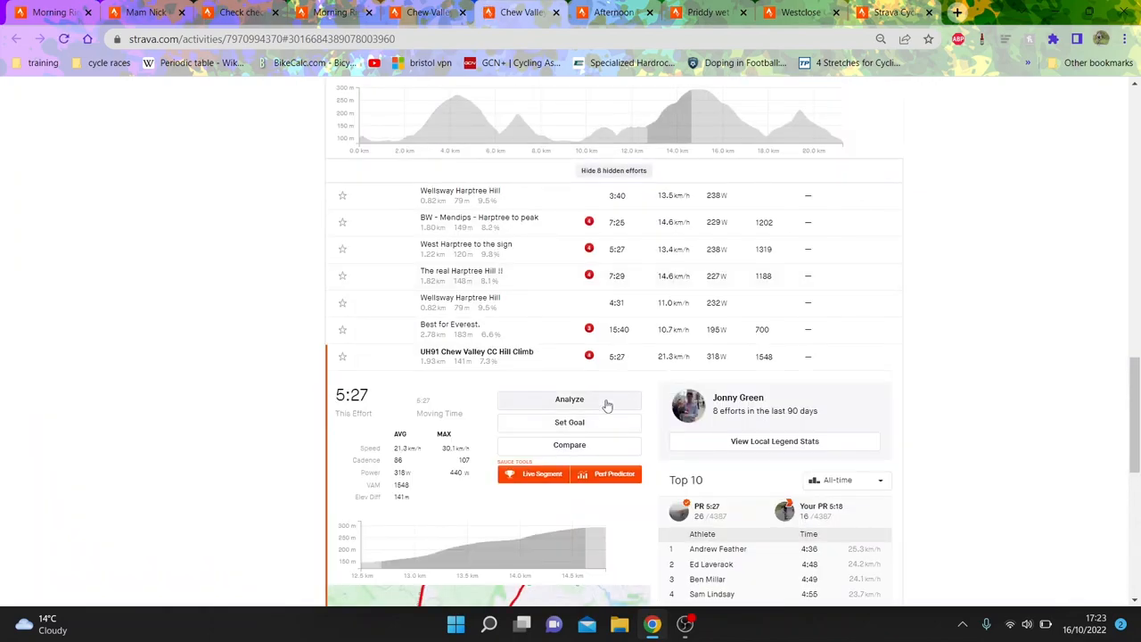
{"action": "left_click", "coordinate": [569, 400]}
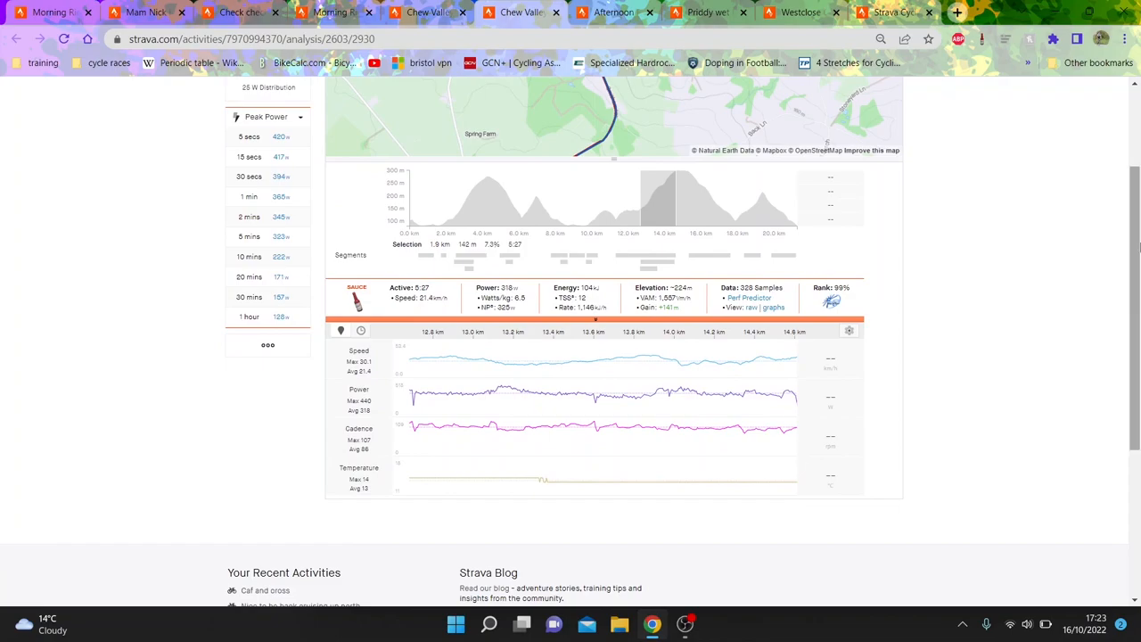
{"action": "mouse_move", "coordinate": [663, 271]}
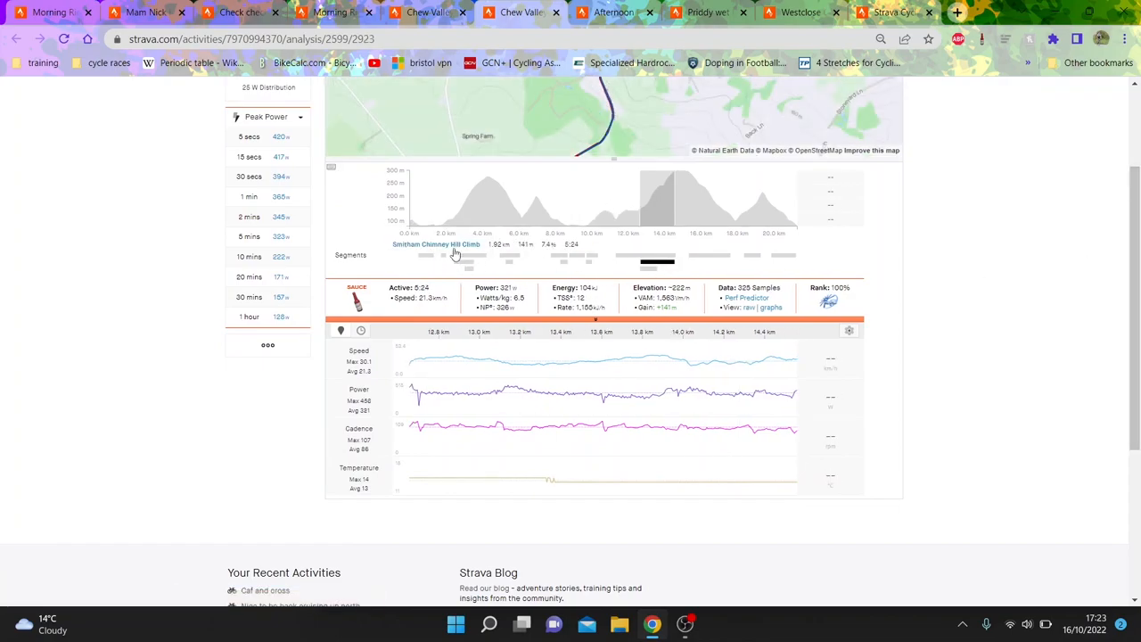
{"action": "left_click", "coordinate": [435, 242]}
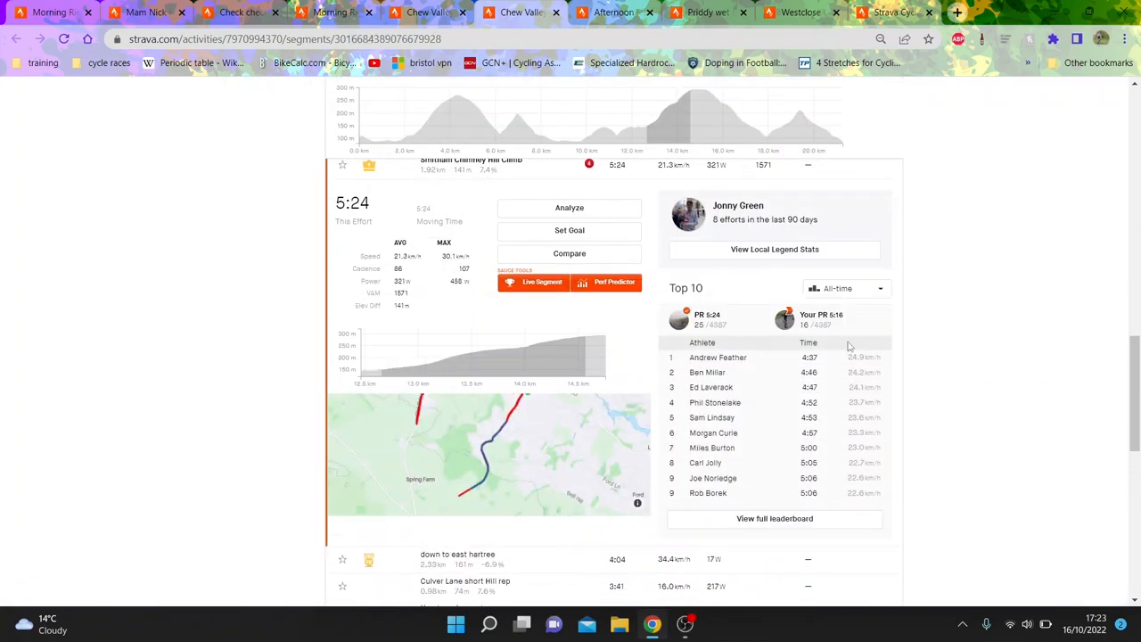
{"action": "left_click", "coordinate": [845, 289]}
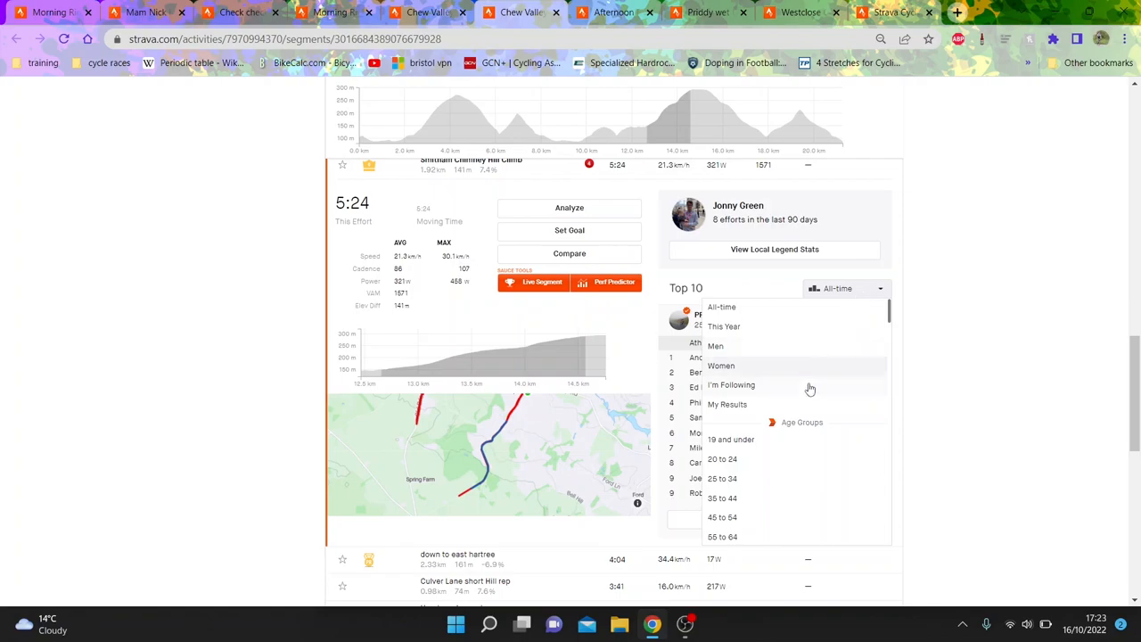
{"action": "mouse_move", "coordinate": [809, 389]}
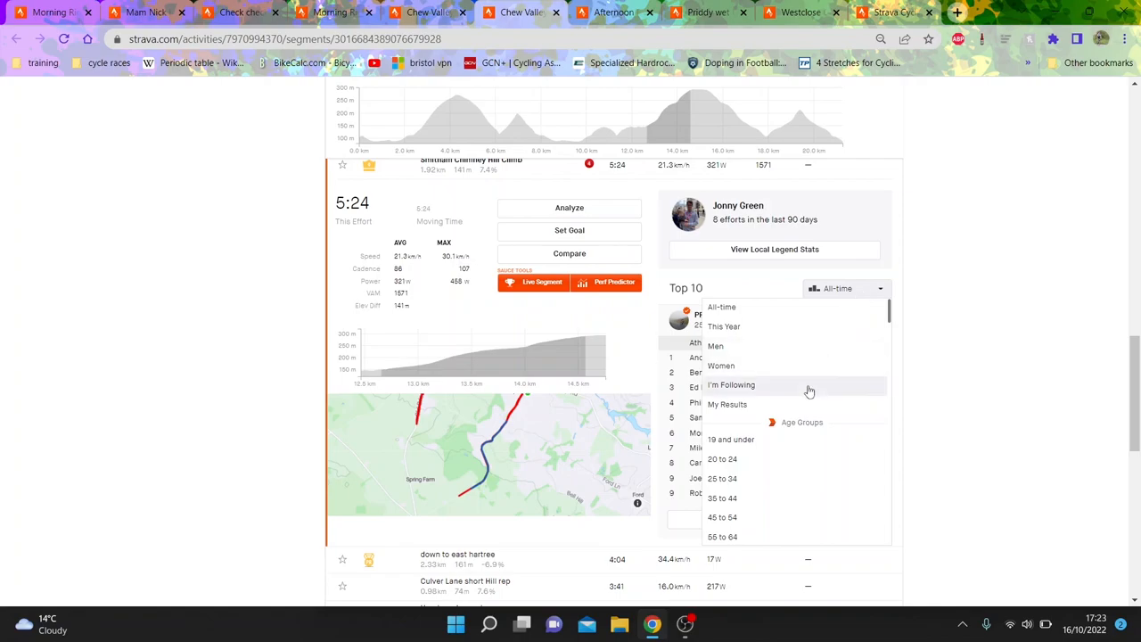
{"action": "mouse_move", "coordinate": [810, 381]}
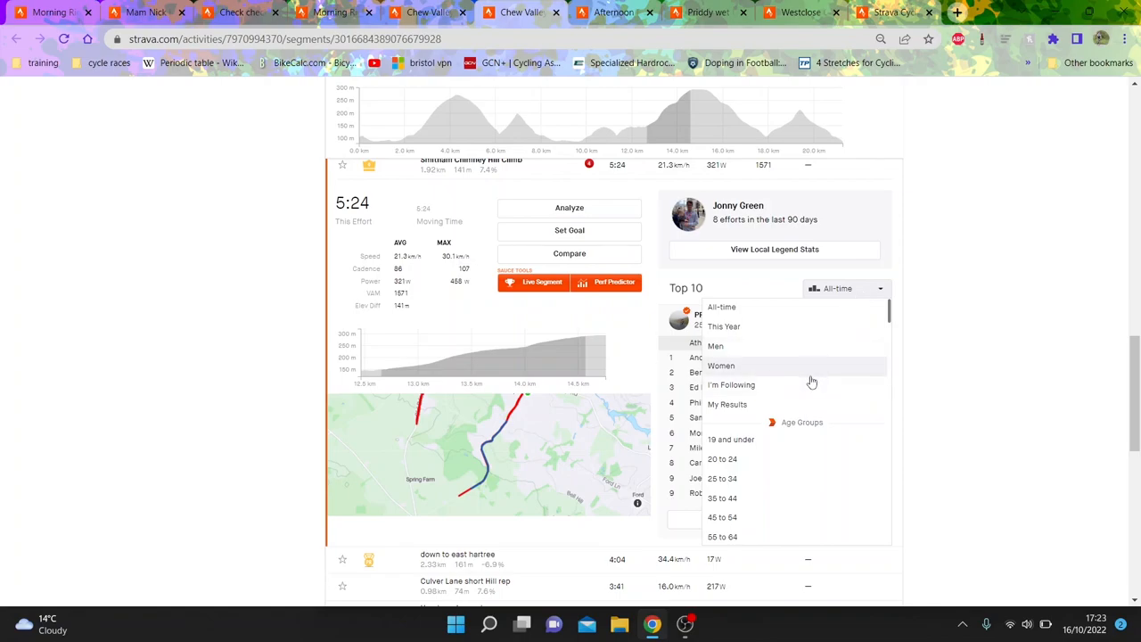
{"action": "mouse_move", "coordinate": [799, 403]}
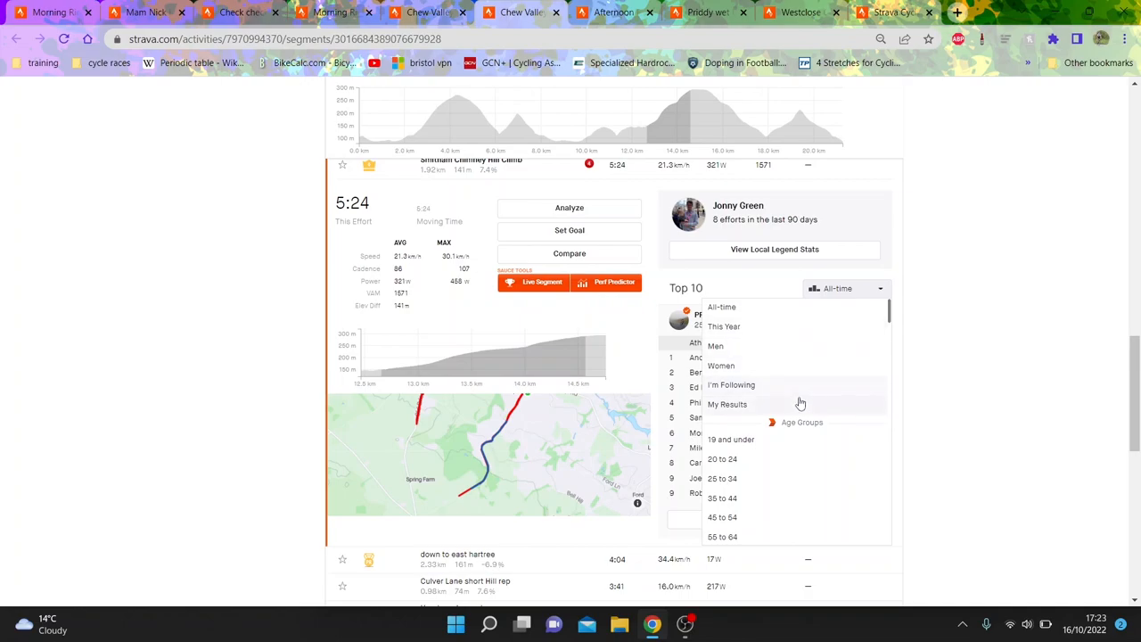
{"action": "left_click", "coordinate": [724, 324]}
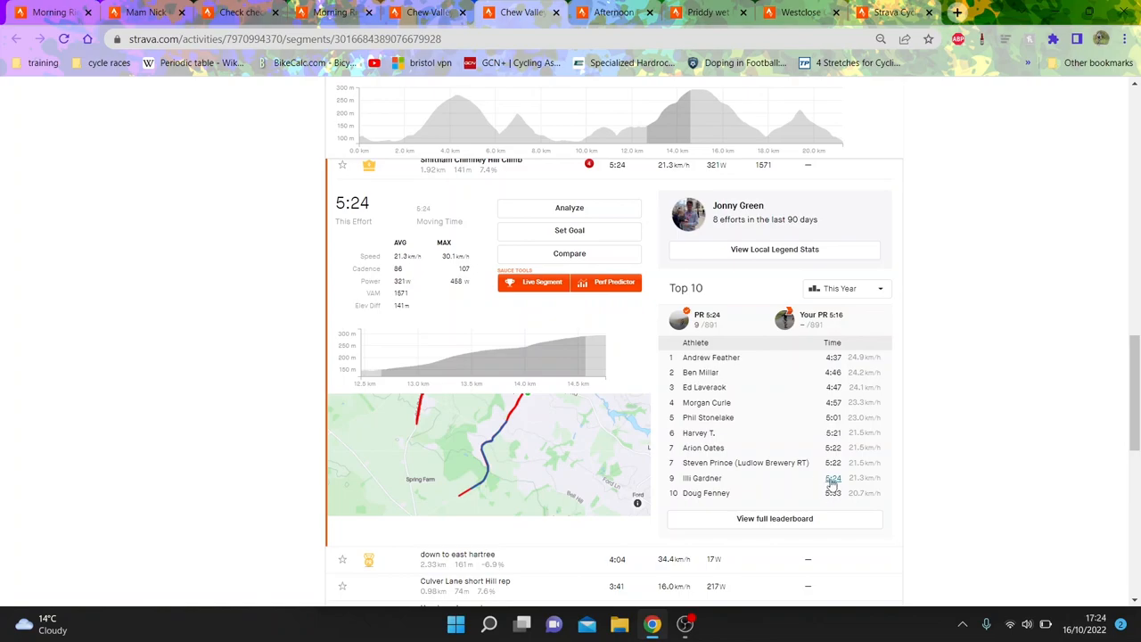
{"action": "mouse_move", "coordinate": [831, 464]}
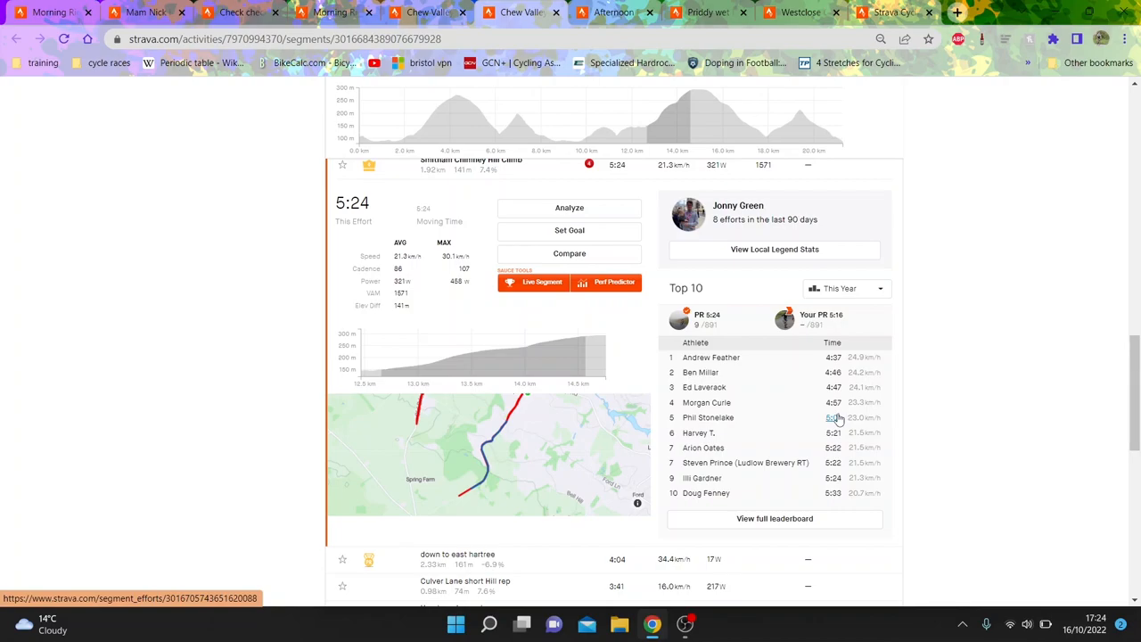
{"action": "mouse_move", "coordinate": [828, 414]}
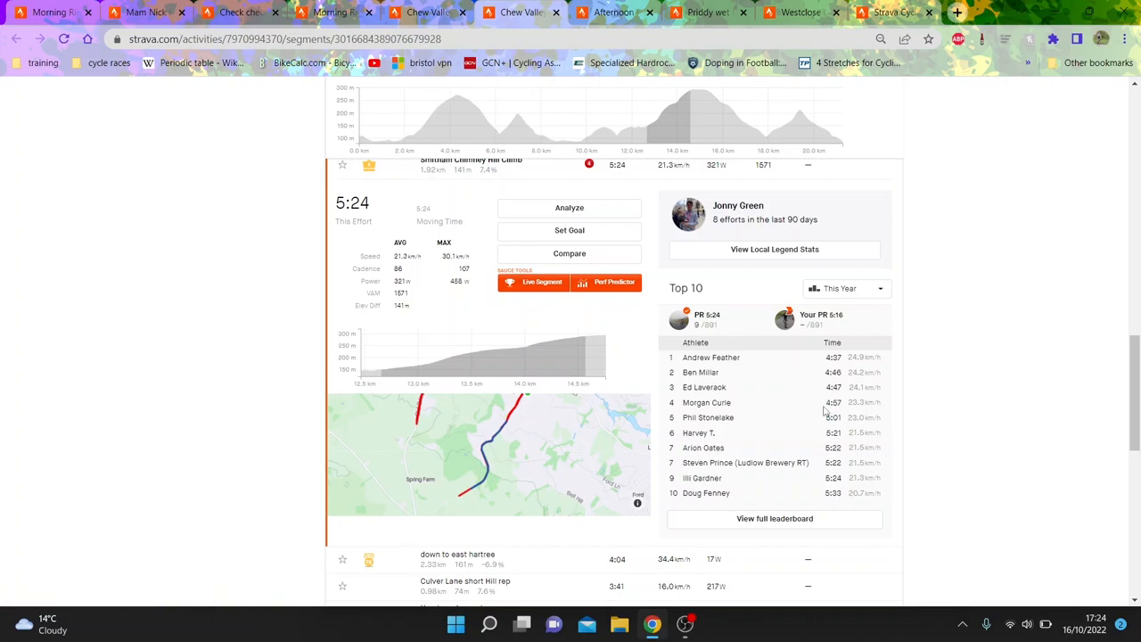
{"action": "mouse_move", "coordinate": [813, 419]}
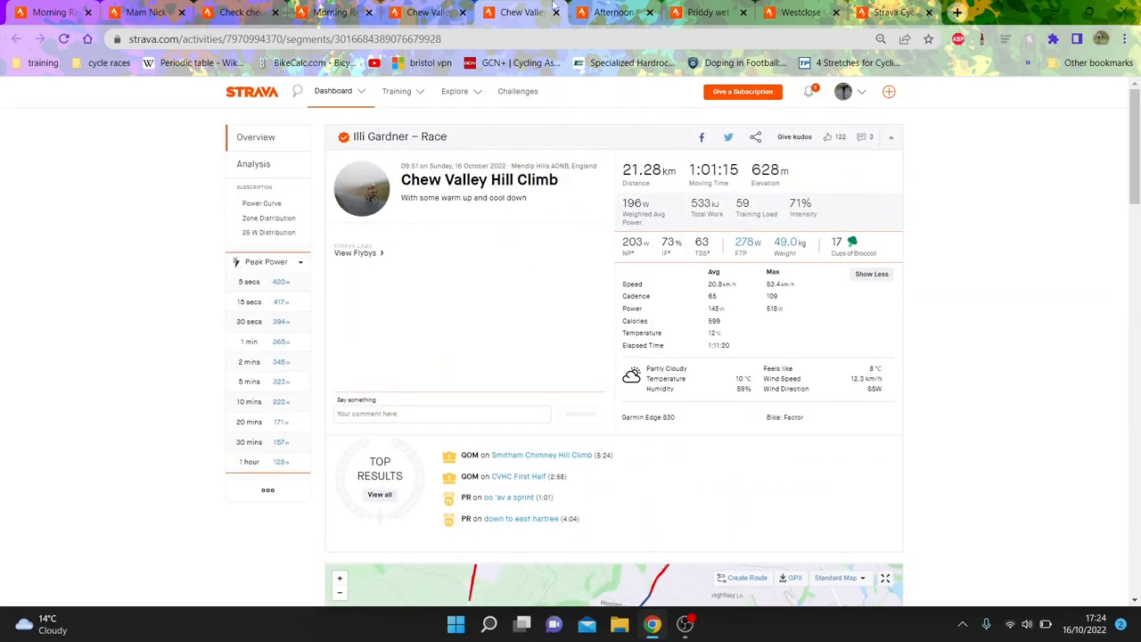
{"action": "mouse_move", "coordinate": [521, 13]}
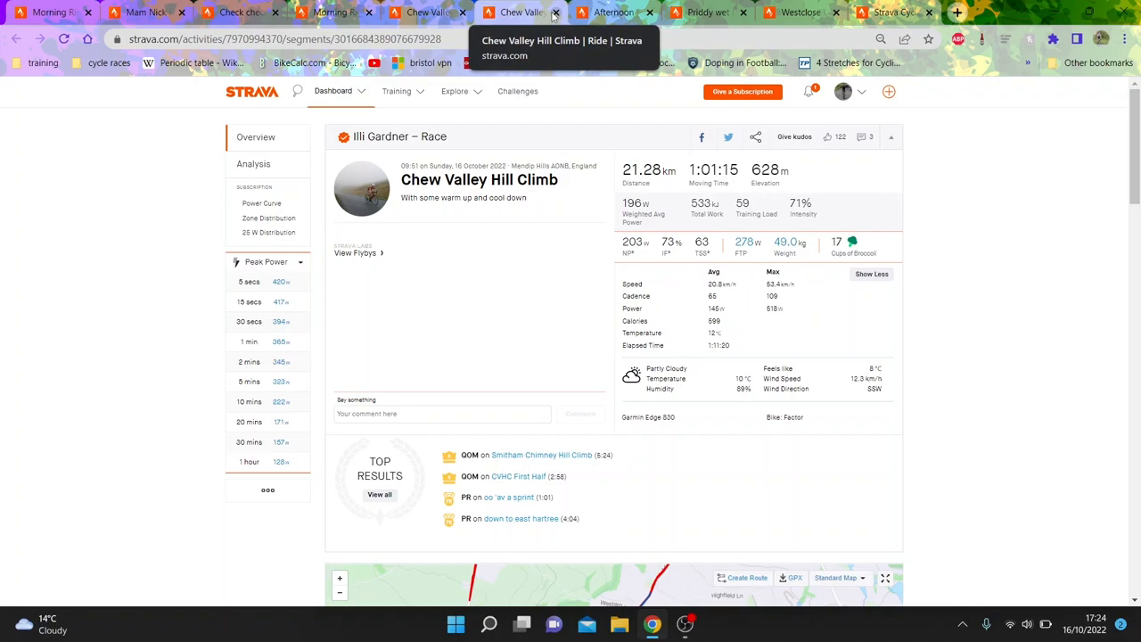
Review this year's full leaderboard power and times, then go to the second-placed rider's Team Tor 2000 HC ride.
{"action": "left_click", "coordinate": [809, 93]}
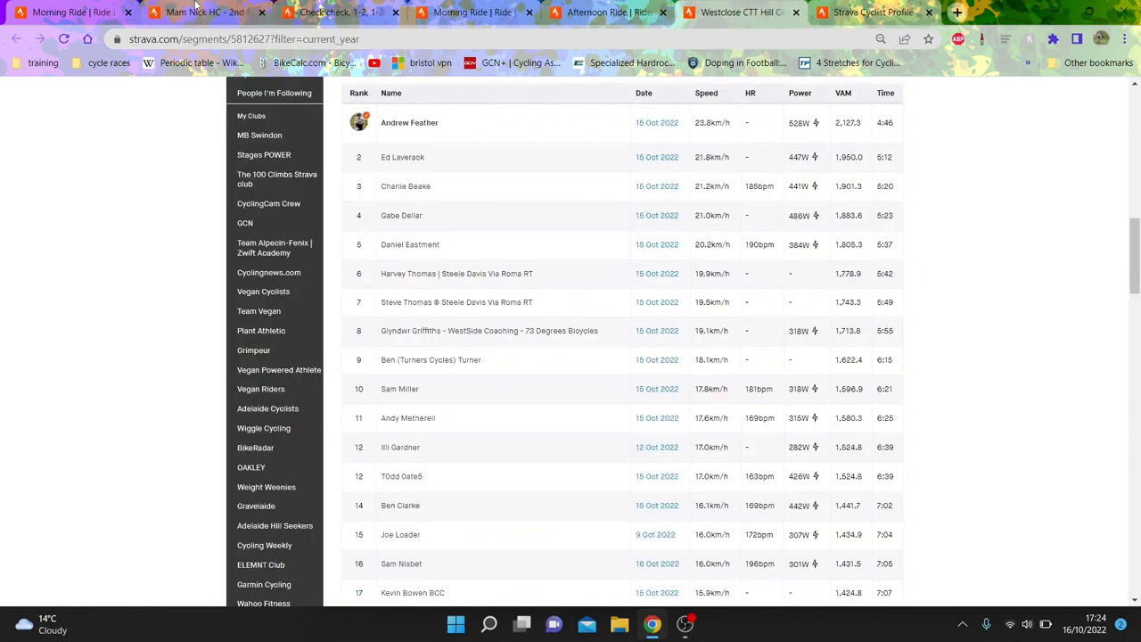
{"action": "mouse_move", "coordinate": [337, 11]}
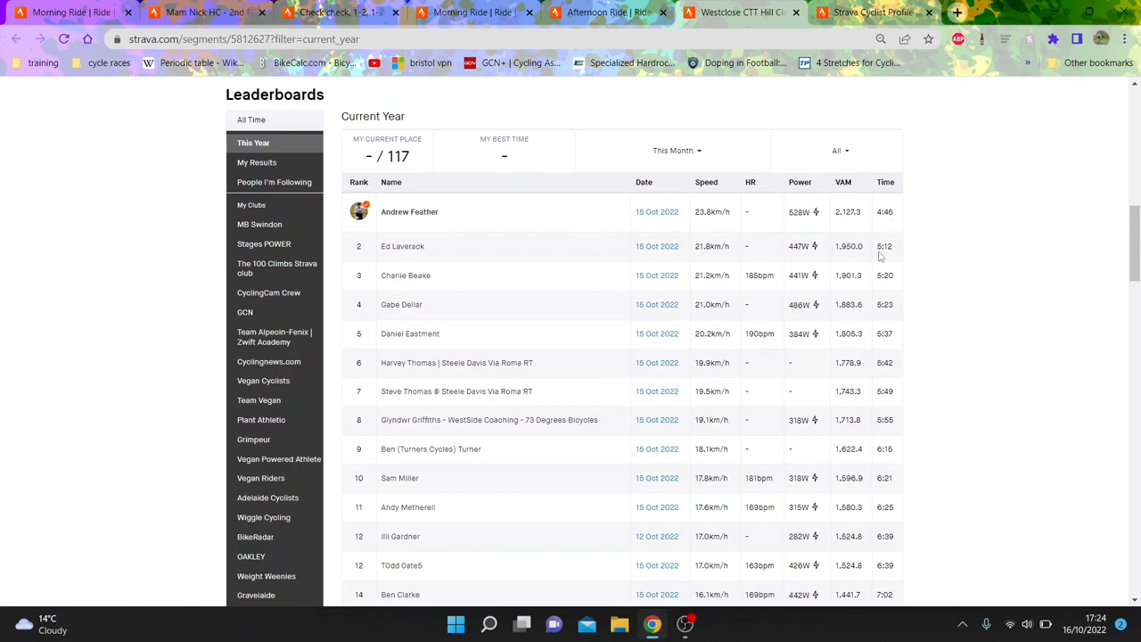
{"action": "mouse_move", "coordinate": [663, 226]}
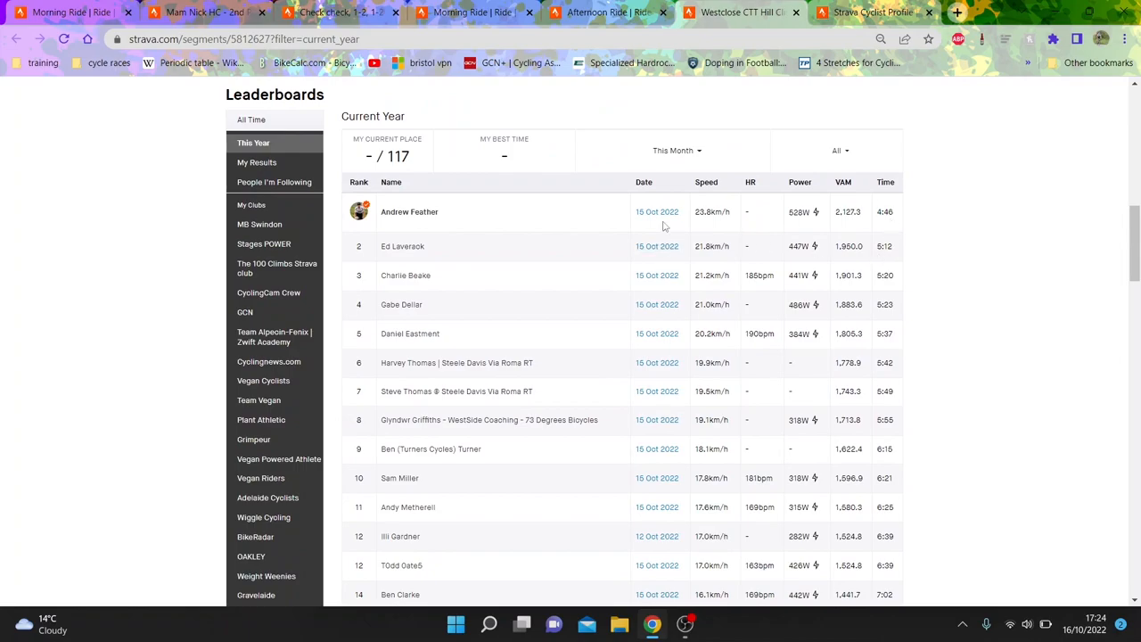
{"action": "left_click", "coordinate": [657, 246]}
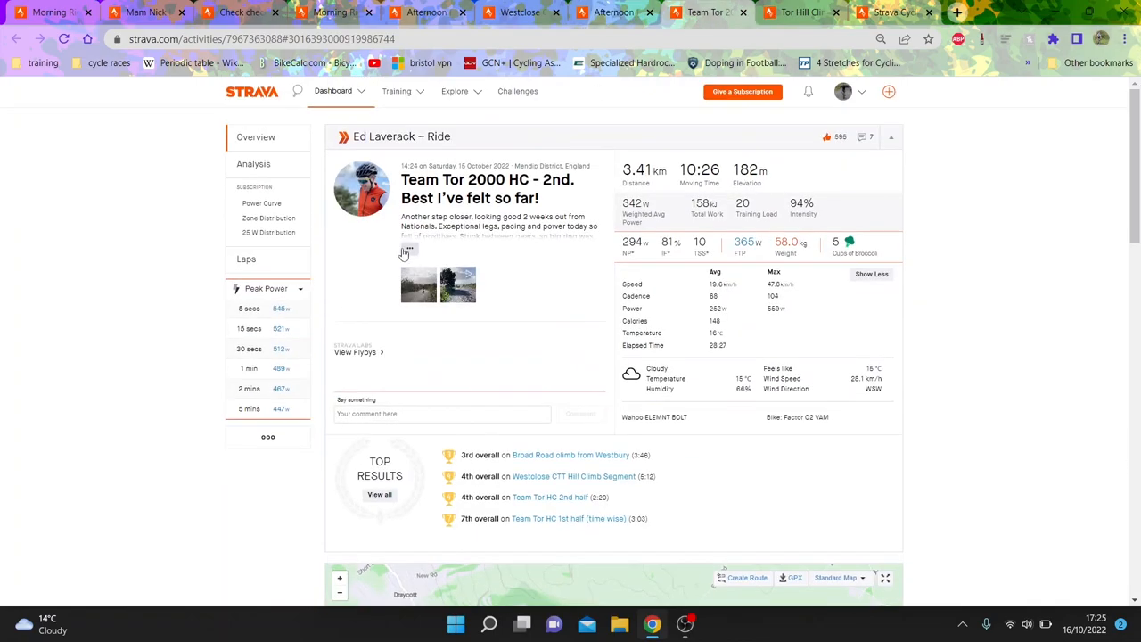
Examine another rider's Westclose effort speed and power traces, then go to the leader's Afternoon Ride.
{"action": "left_click", "coordinate": [253, 164]}
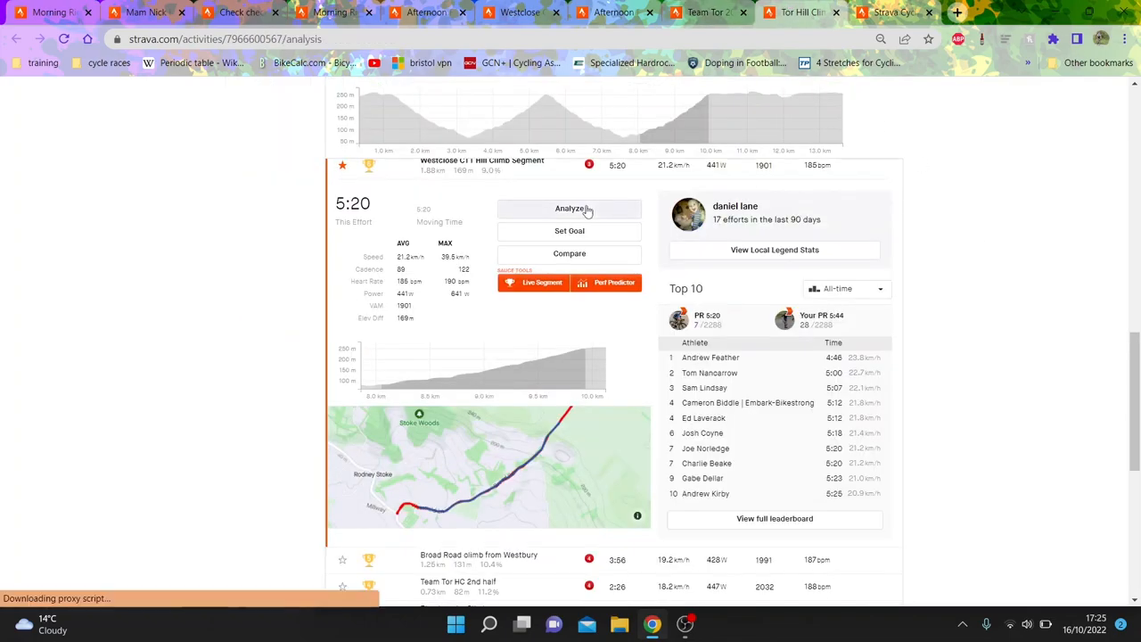
{"action": "left_click", "coordinate": [569, 207]}
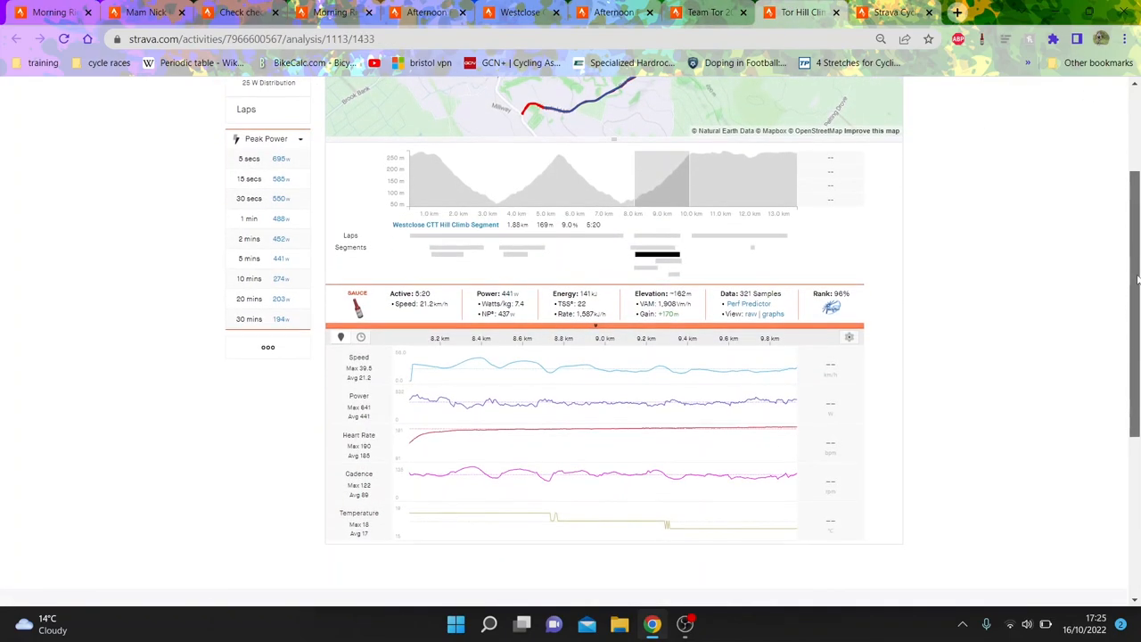
{"action": "mouse_move", "coordinate": [762, 413]}
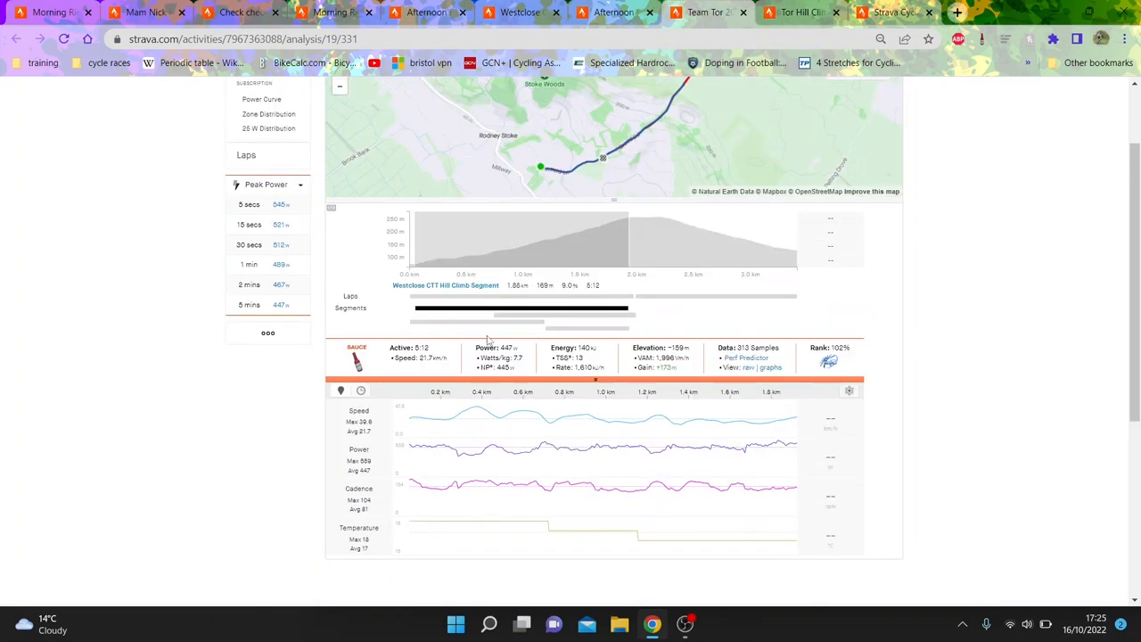
{"action": "mouse_move", "coordinate": [444, 434]}
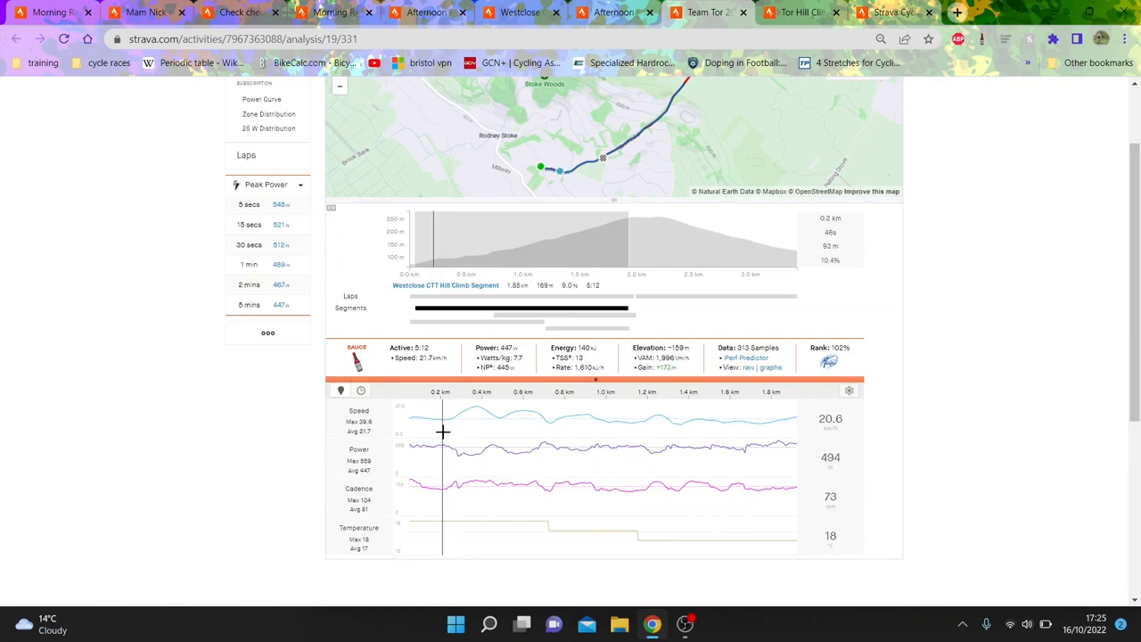
{"action": "mouse_move", "coordinate": [457, 434]}
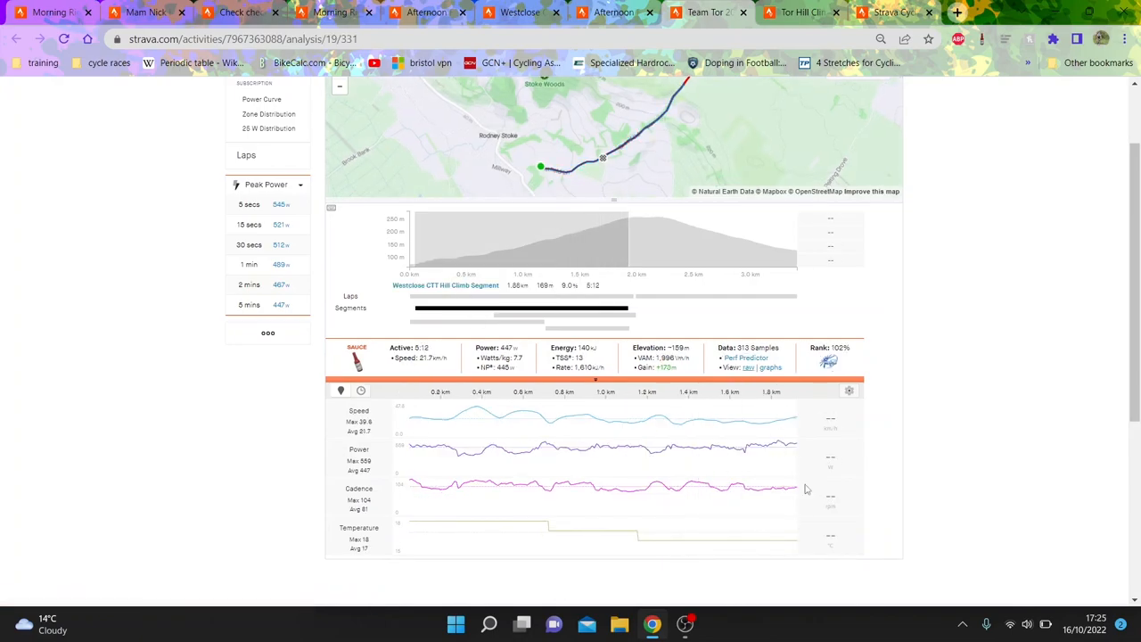
{"action": "left_click", "coordinate": [257, 135]}
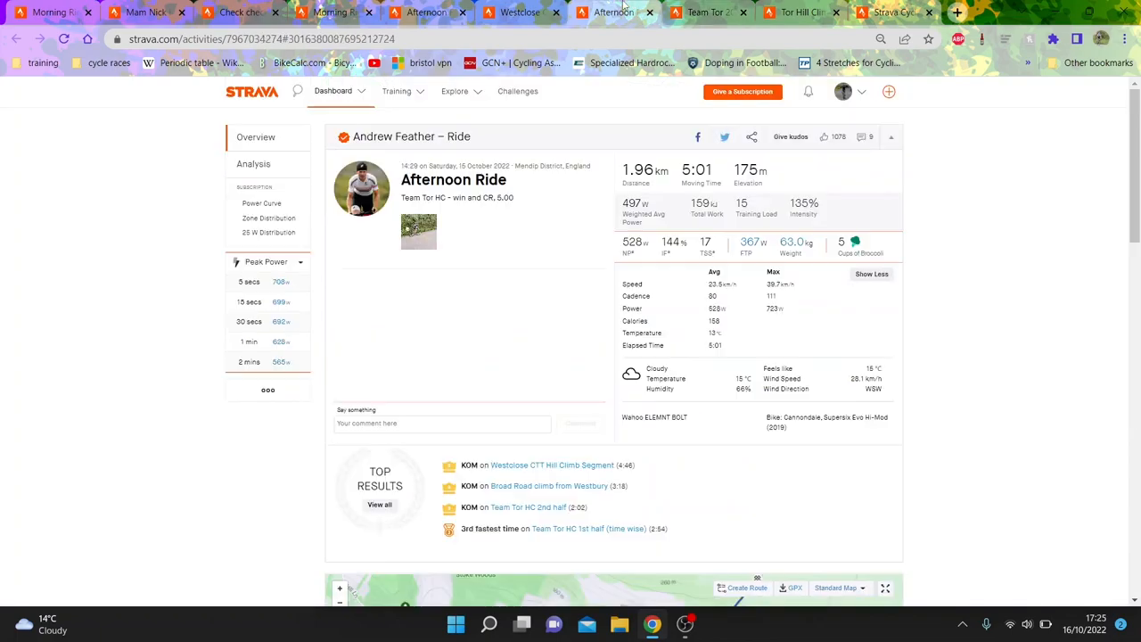
{"action": "mouse_move", "coordinate": [253, 164]}
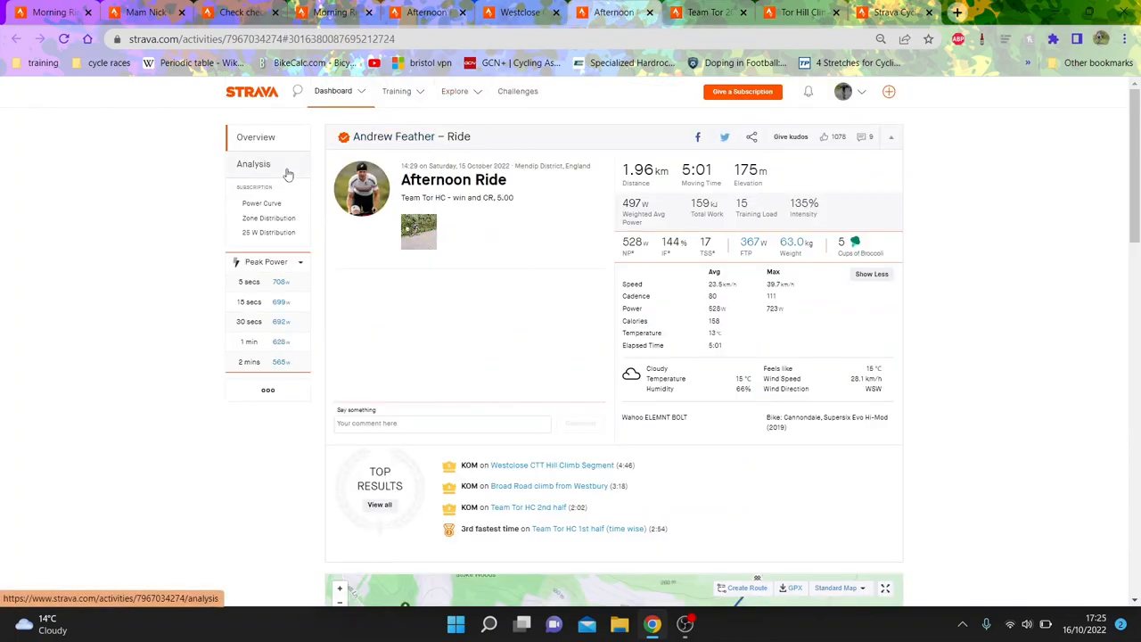
{"action": "mouse_move", "coordinate": [896, 13]}
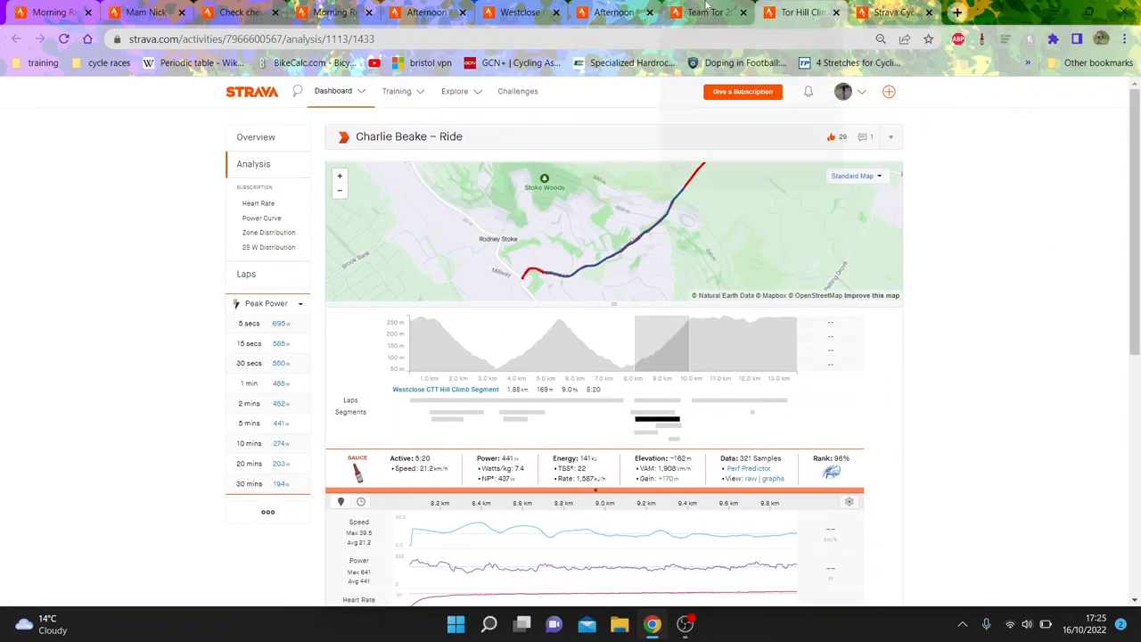
Reach the segment leader's ride analysis and select the steep final 0.5 km, about 1:28 at 560 W.
{"action": "left_click", "coordinate": [446, 389]}
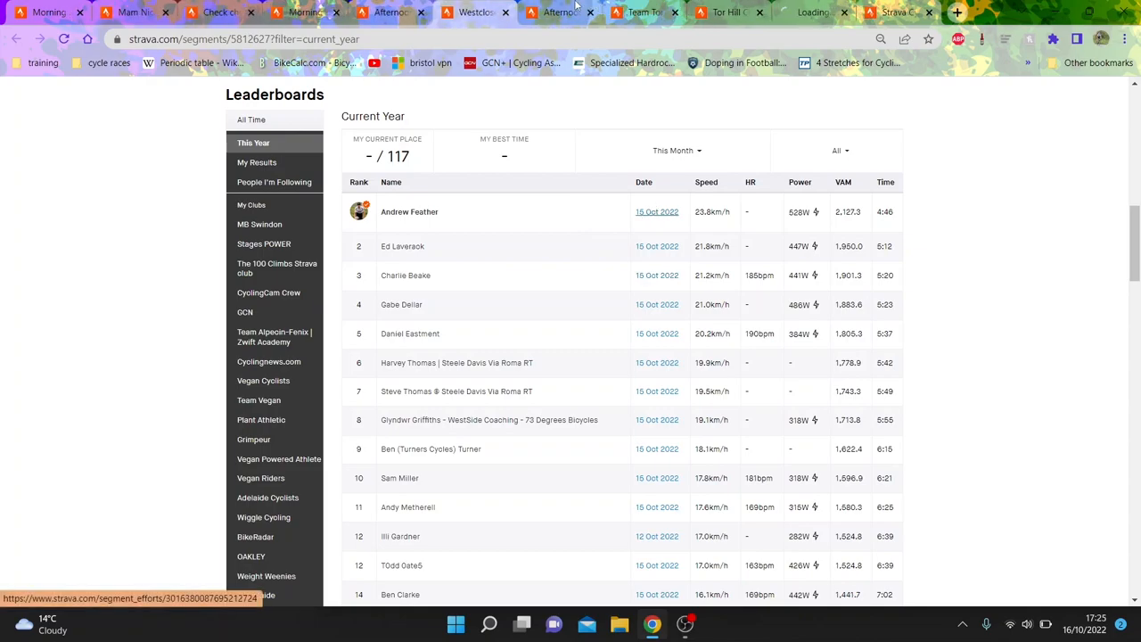
{"action": "left_click", "coordinate": [410, 210]}
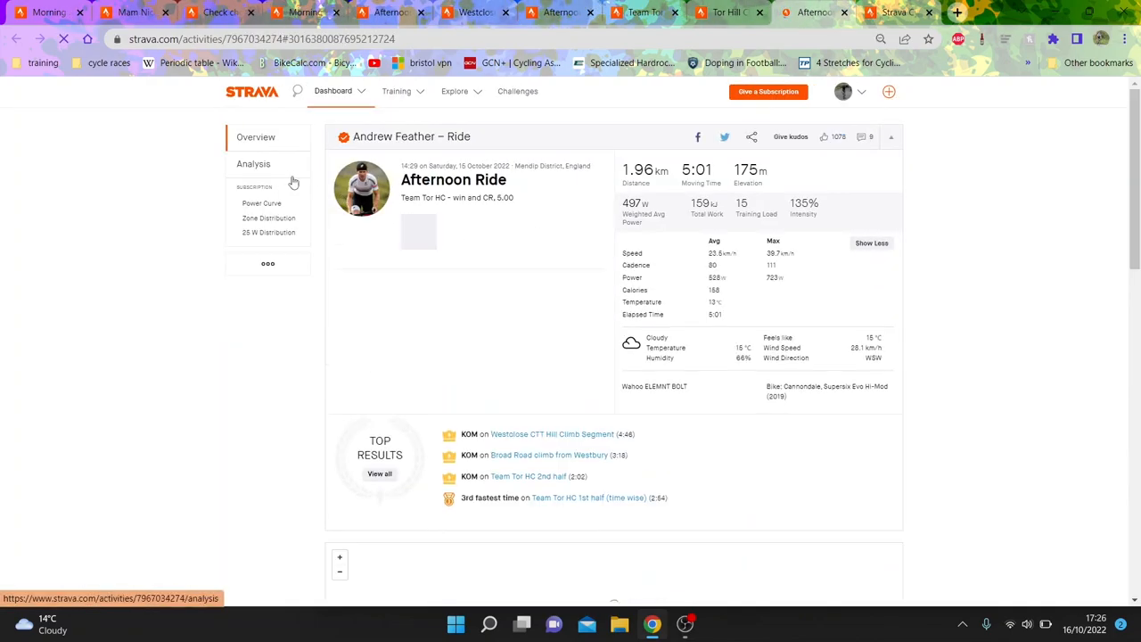
{"action": "left_click", "coordinate": [253, 165]}
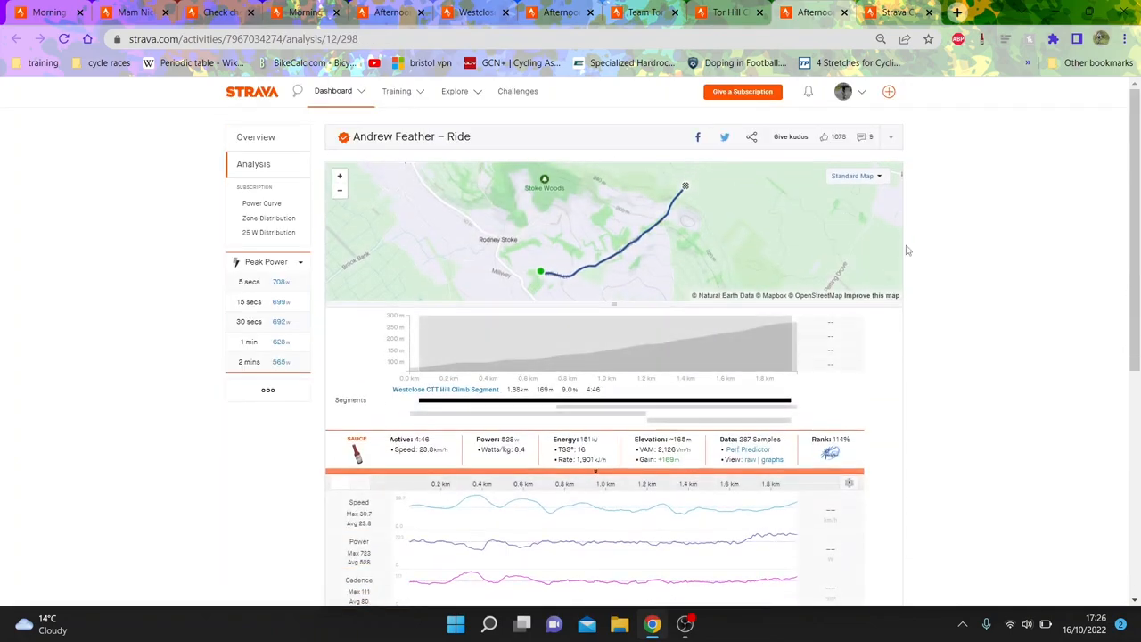
{"action": "scroll", "scroll_direction": "down", "scroll_amount": 3}
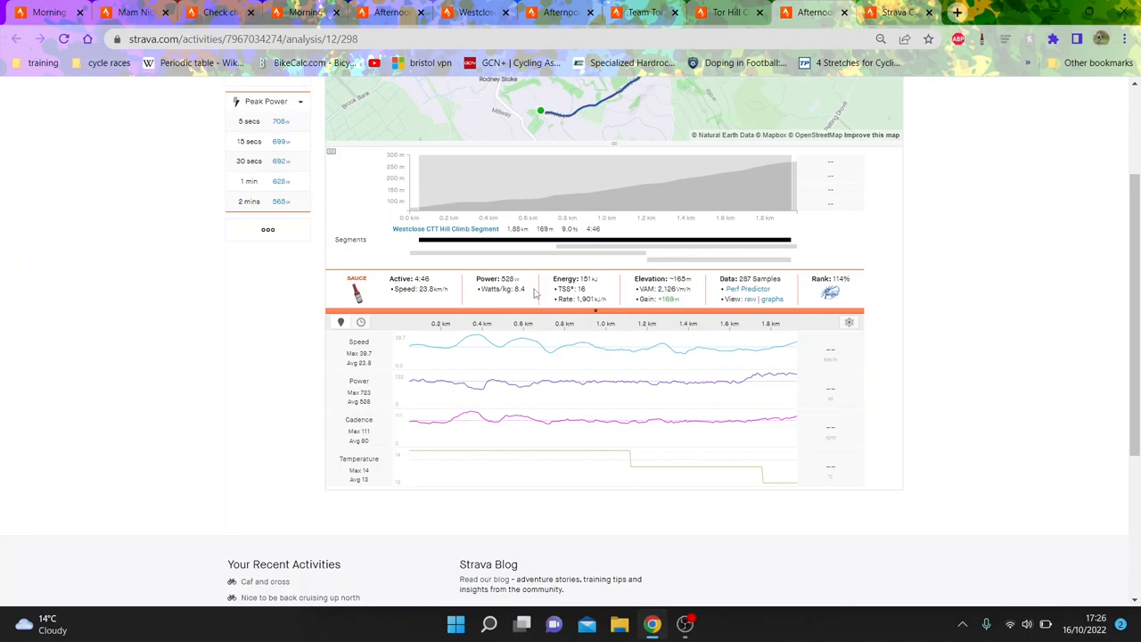
{"action": "mouse_move", "coordinate": [763, 425]}
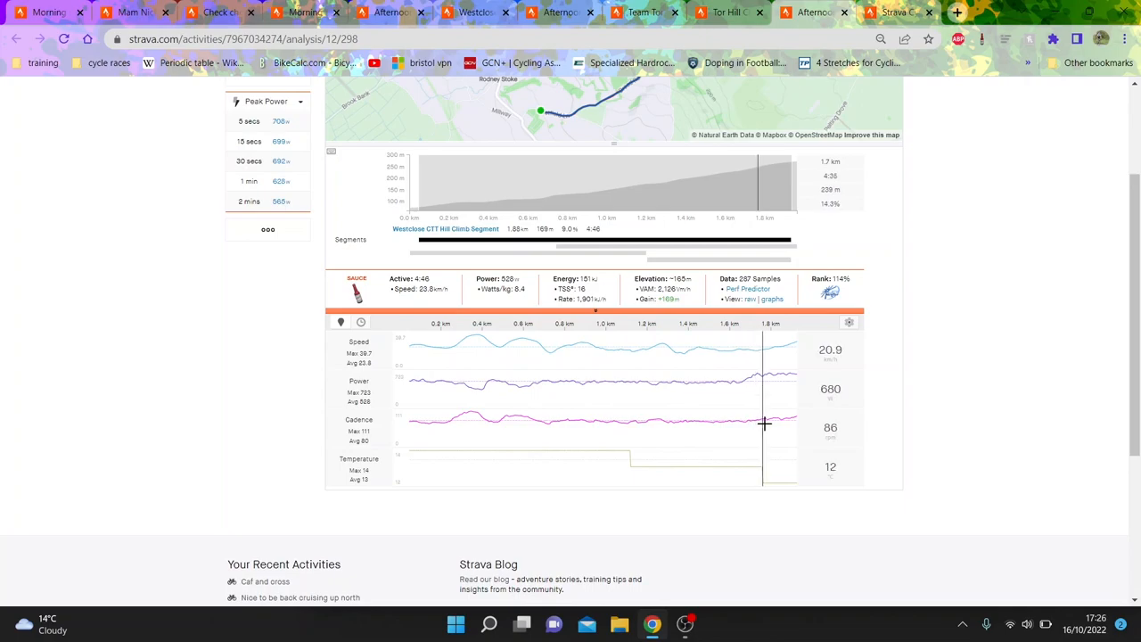
{"action": "mouse_move", "coordinate": [699, 294]}
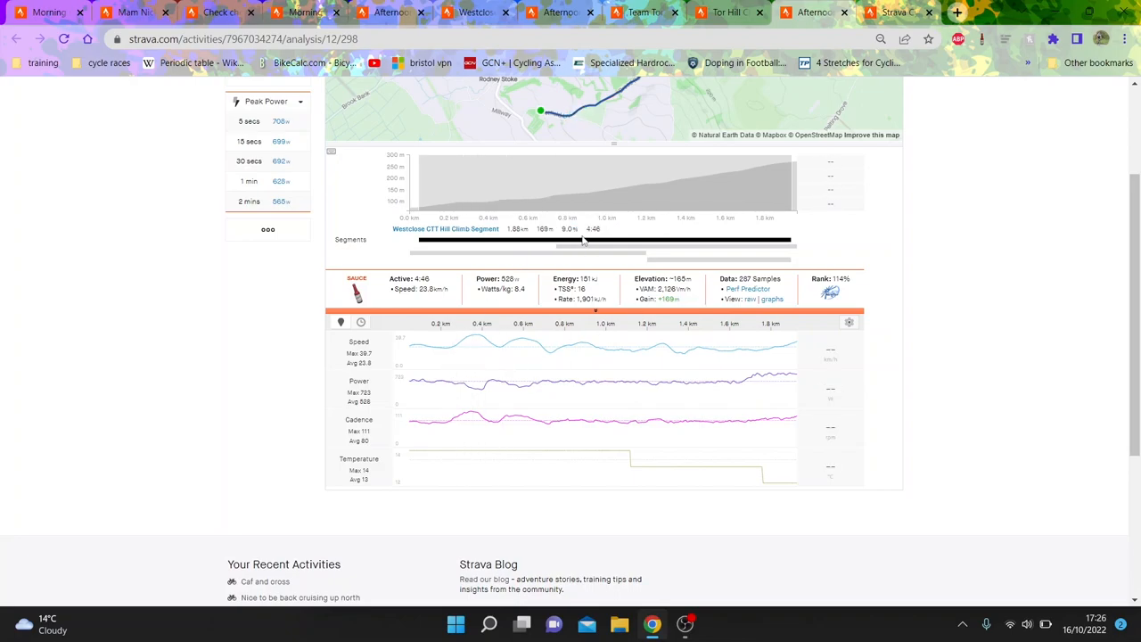
{"action": "mouse_move", "coordinate": [685, 389]}
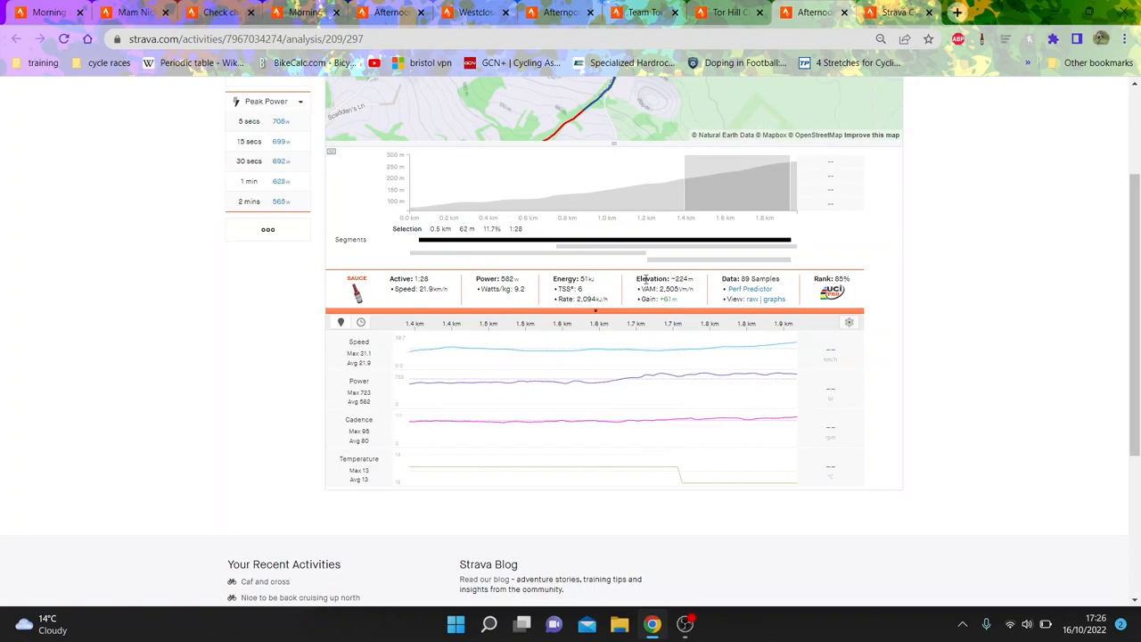
{"action": "mouse_move", "coordinate": [431, 358]}
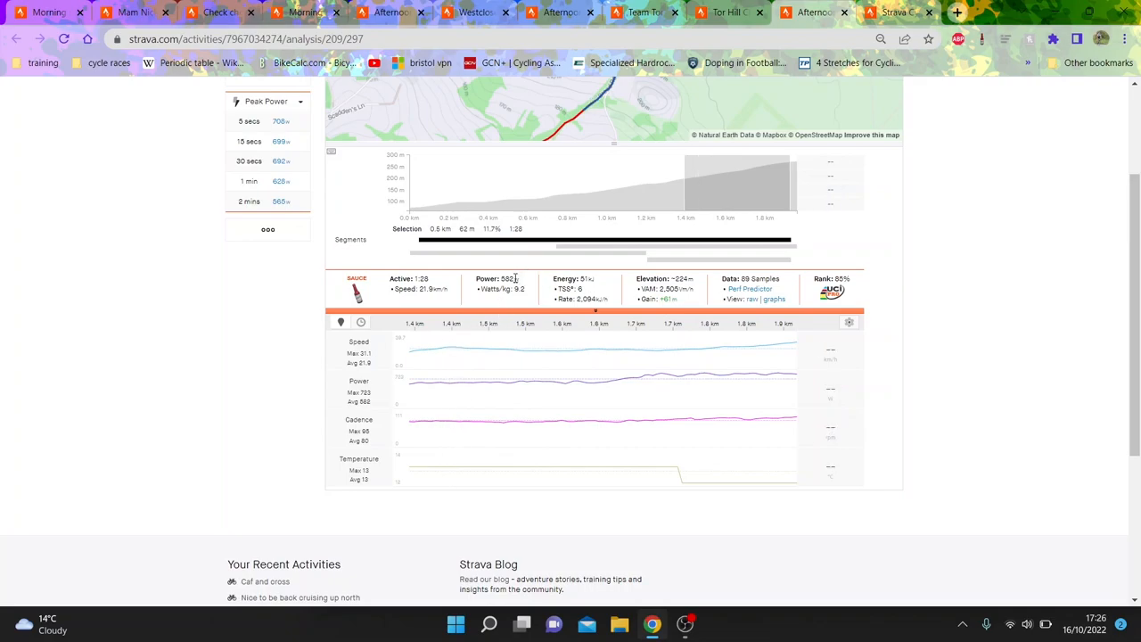
{"action": "mouse_move", "coordinate": [967, 296]}
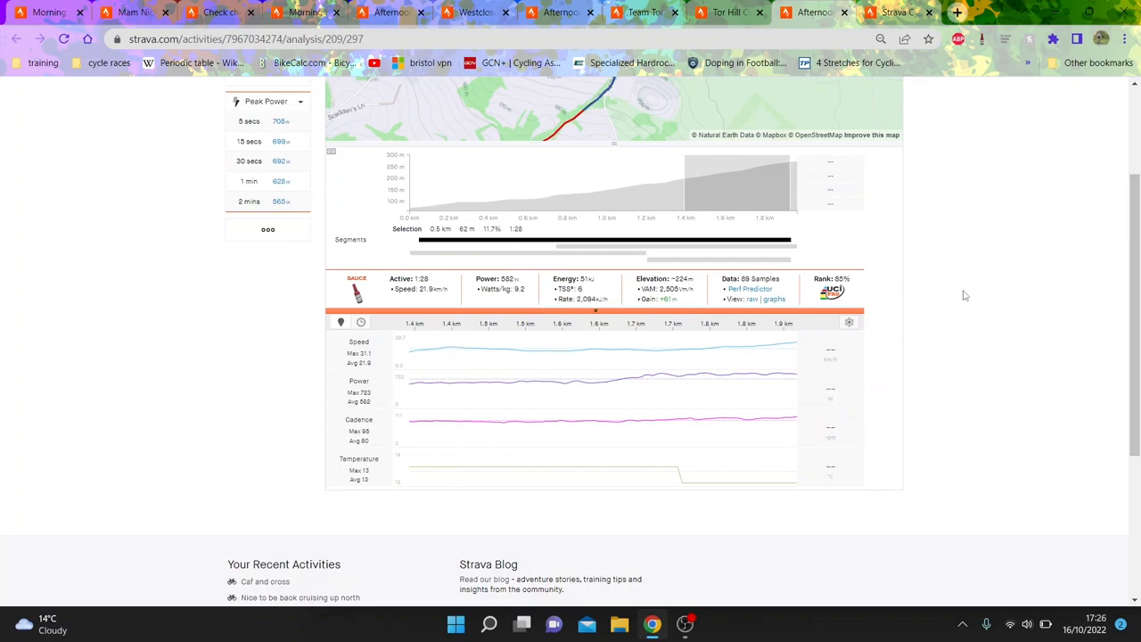
{"action": "mouse_move", "coordinate": [1121, 307]}
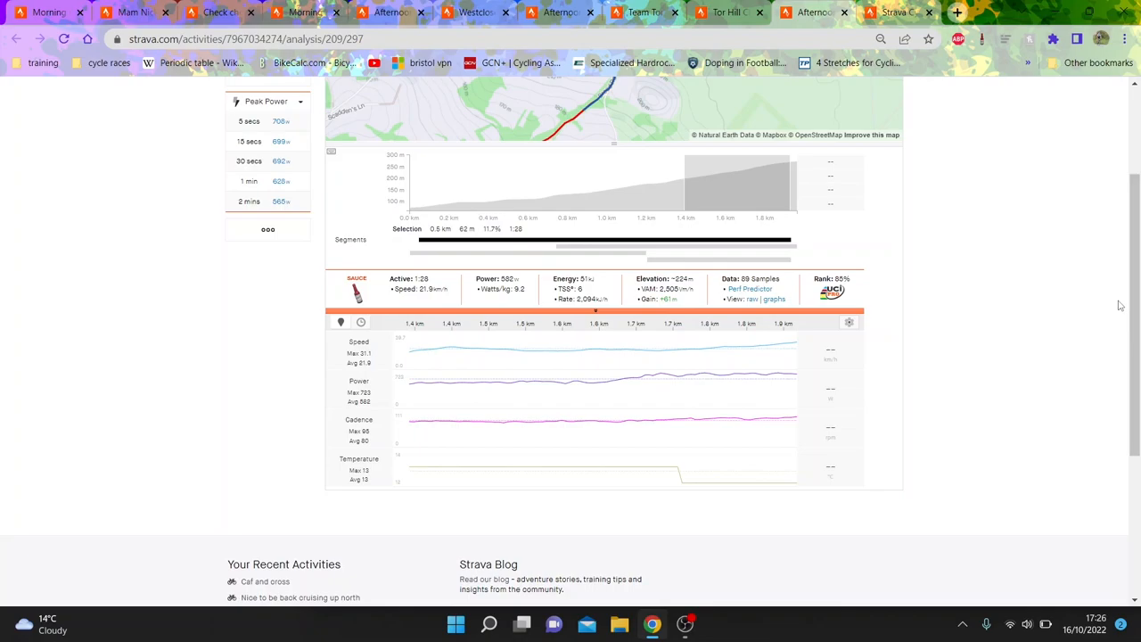
{"action": "mouse_move", "coordinate": [1120, 305]}
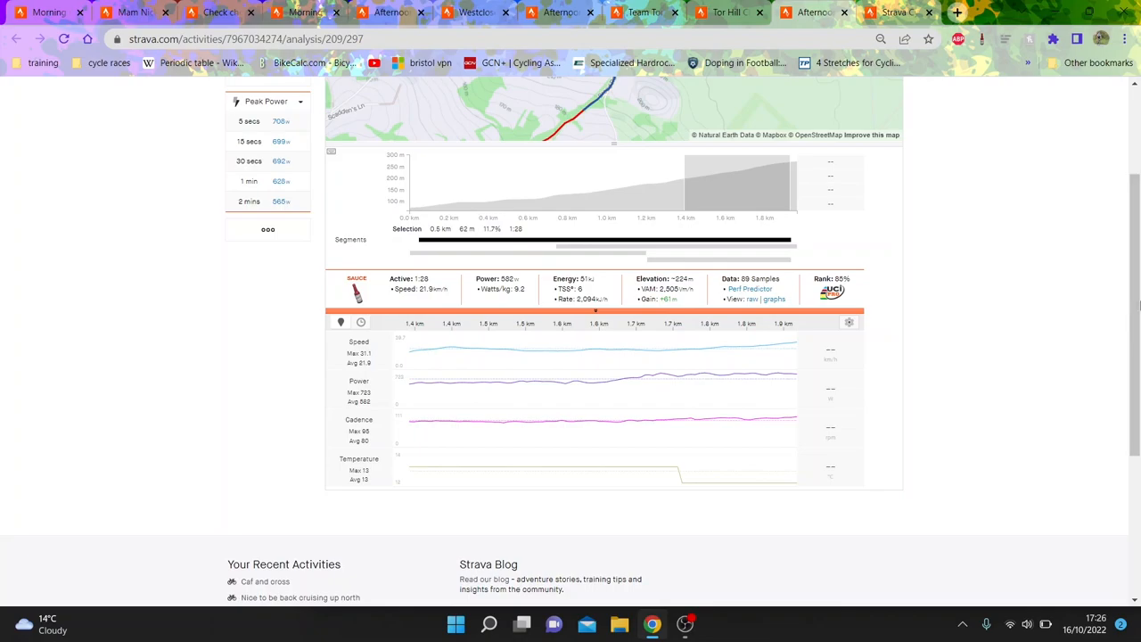
{"action": "scroll", "scroll_direction": "up", "scroll_amount": 3}
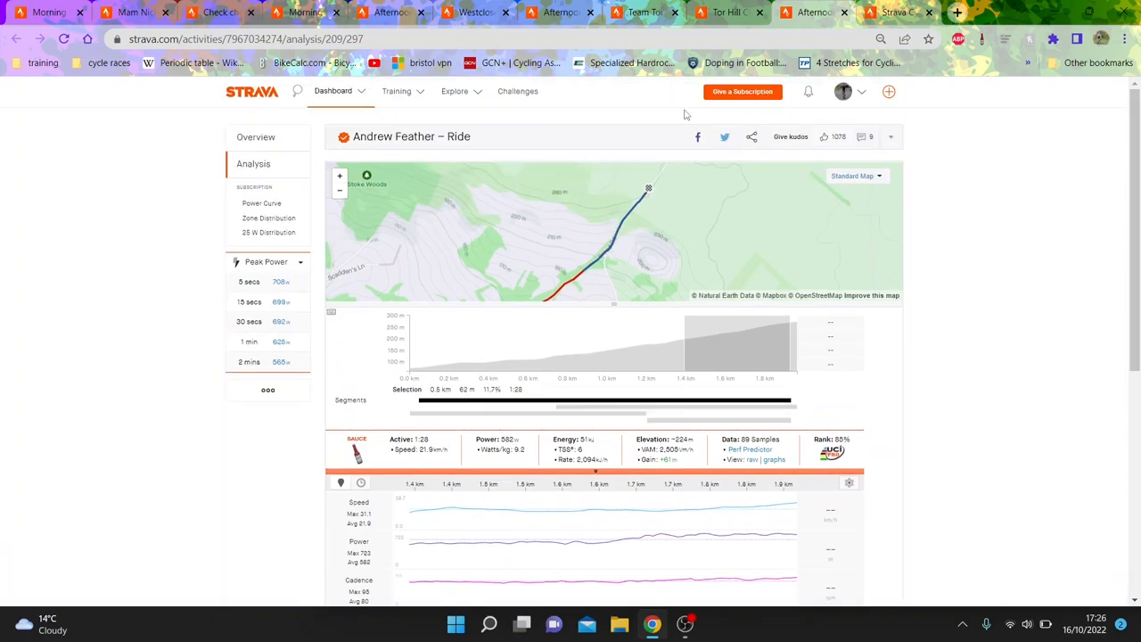
{"action": "mouse_move", "coordinate": [647, 11]}
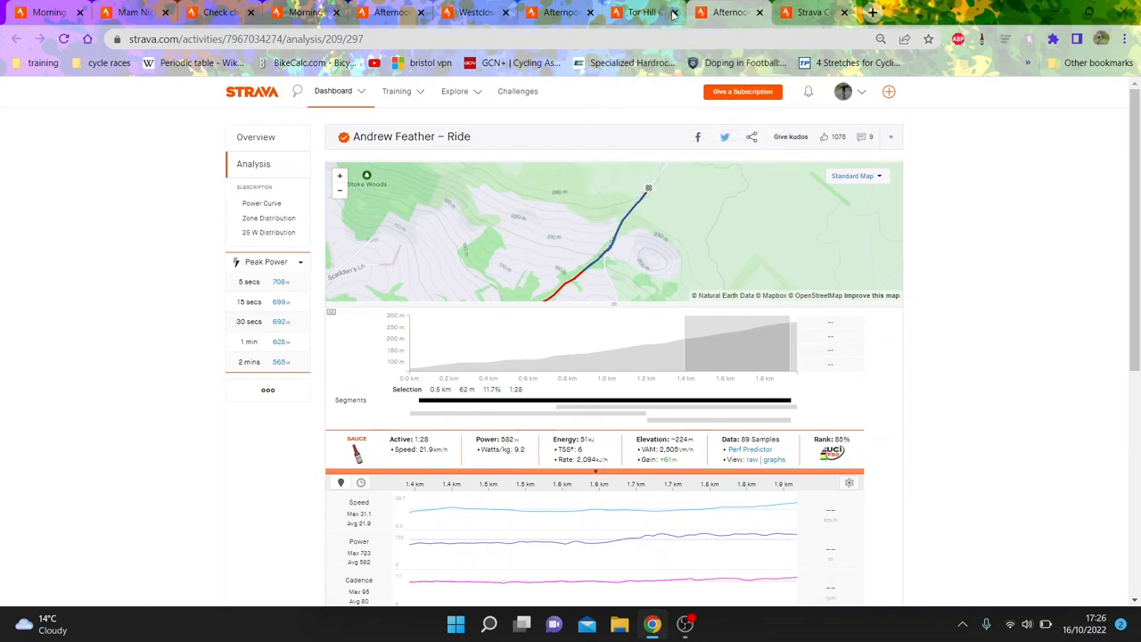
In another ride's analysis, inspect the 1-minute peak power section, then reselect the 4:37, 517 W Smithams Chimney effort.
{"action": "left_click", "coordinate": [256, 136]}
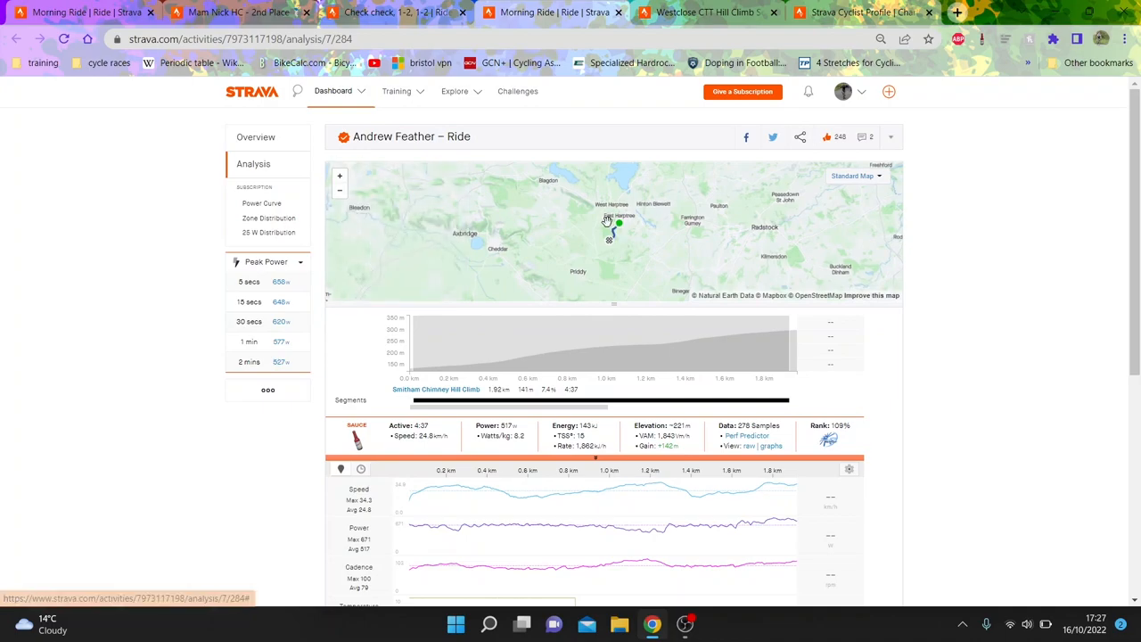
{"action": "left_click", "coordinate": [339, 177]}
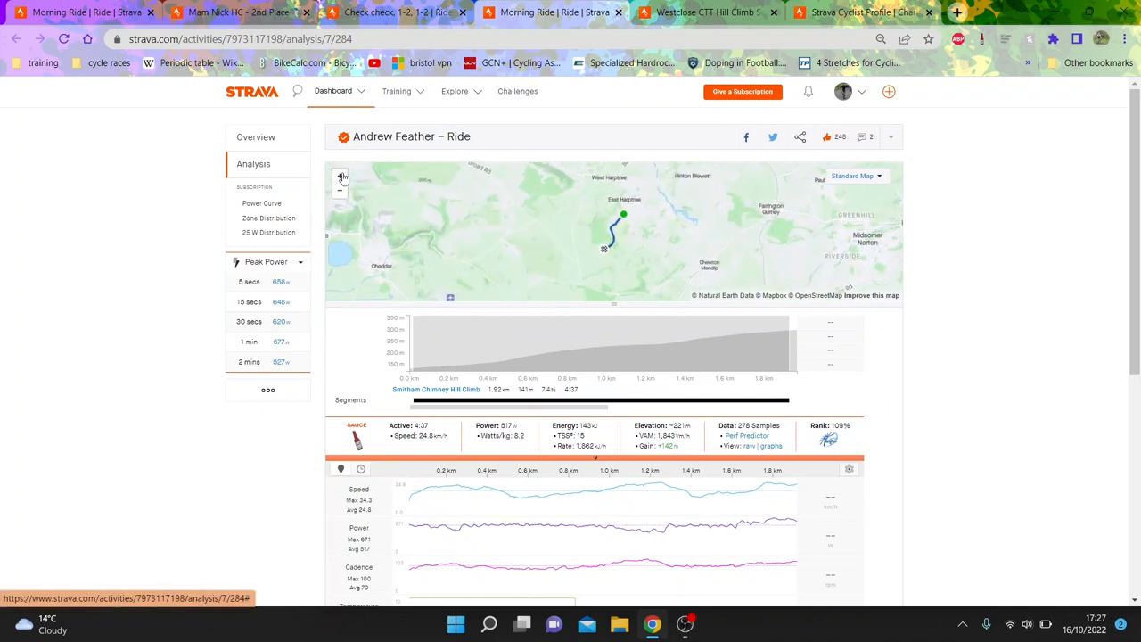
{"action": "scroll", "scroll_direction": "down", "scroll_amount": 3}
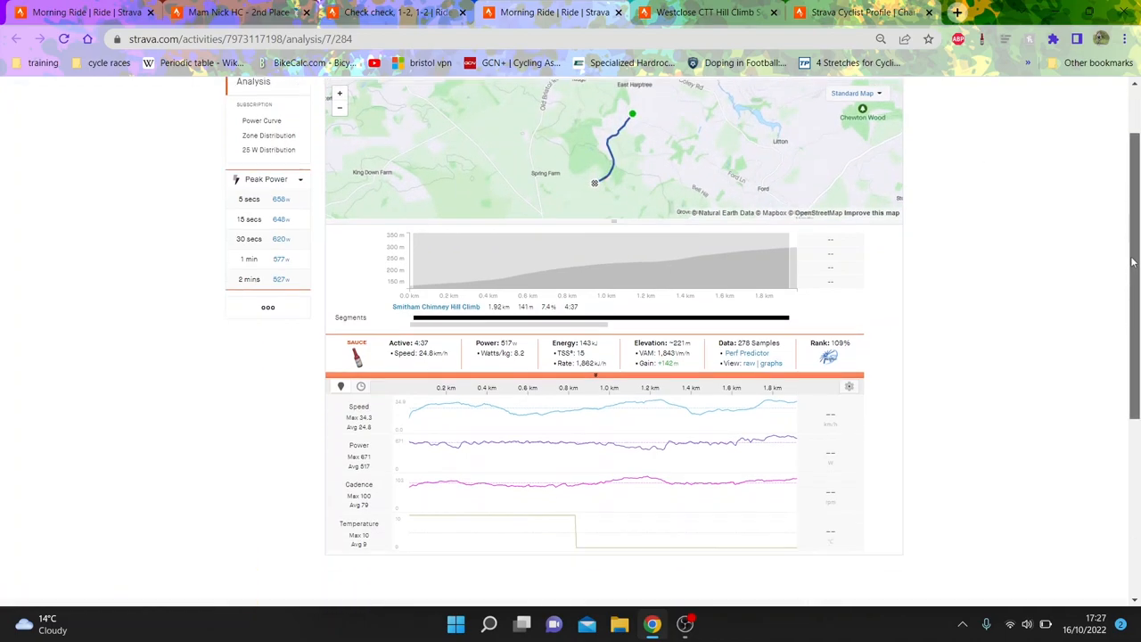
{"action": "scroll", "scroll_direction": "down", "scroll_amount": 3}
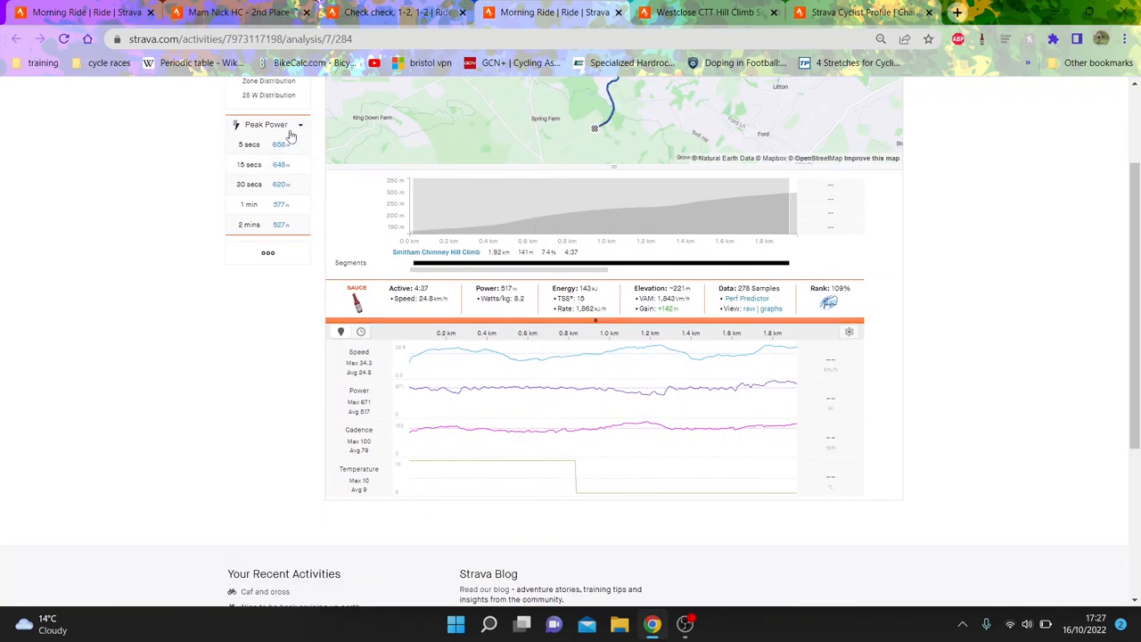
{"action": "left_click", "coordinate": [248, 203]}
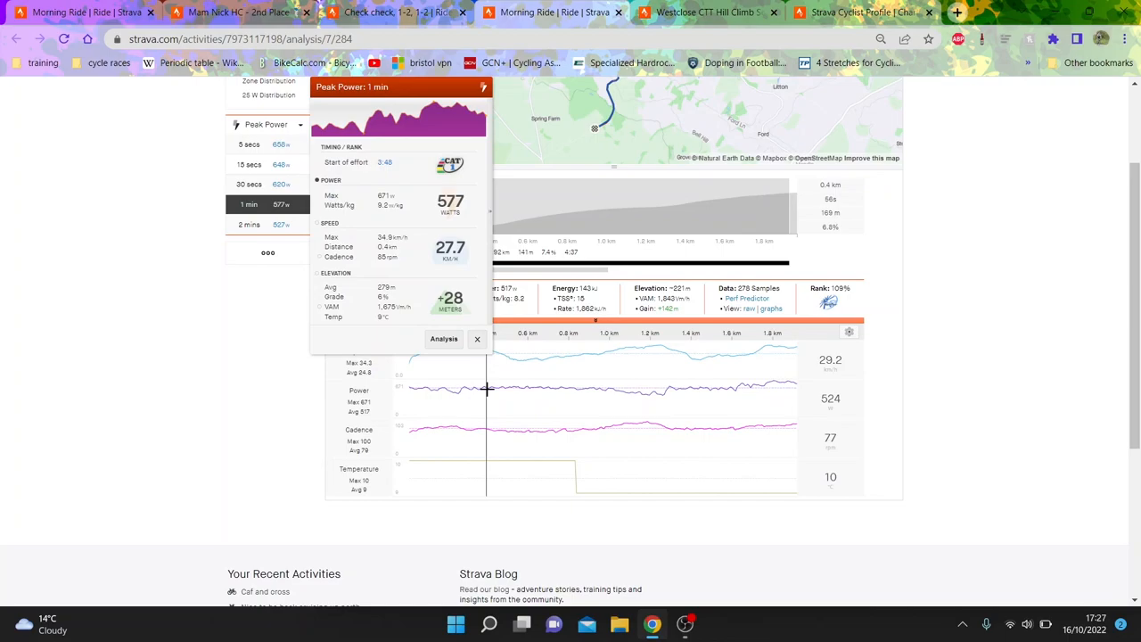
{"action": "left_click", "coordinate": [478, 339]}
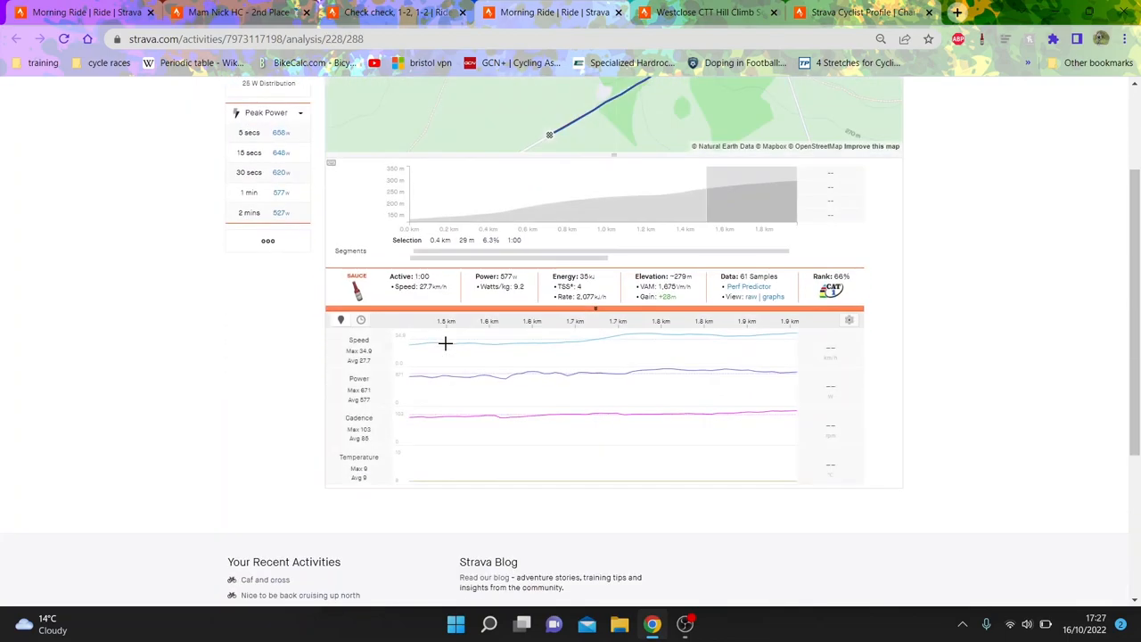
{"action": "mouse_move", "coordinate": [731, 414]}
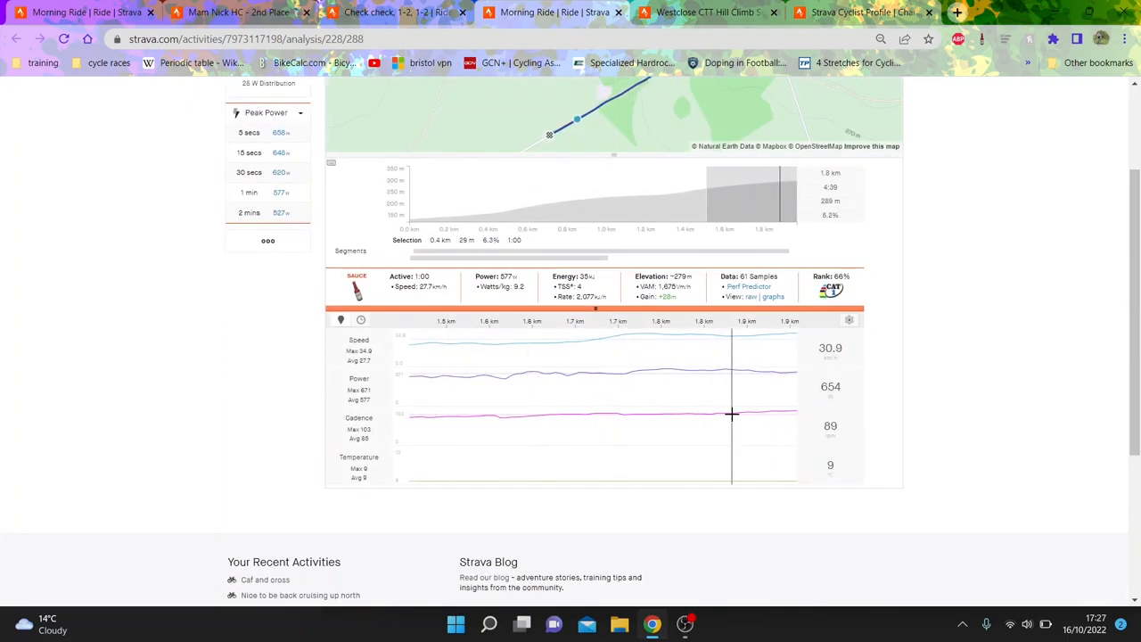
{"action": "mouse_move", "coordinate": [764, 349]}
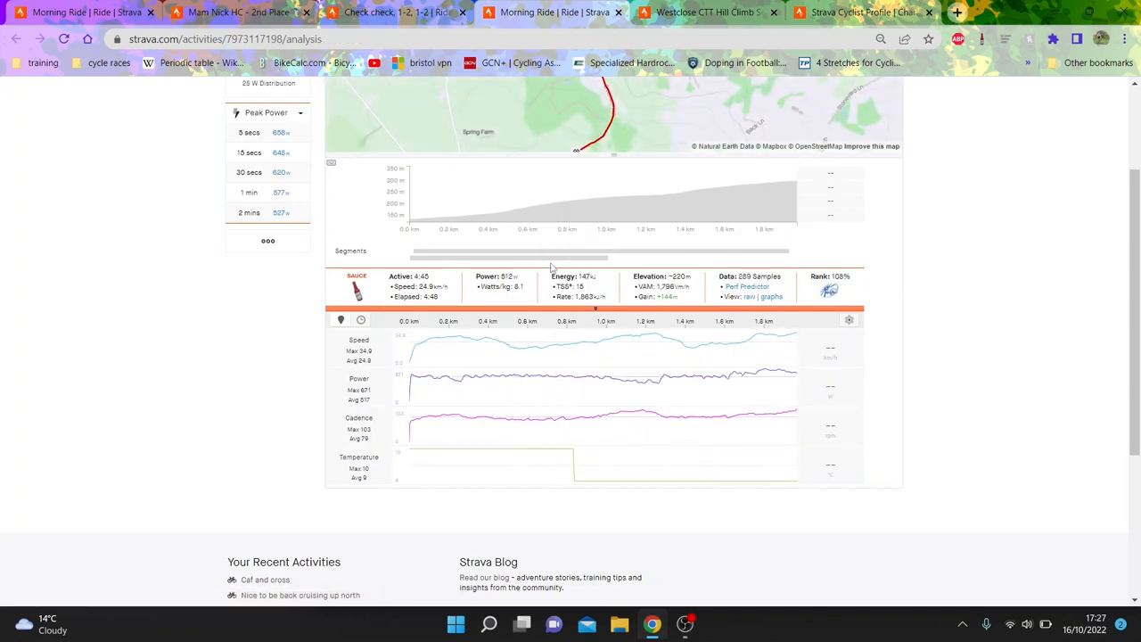
{"action": "left_click", "coordinate": [598, 257]}
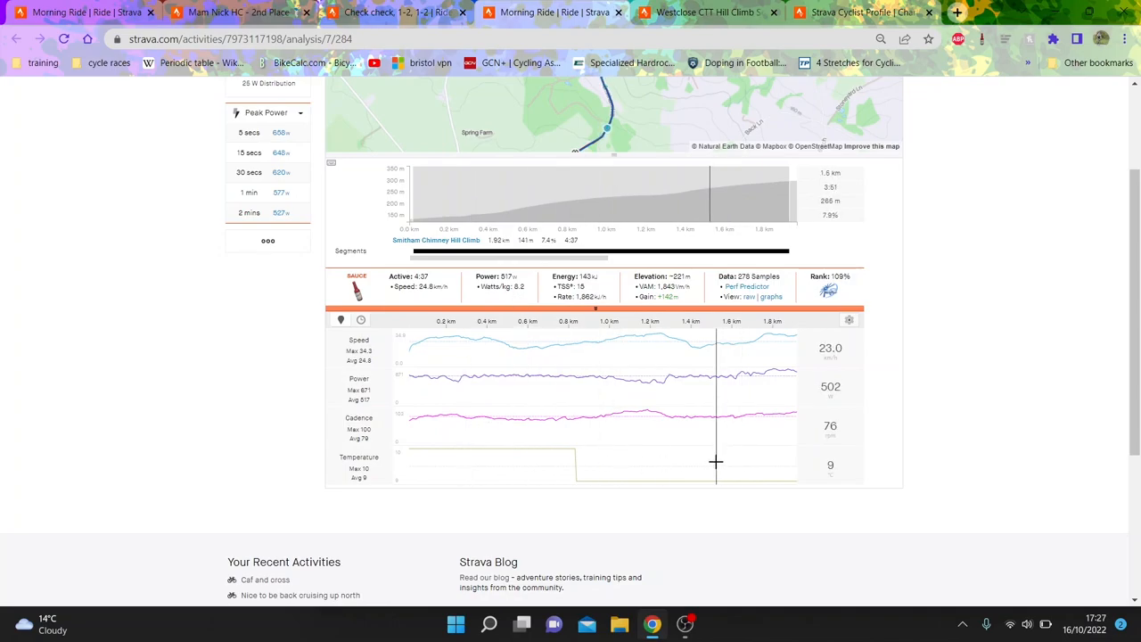
{"action": "mouse_move", "coordinate": [692, 444]}
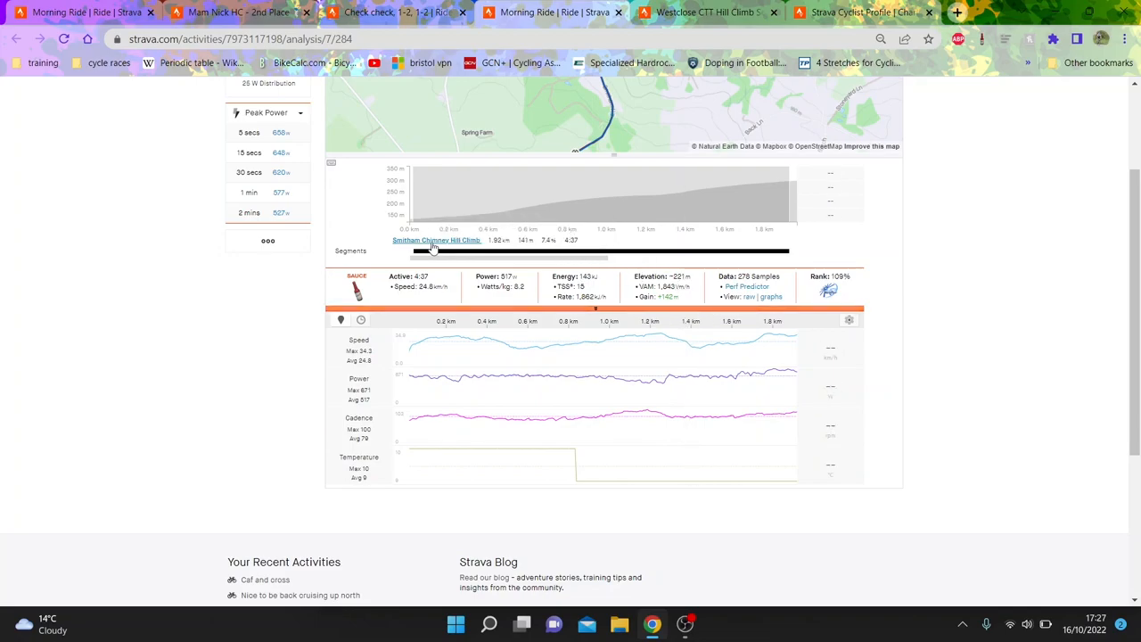
Show the 4:37 Smithams Chimney Hill Climb effort beside the climb's all-time top 10.
{"action": "left_click", "coordinate": [435, 241]}
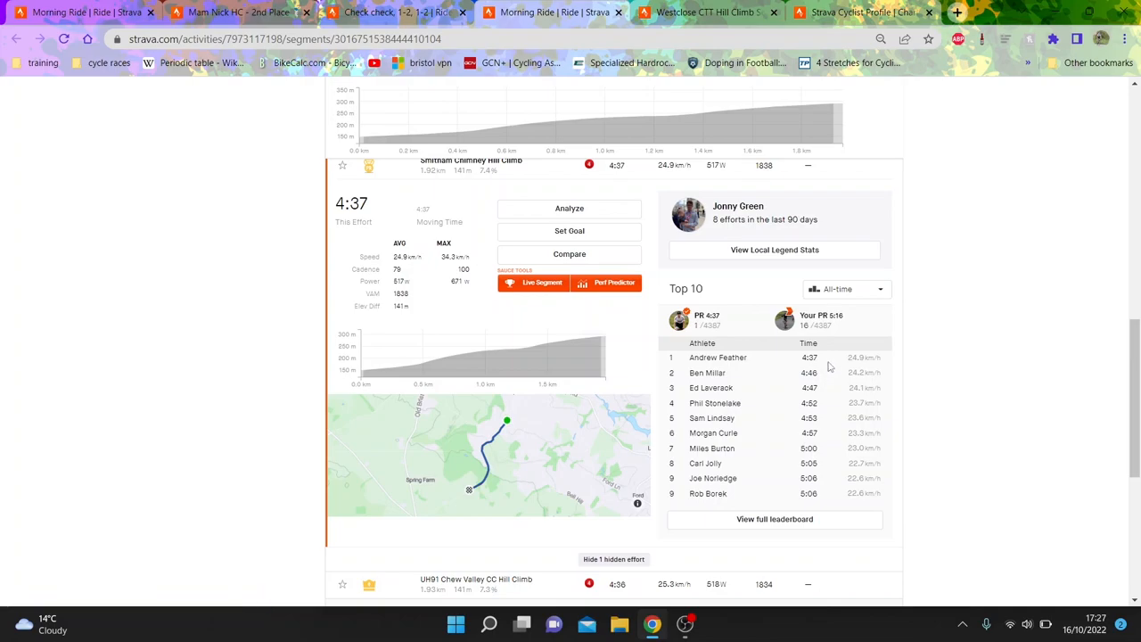
{"action": "mouse_move", "coordinate": [845, 390]}
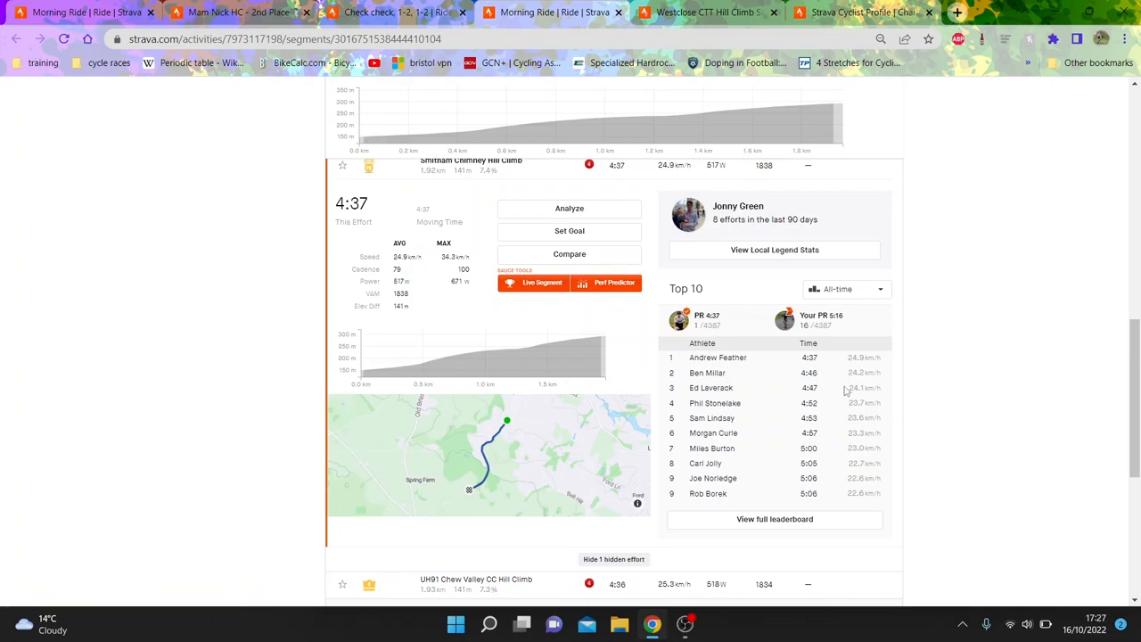
{"action": "mouse_move", "coordinate": [824, 374]}
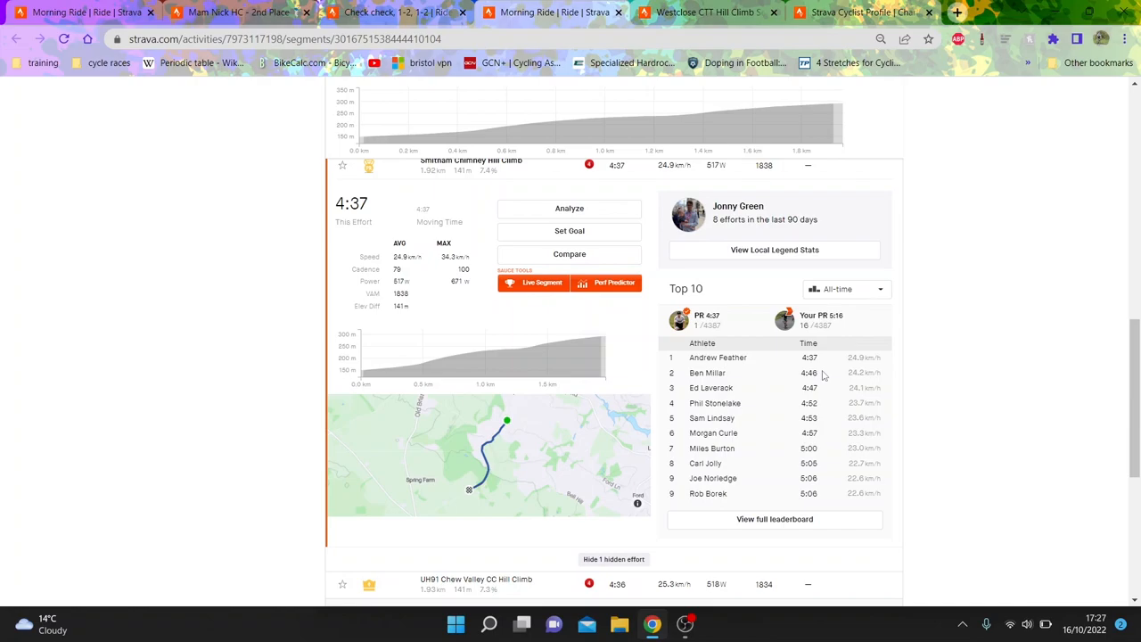
{"action": "mouse_move", "coordinate": [822, 375]}
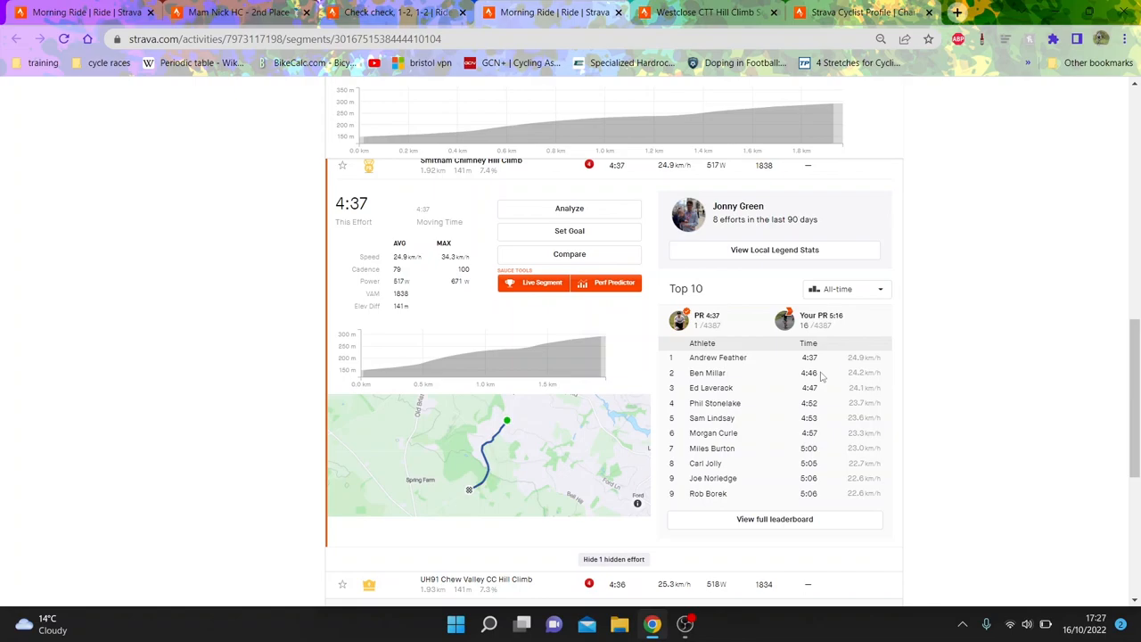
{"action": "mouse_move", "coordinate": [810, 373]}
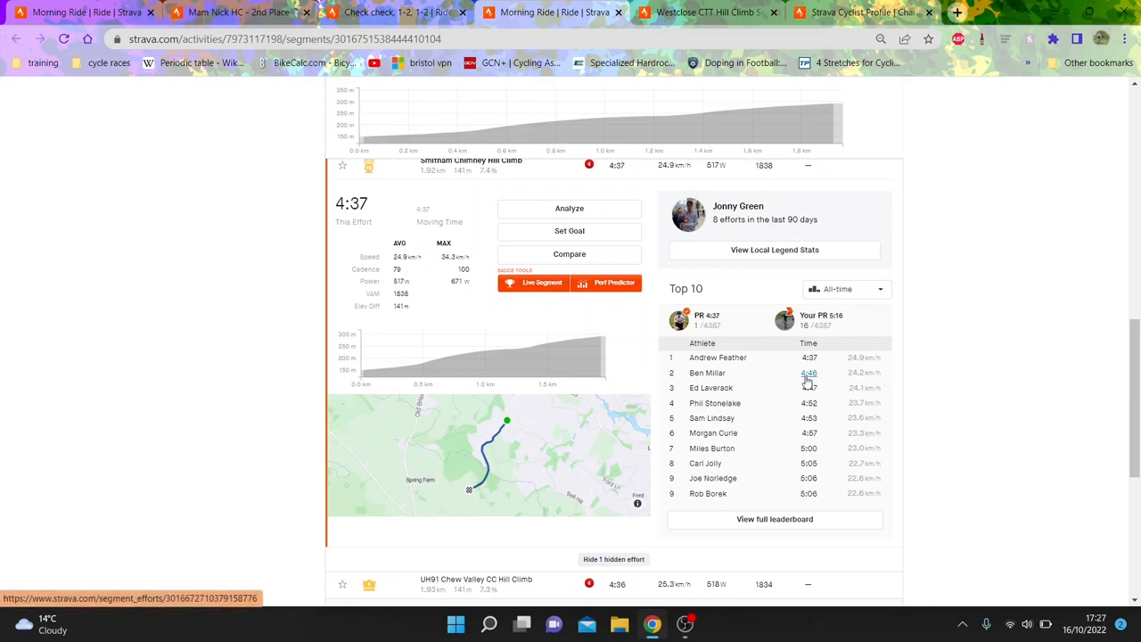
{"action": "mouse_move", "coordinate": [806, 382]}
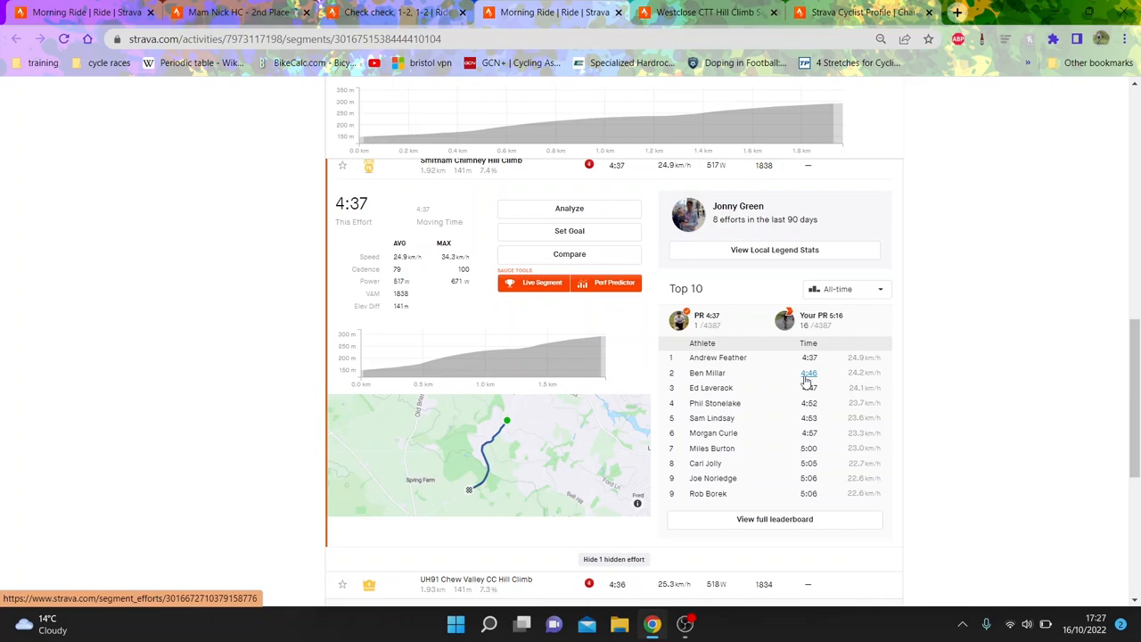
{"action": "mouse_move", "coordinate": [835, 392]}
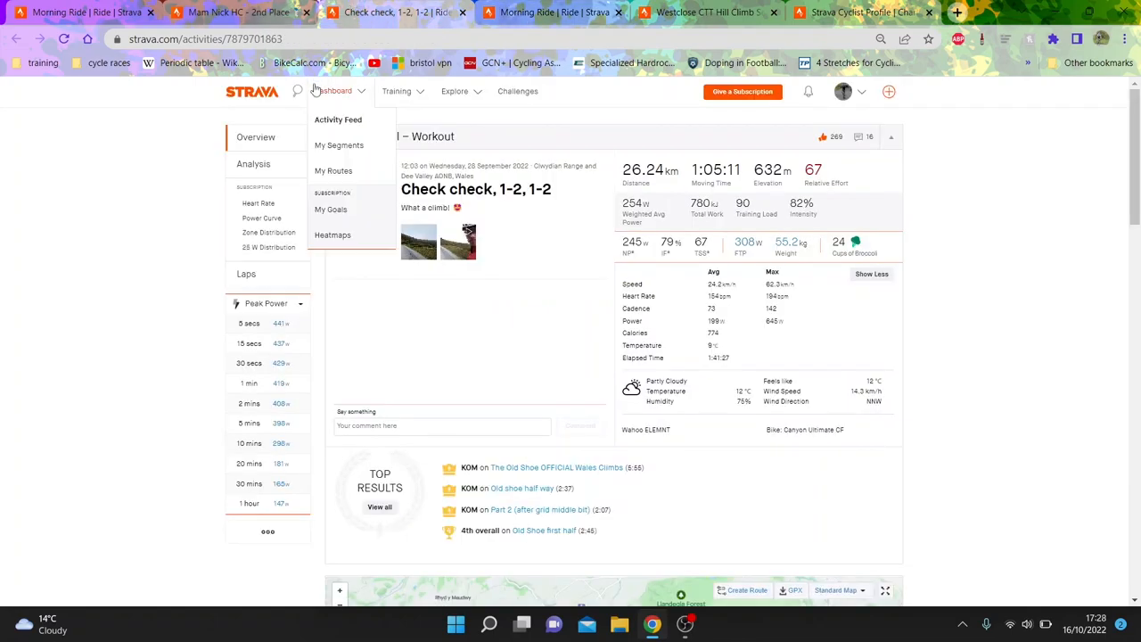
Review the Check check workout's speed and power analysis, return to its overview, then go to the Mam Nick HC – 2nd Place race.
{"action": "left_click", "coordinate": [253, 164]}
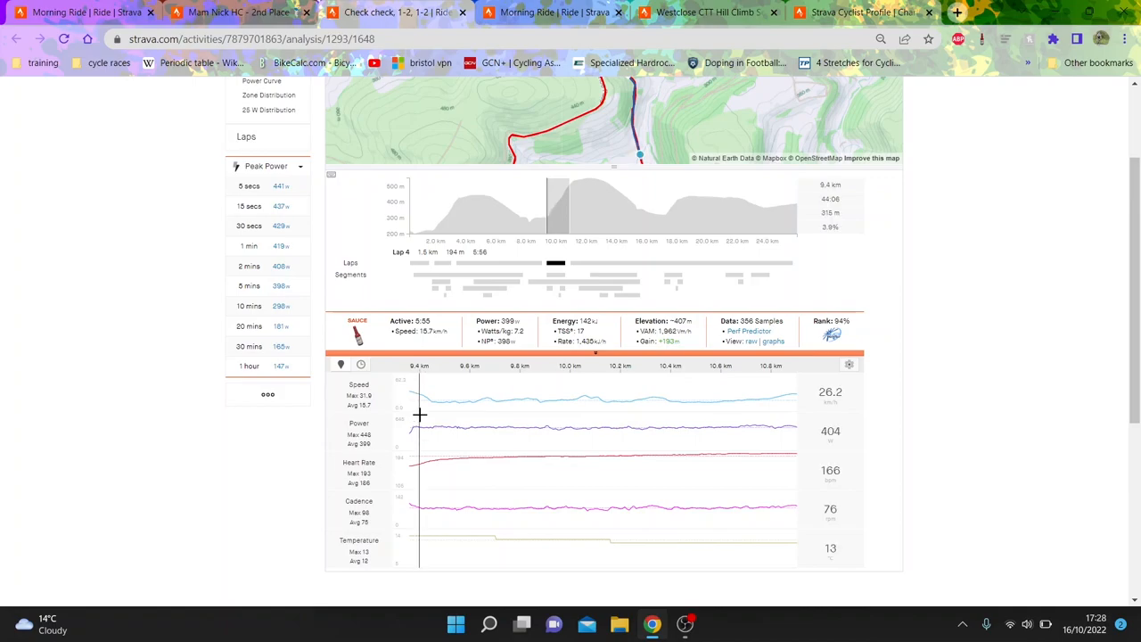
{"action": "mouse_move", "coordinate": [481, 382]}
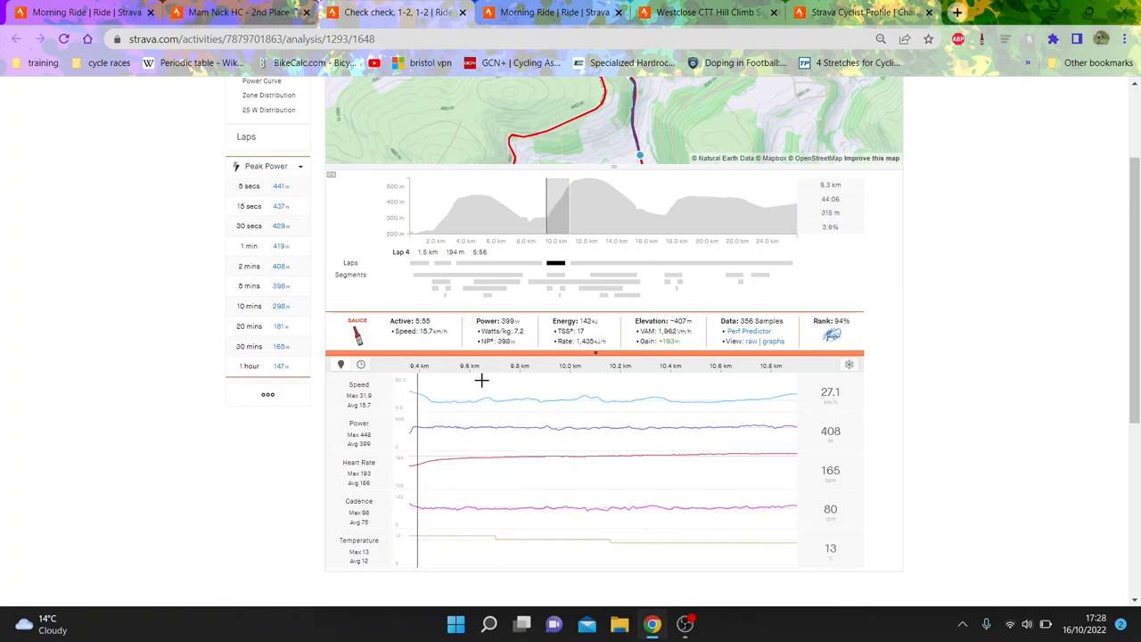
{"action": "mouse_move", "coordinate": [481, 382]}
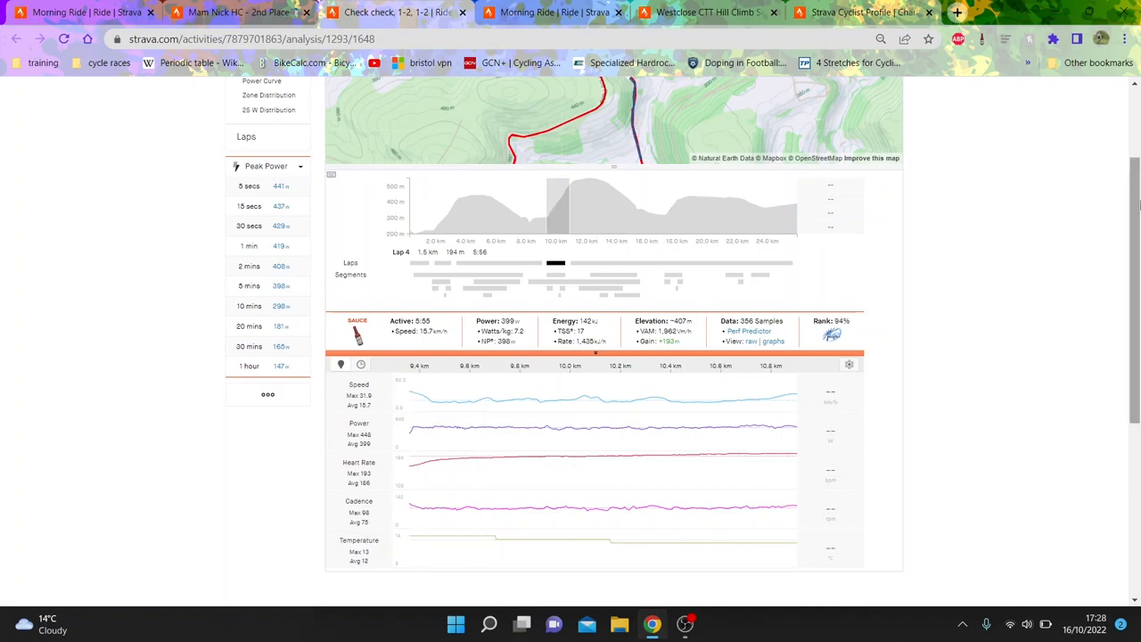
{"action": "mouse_move", "coordinate": [539, 398]}
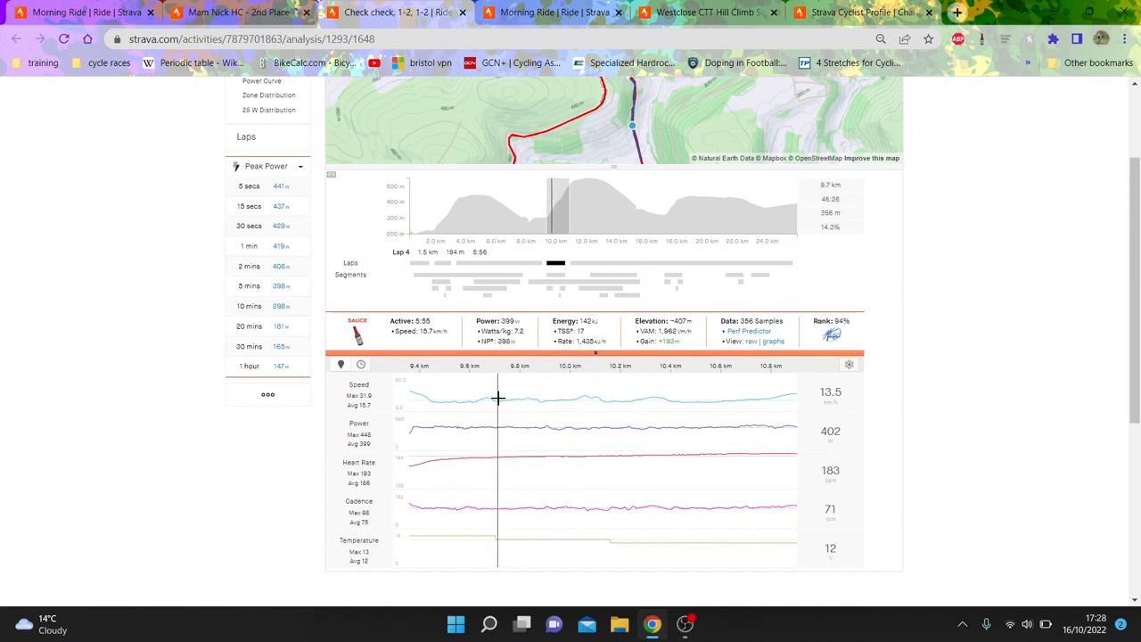
{"action": "mouse_move", "coordinate": [551, 280]}
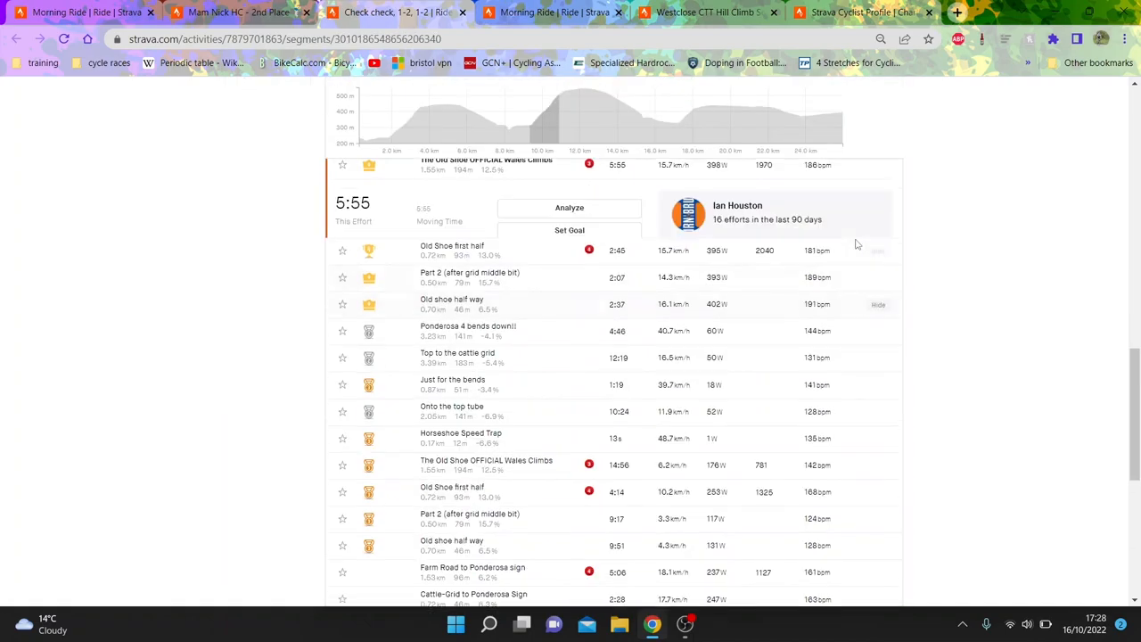
{"action": "left_click", "coordinate": [485, 164]}
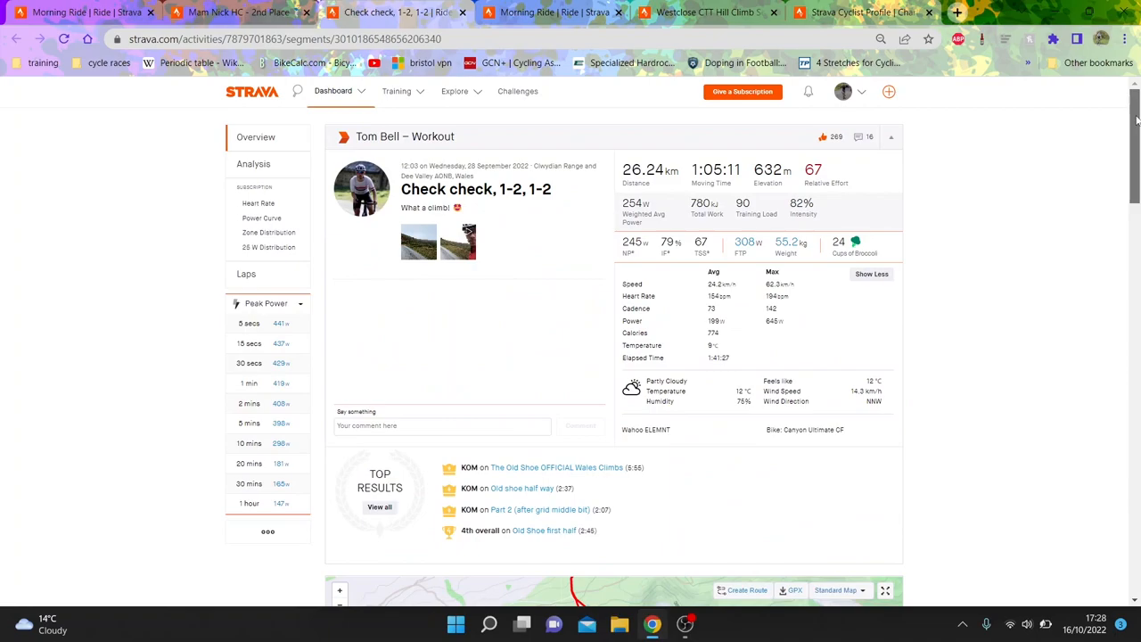
{"action": "left_click", "coordinate": [235, 11]}
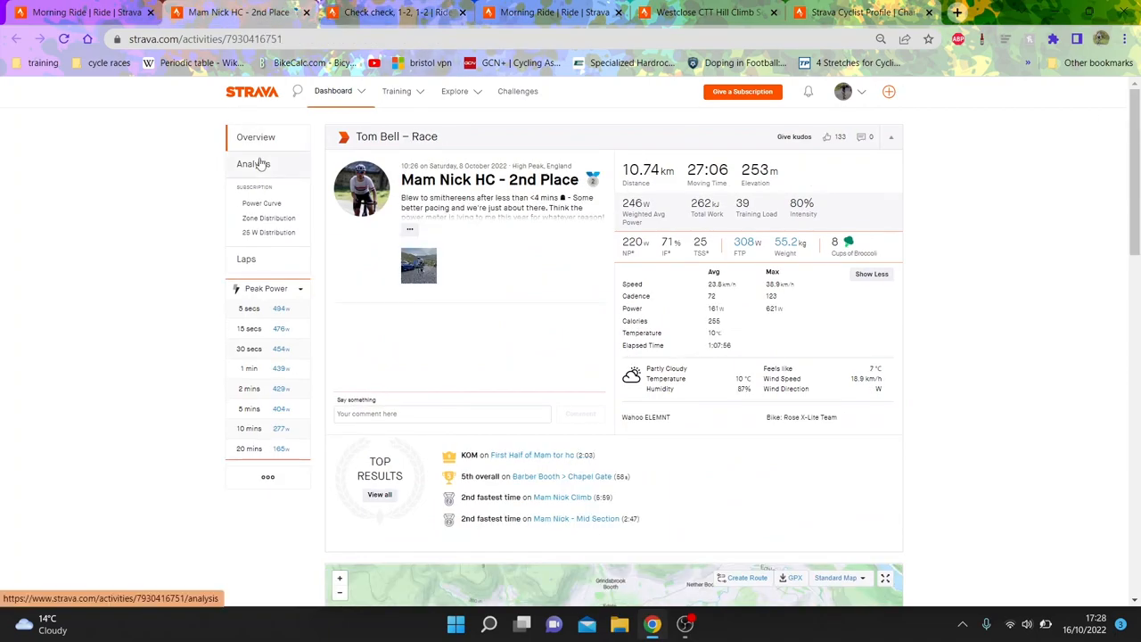
View the Mam Nick HC race analysis with speed, power and cadence traces.
{"action": "left_click", "coordinate": [253, 164]}
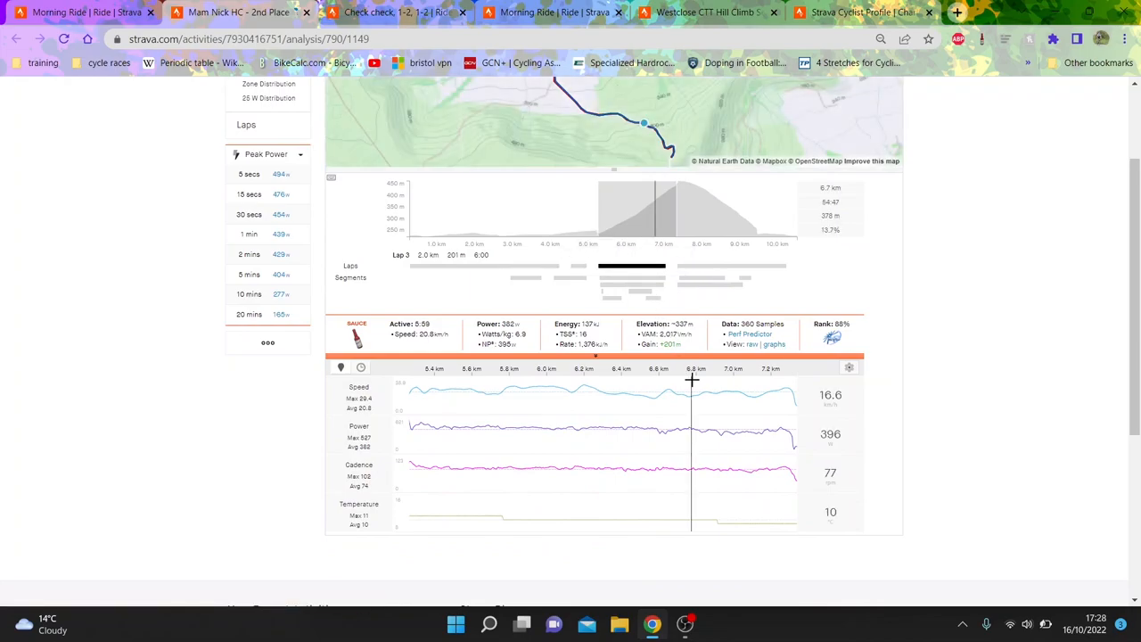
{"action": "mouse_move", "coordinate": [721, 449]}
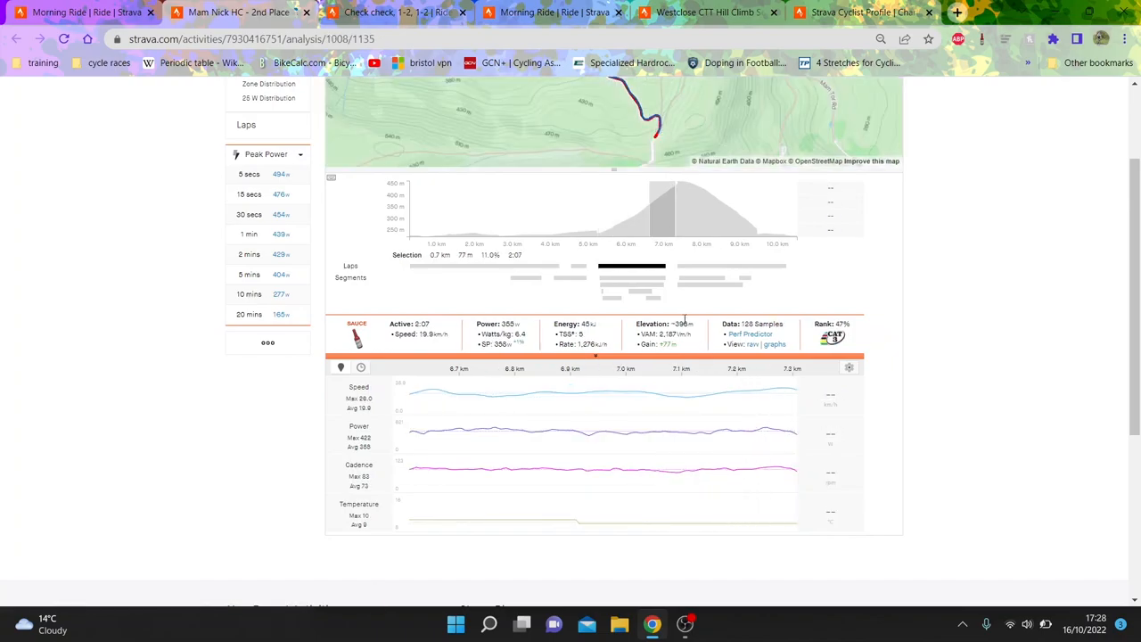
{"action": "mouse_move", "coordinate": [651, 271]}
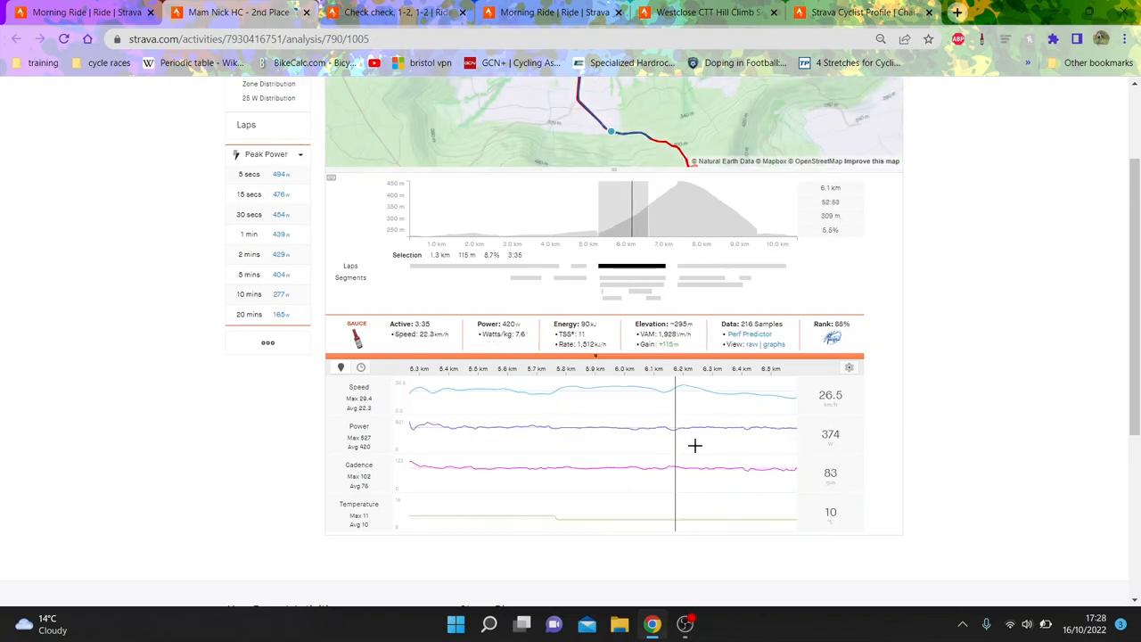
{"action": "mouse_move", "coordinate": [535, 261]}
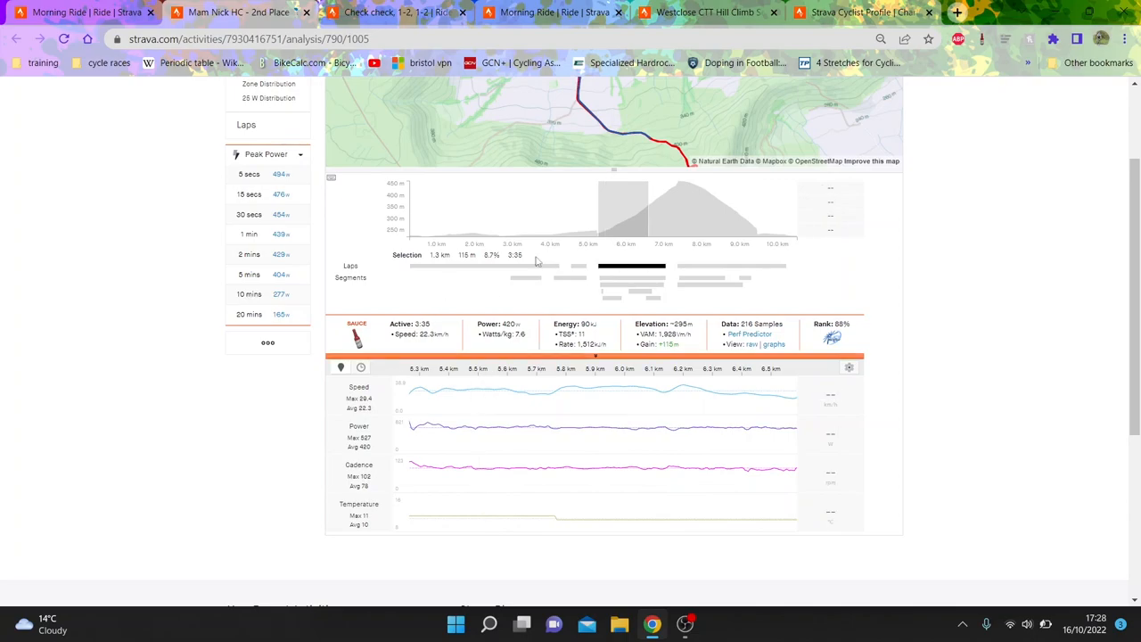
{"action": "mouse_move", "coordinate": [614, 324]}
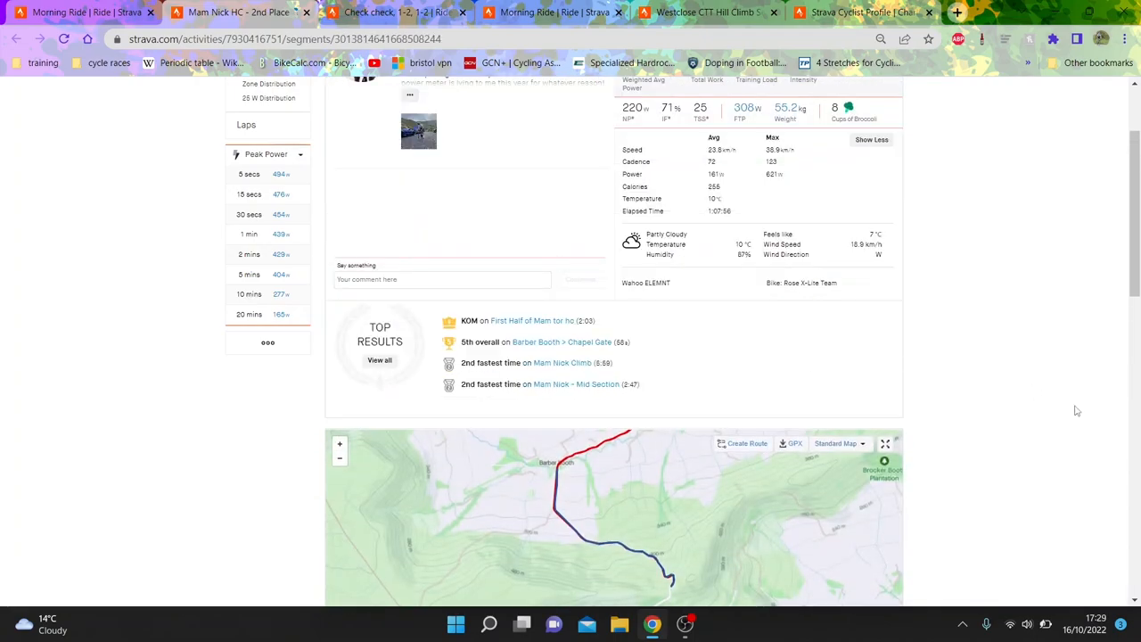
{"action": "scroll", "scroll_direction": "down", "scroll_amount": 3}
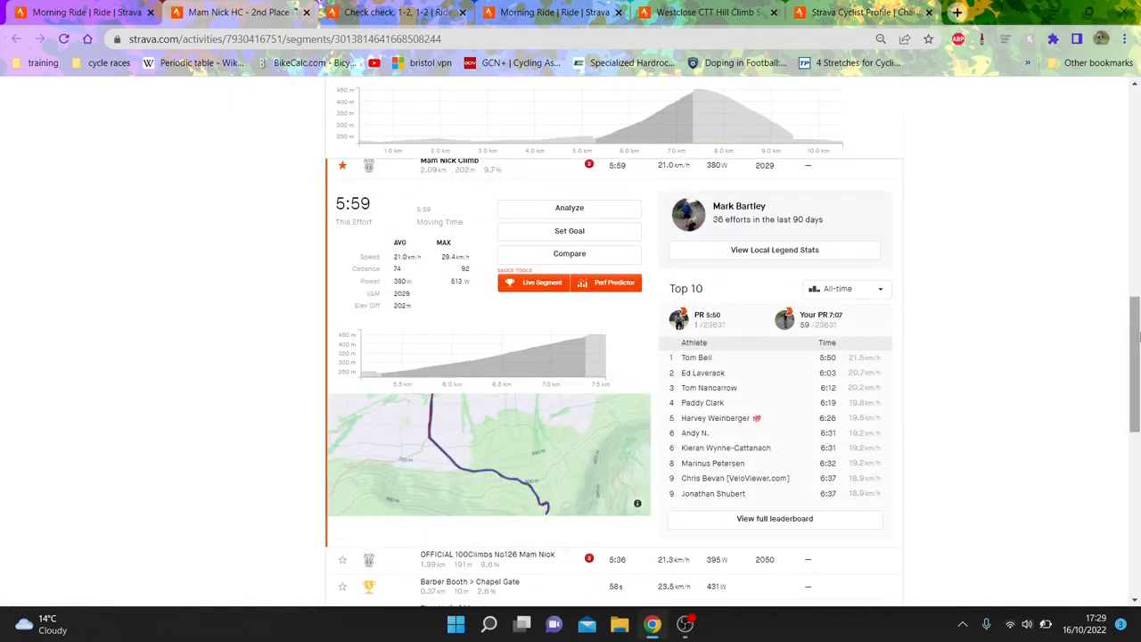
{"action": "left_click", "coordinate": [843, 288]}
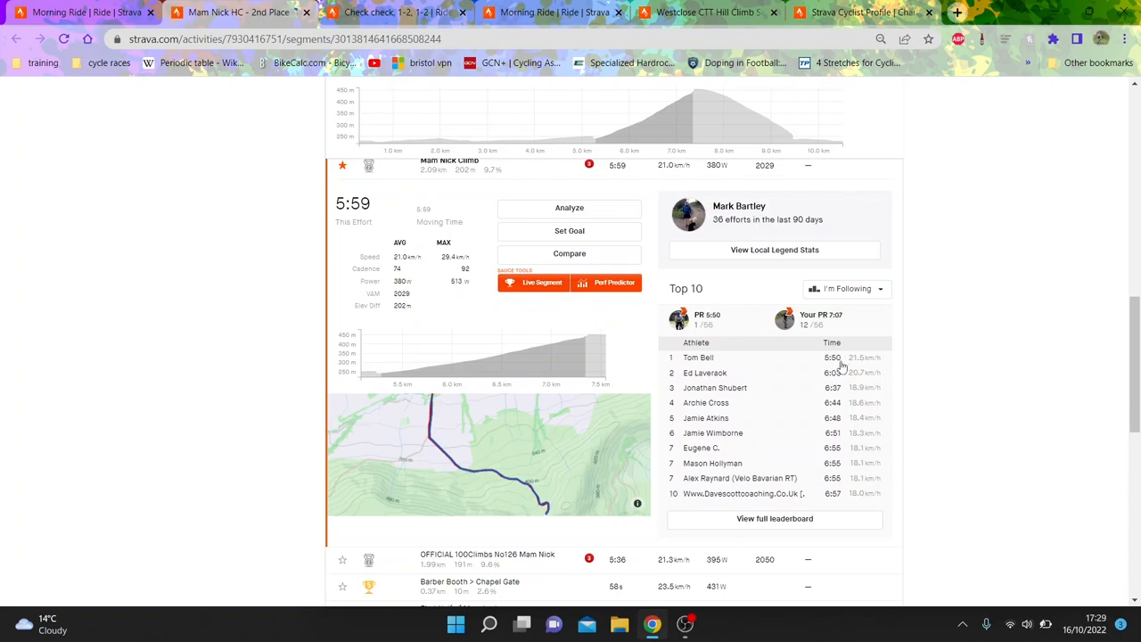
{"action": "mouse_move", "coordinate": [831, 373]}
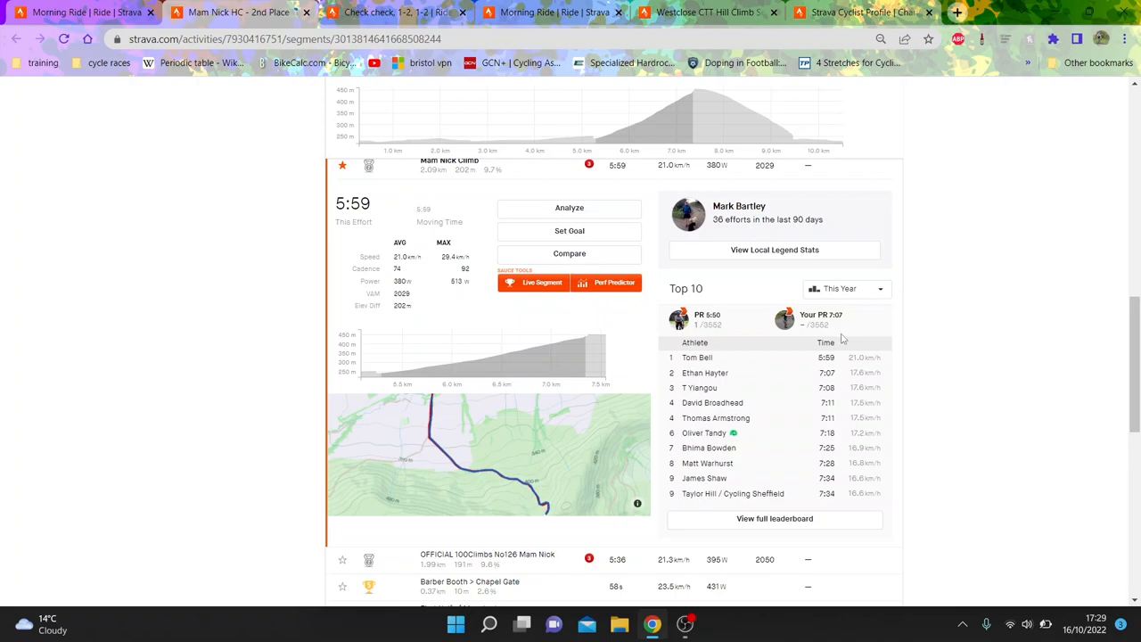
{"action": "mouse_move", "coordinate": [847, 367]}
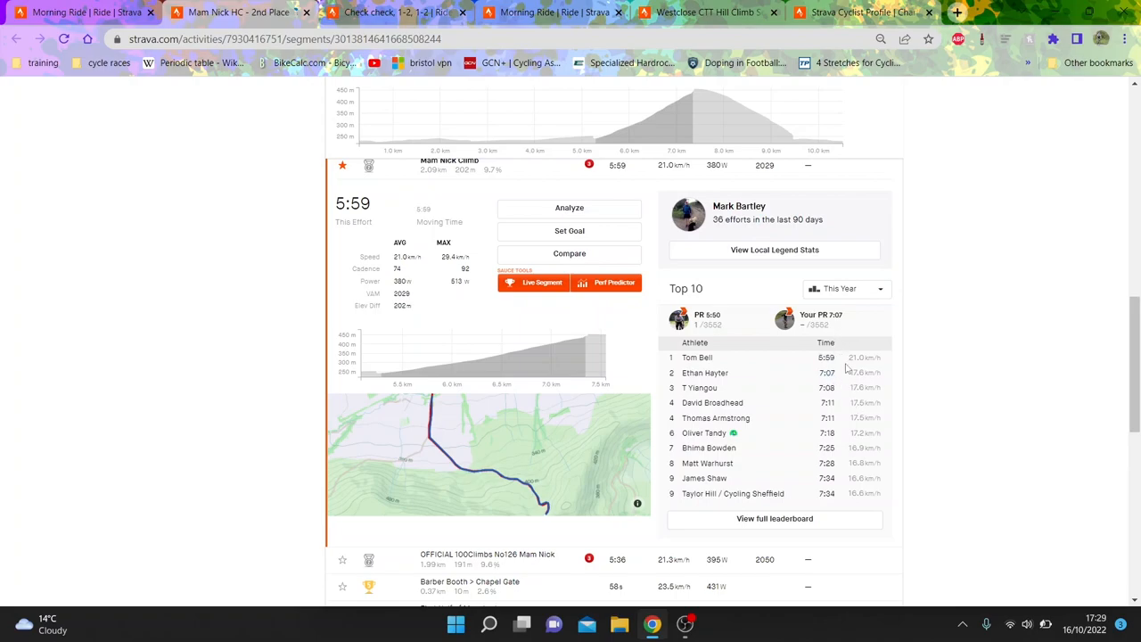
{"action": "scroll", "scroll_direction": "down", "scroll_amount": 3}
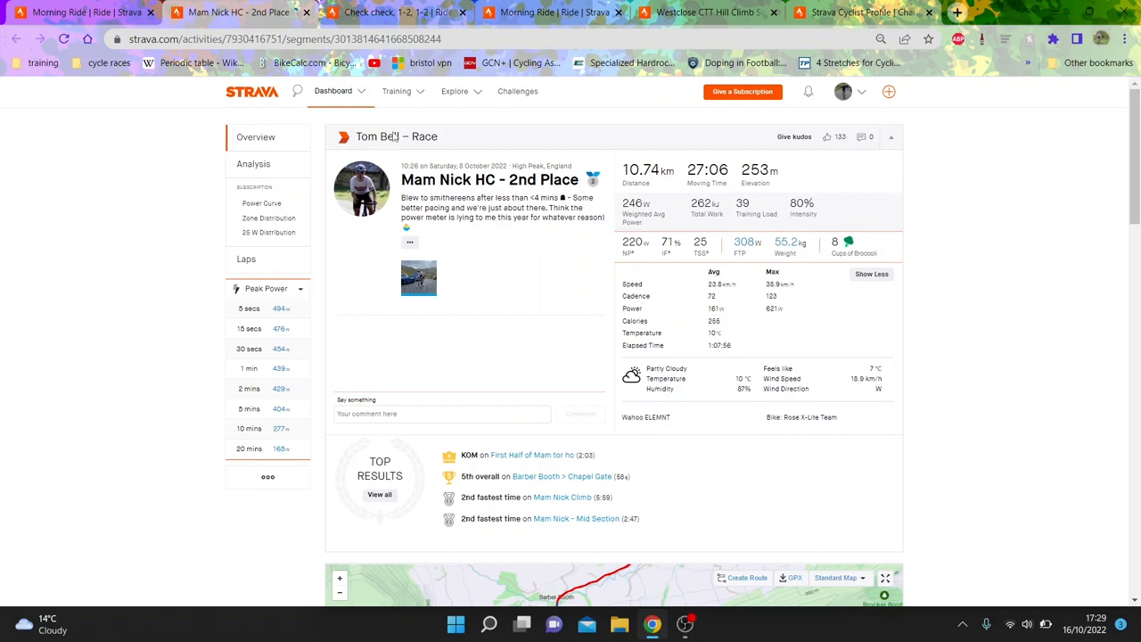
Switch to the 'Check check, 1-2, 1-2' workout activity overview.
{"action": "left_click", "coordinate": [384, 12]}
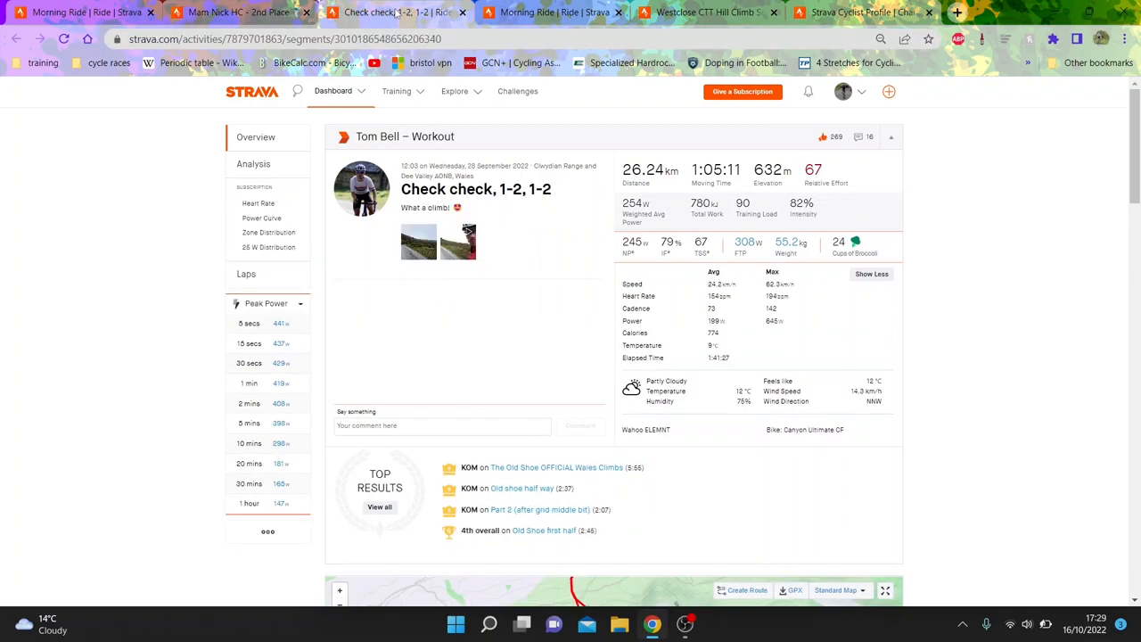
{"action": "mouse_move", "coordinate": [553, 11]}
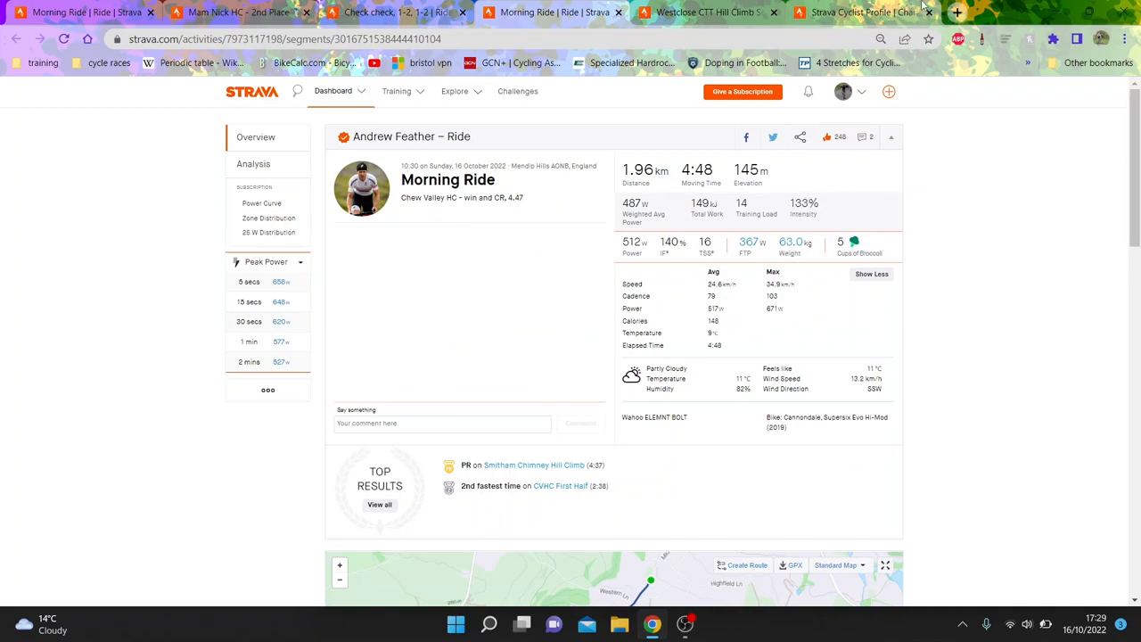
{"action": "mouse_move", "coordinate": [853, 12]}
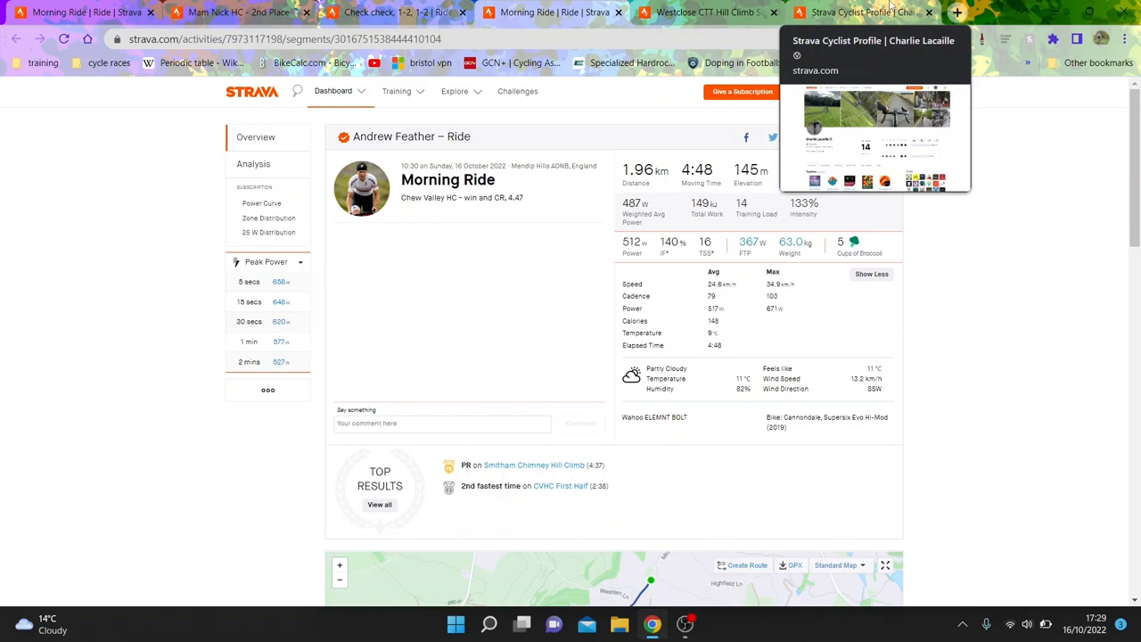
{"action": "mouse_move", "coordinate": [737, 75]}
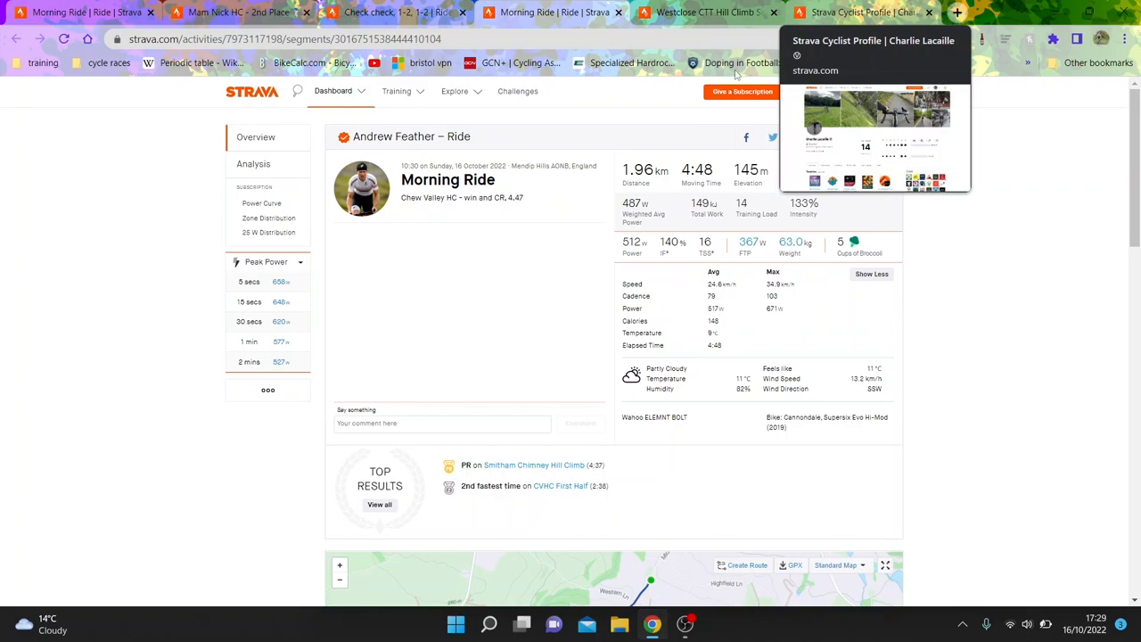
{"action": "mouse_move", "coordinate": [585, 196]}
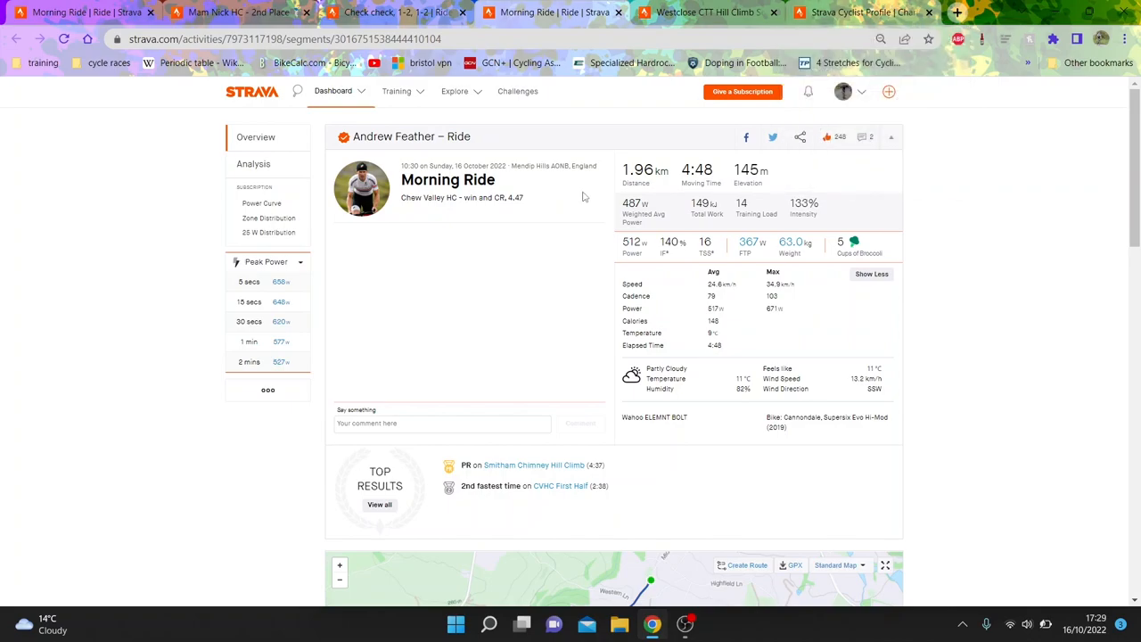